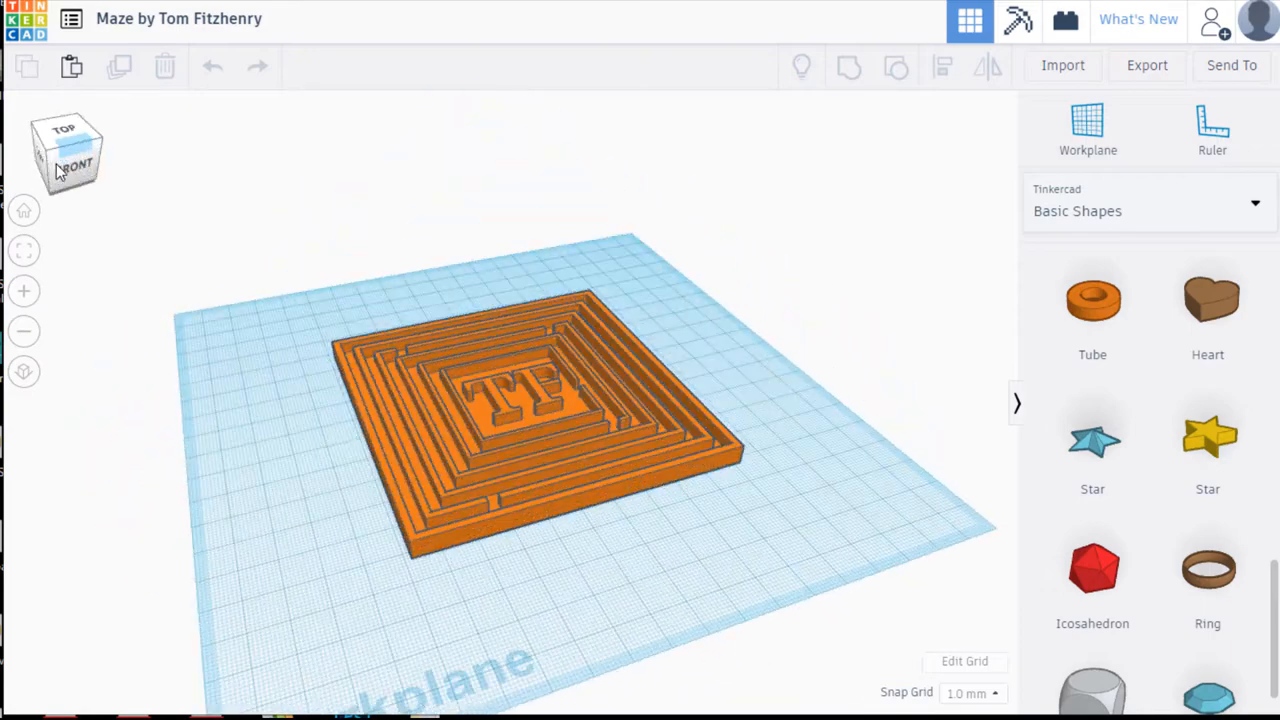
- Inspect the finished orange sample maze from top view, then return to the dashboard
left_click(63, 140)
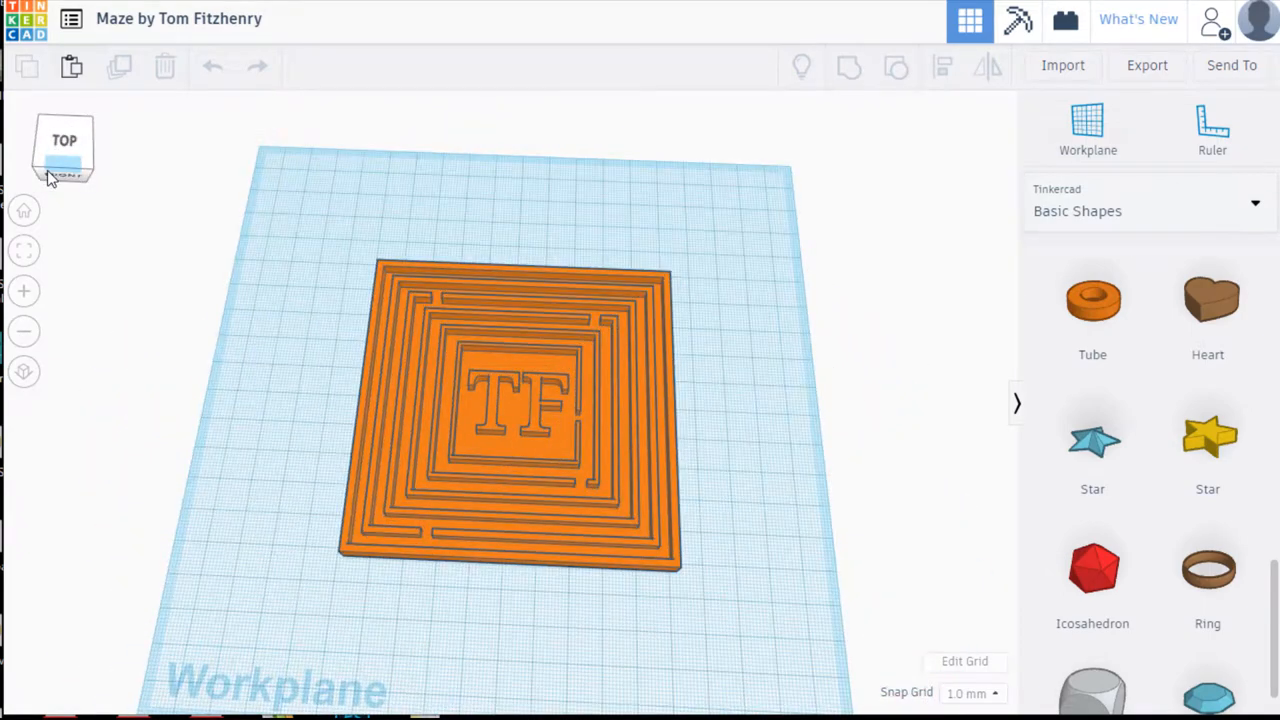
mouse_move(525, 525)
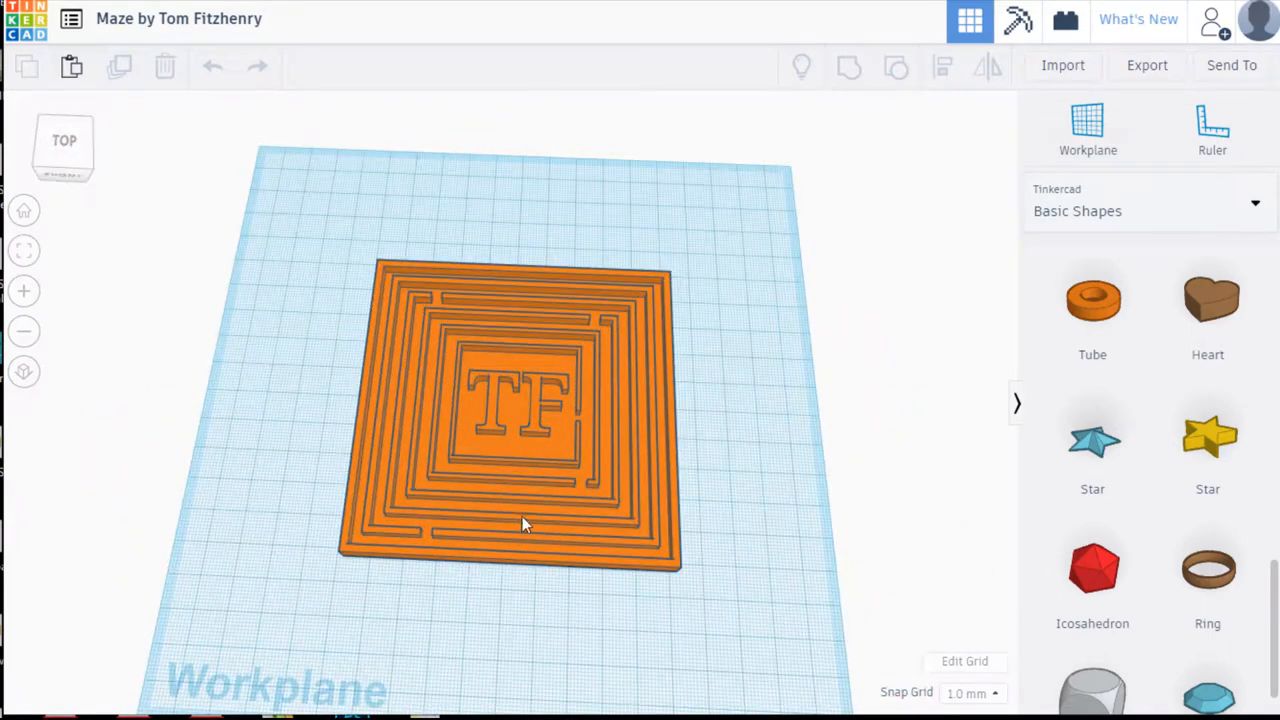
left_click(520, 510)
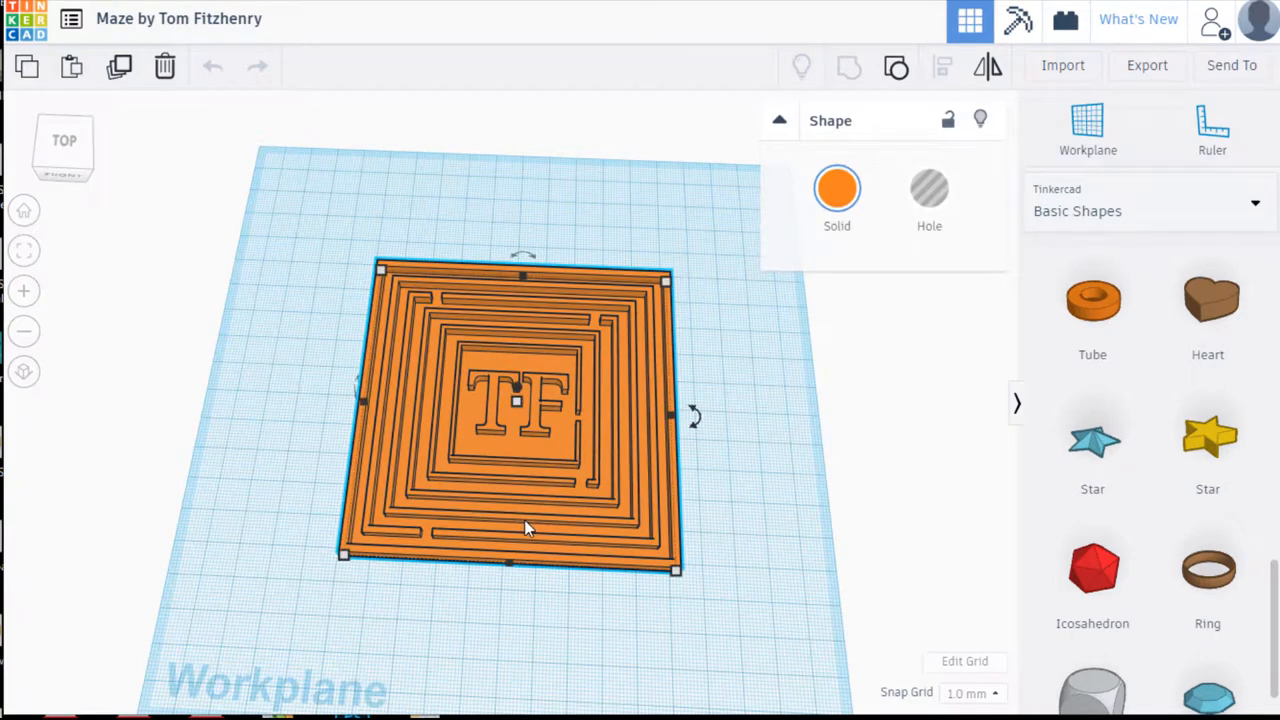
mouse_move(612, 557)
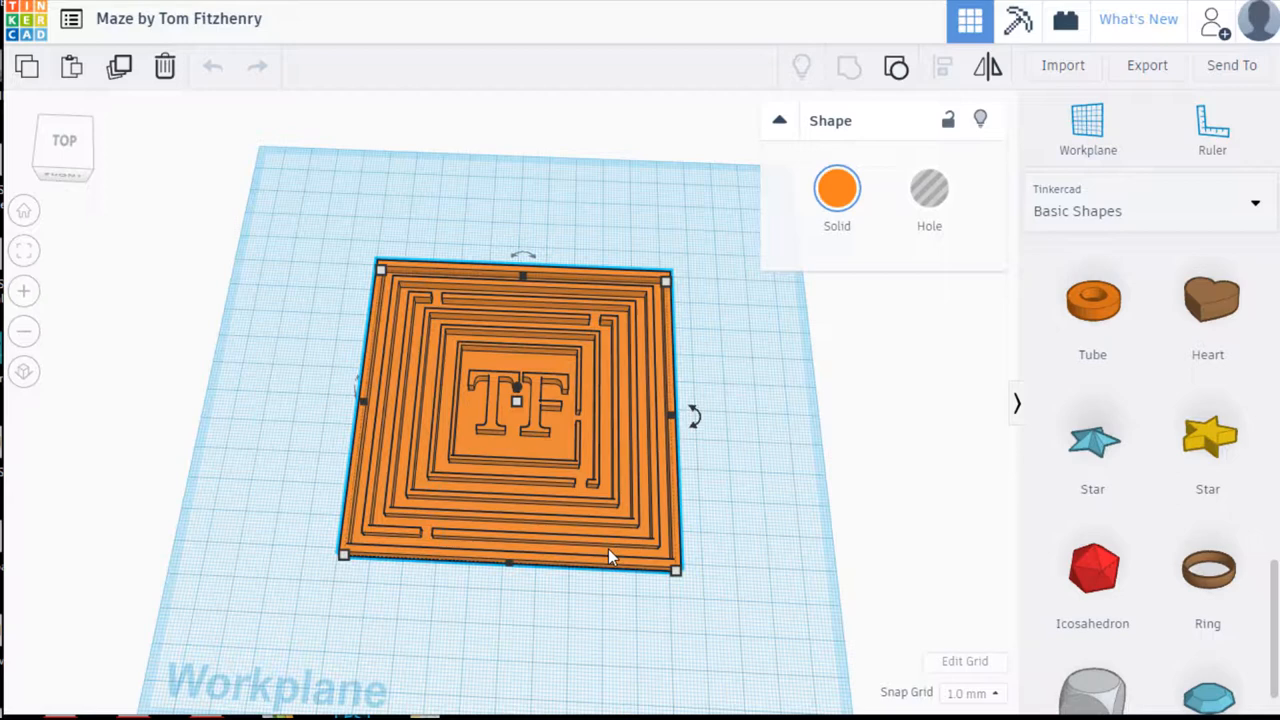
mouse_move(668, 353)
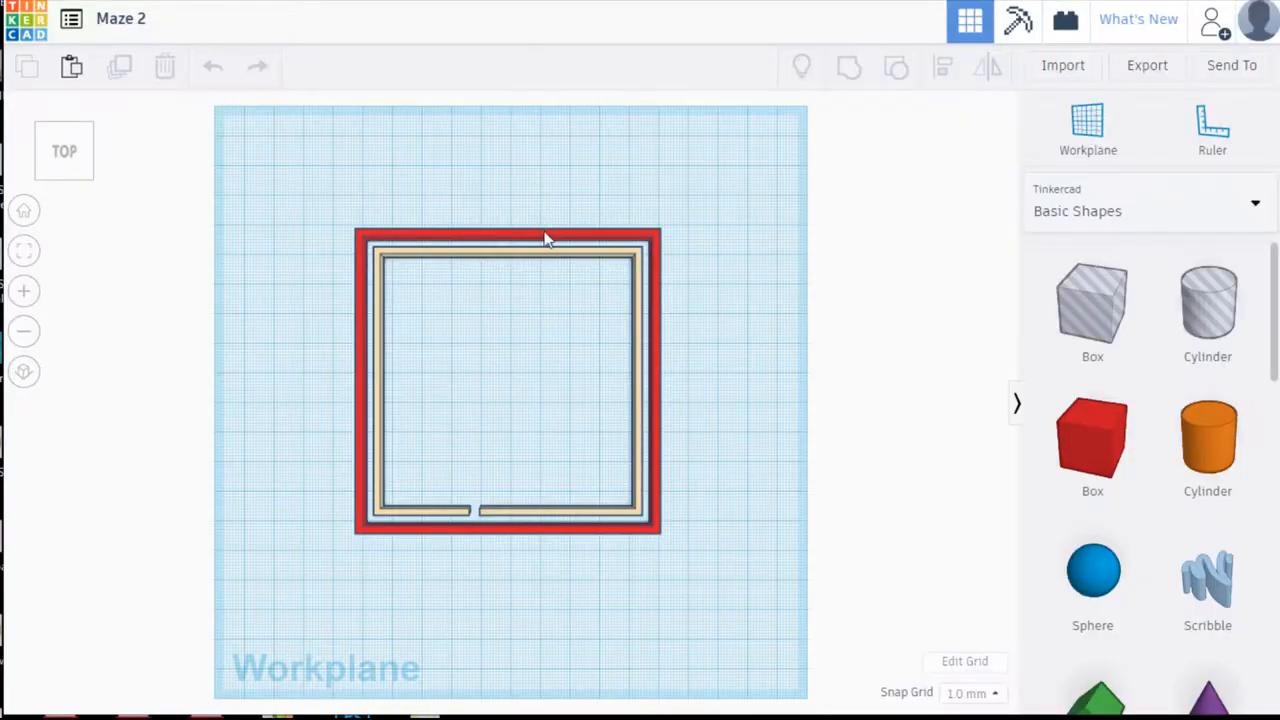
left_click(507, 380)
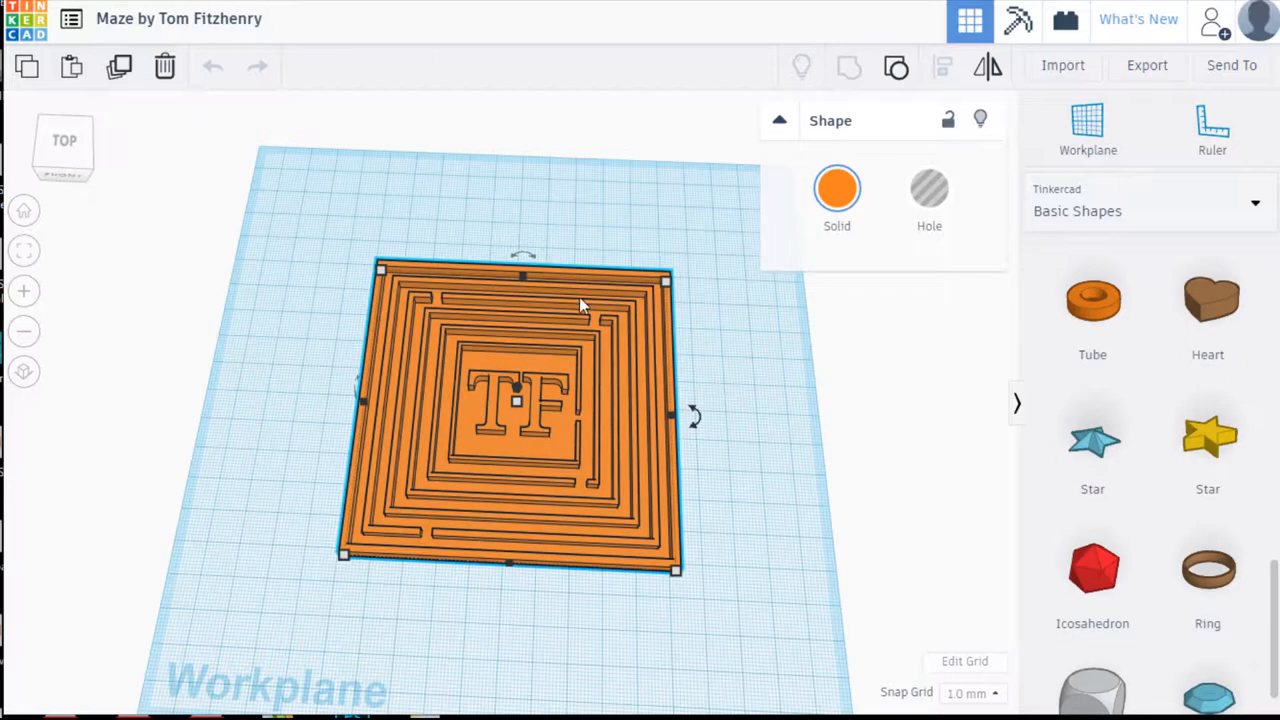
mouse_move(560, 415)
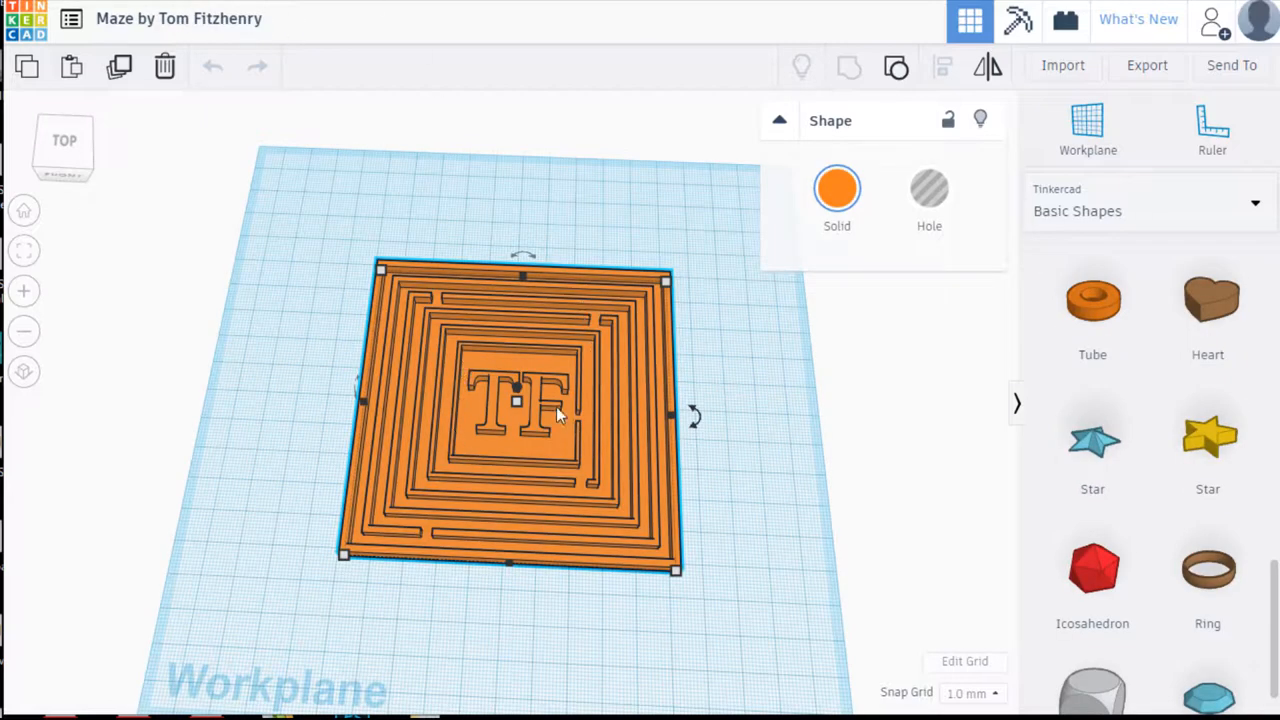
mouse_move(530, 415)
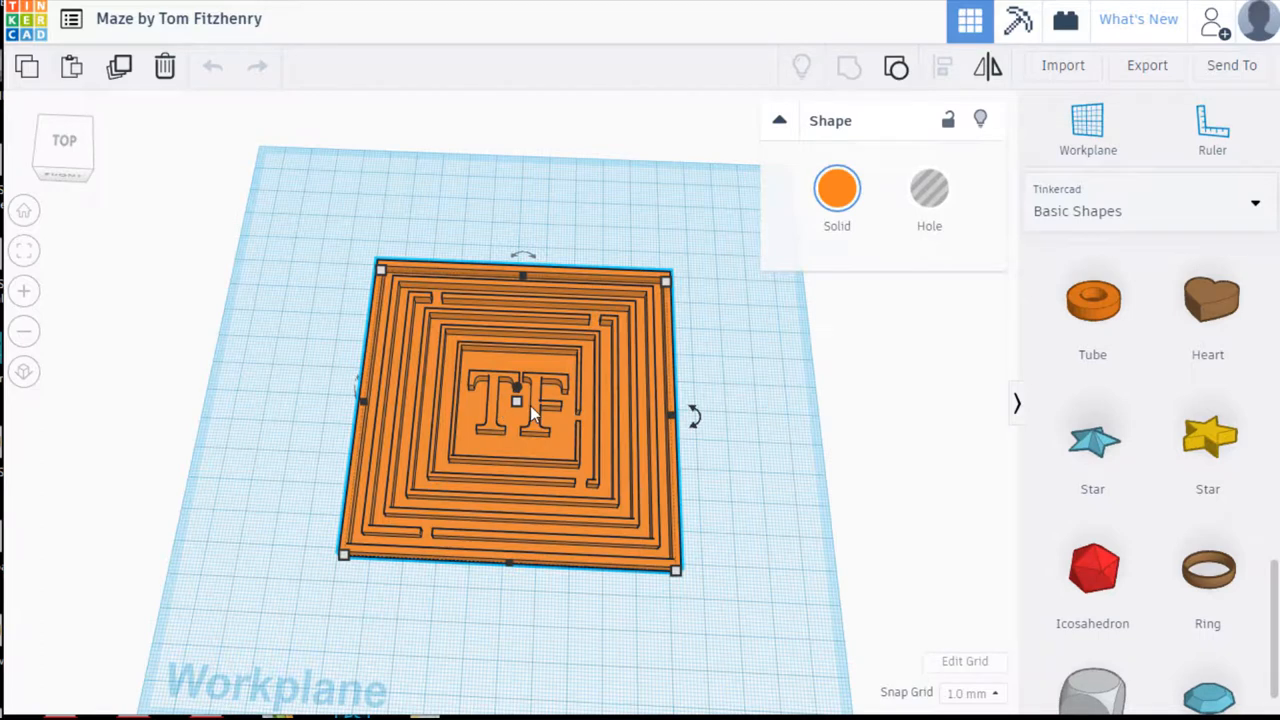
mouse_move(418, 6)
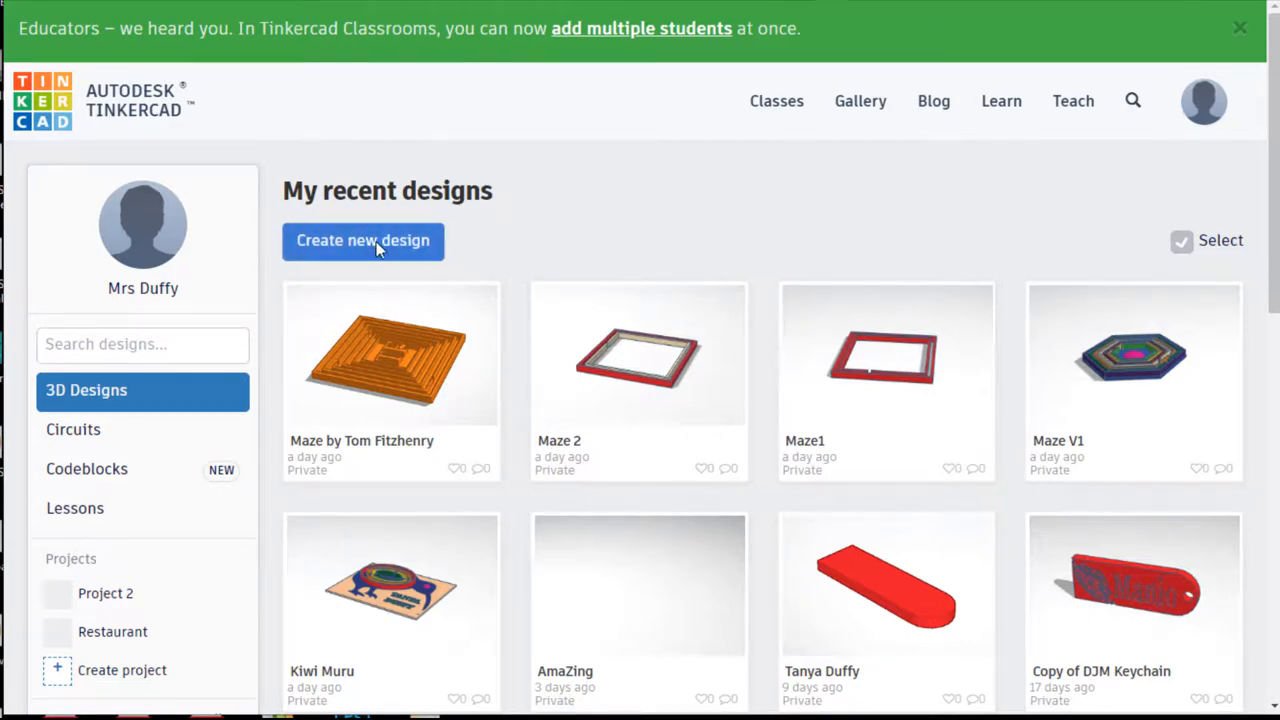
- Create a new blank design and rename it 'Maze 1'
left_click(362, 240)
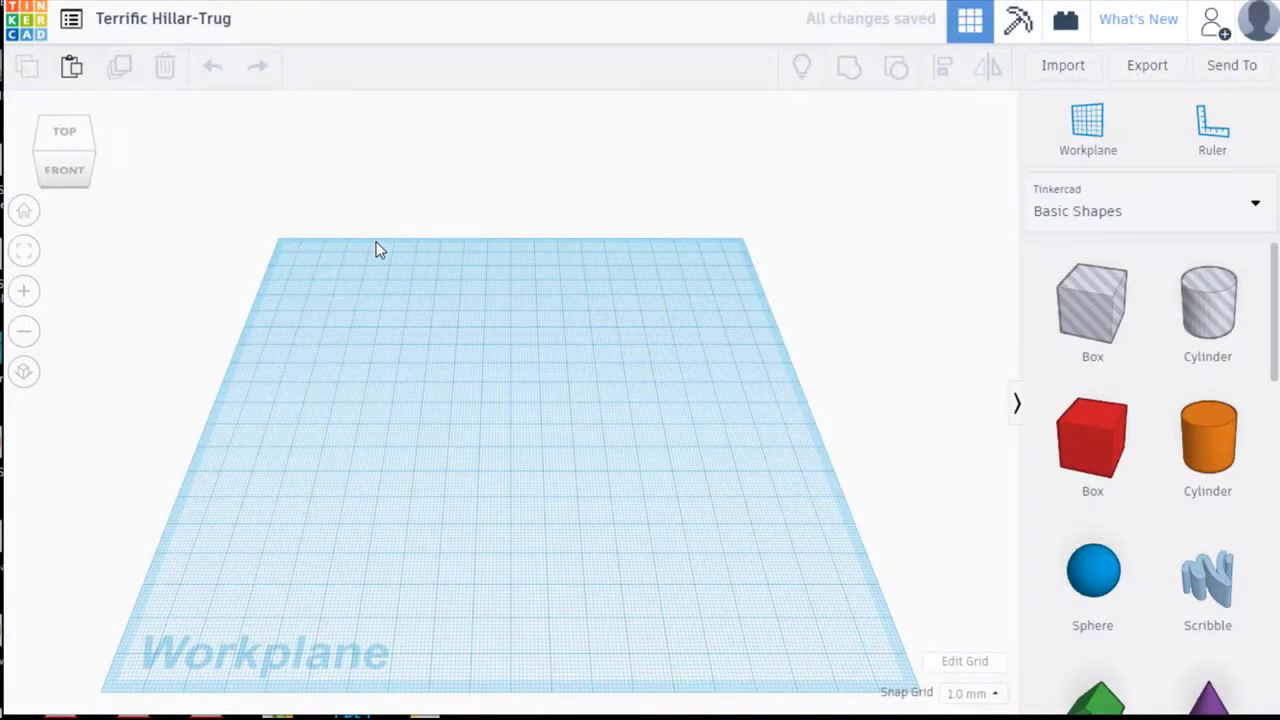
mouse_move(160, 20)
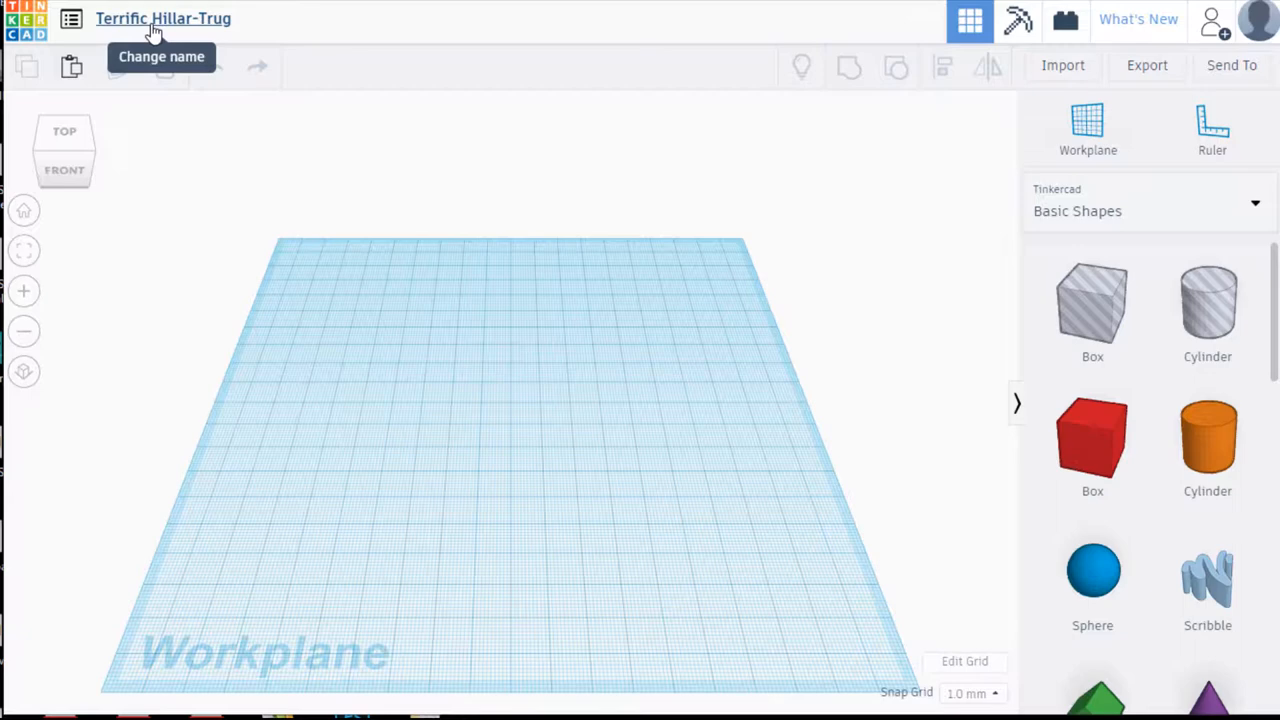
left_click(163, 18)
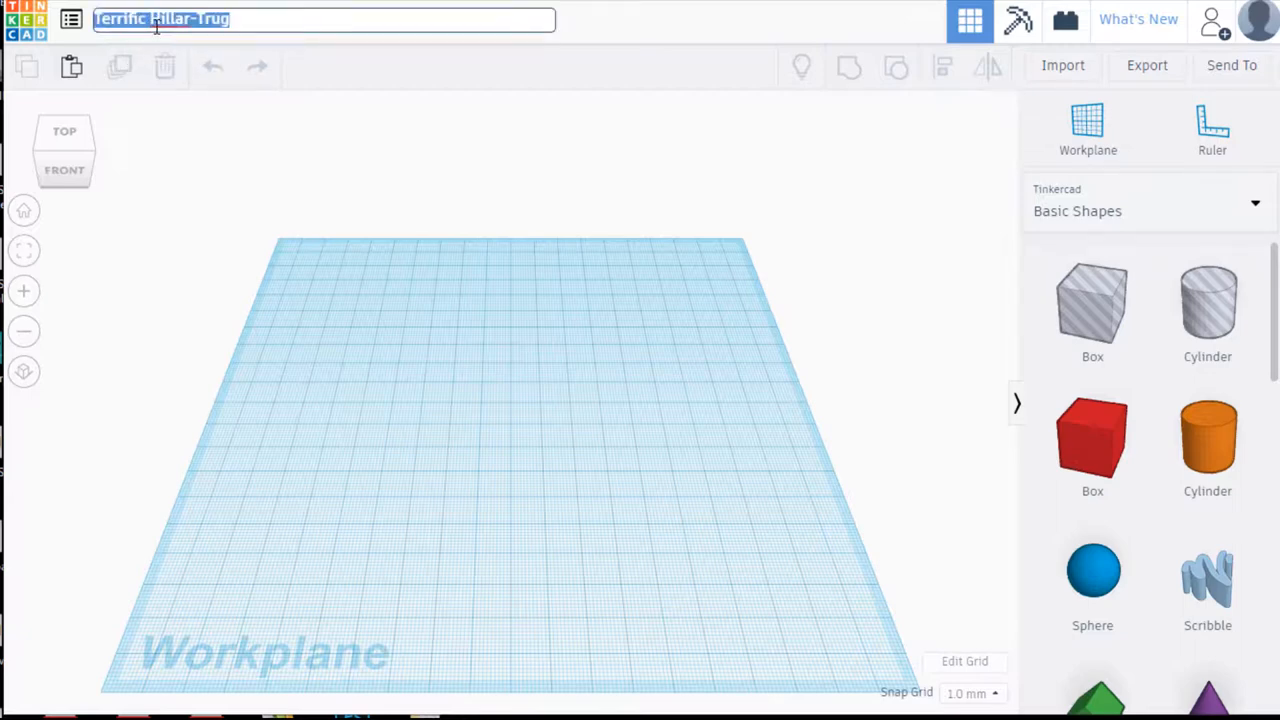
type("Maze 1")
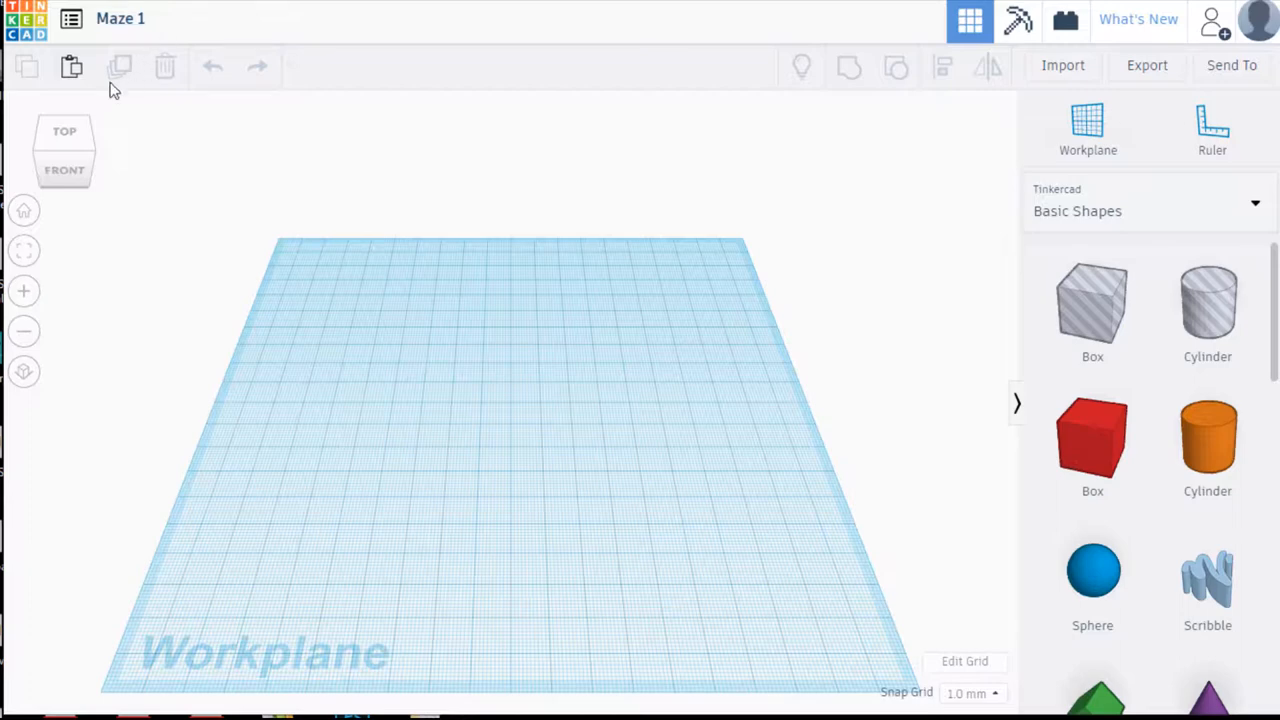
- Switch to top view and place a red box on the workplane
left_click(64, 135)
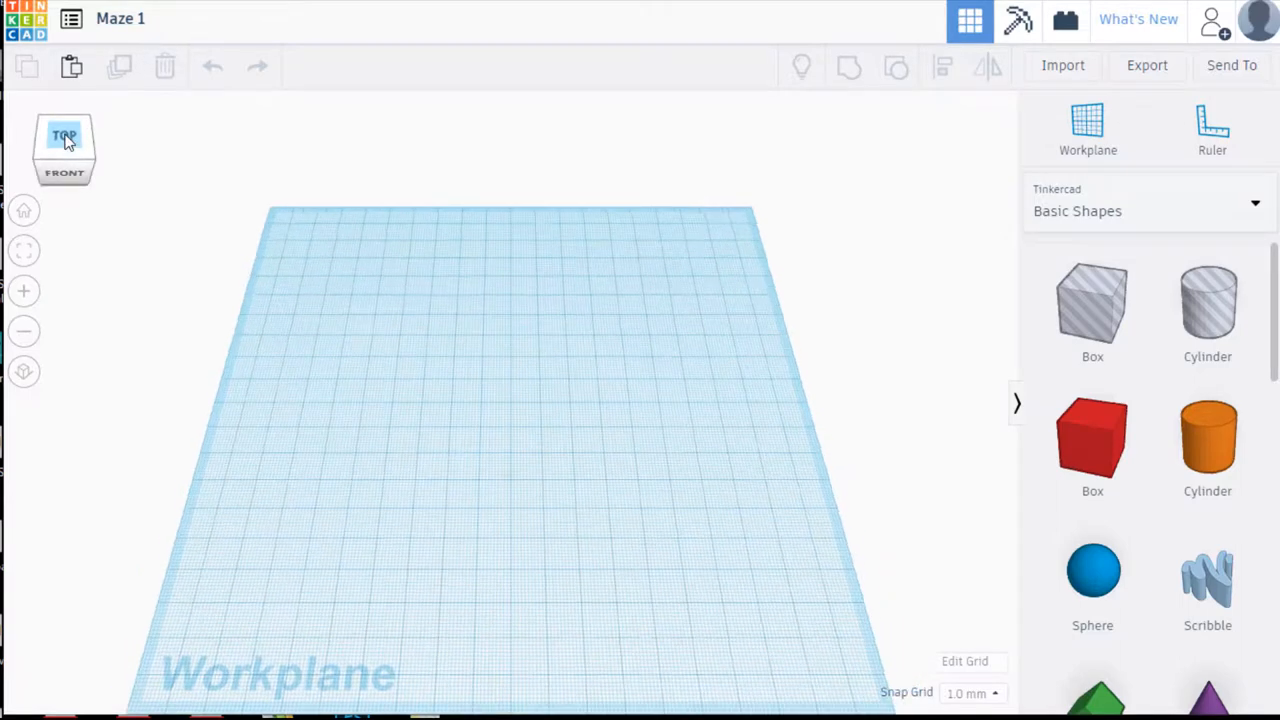
left_click(64, 135)
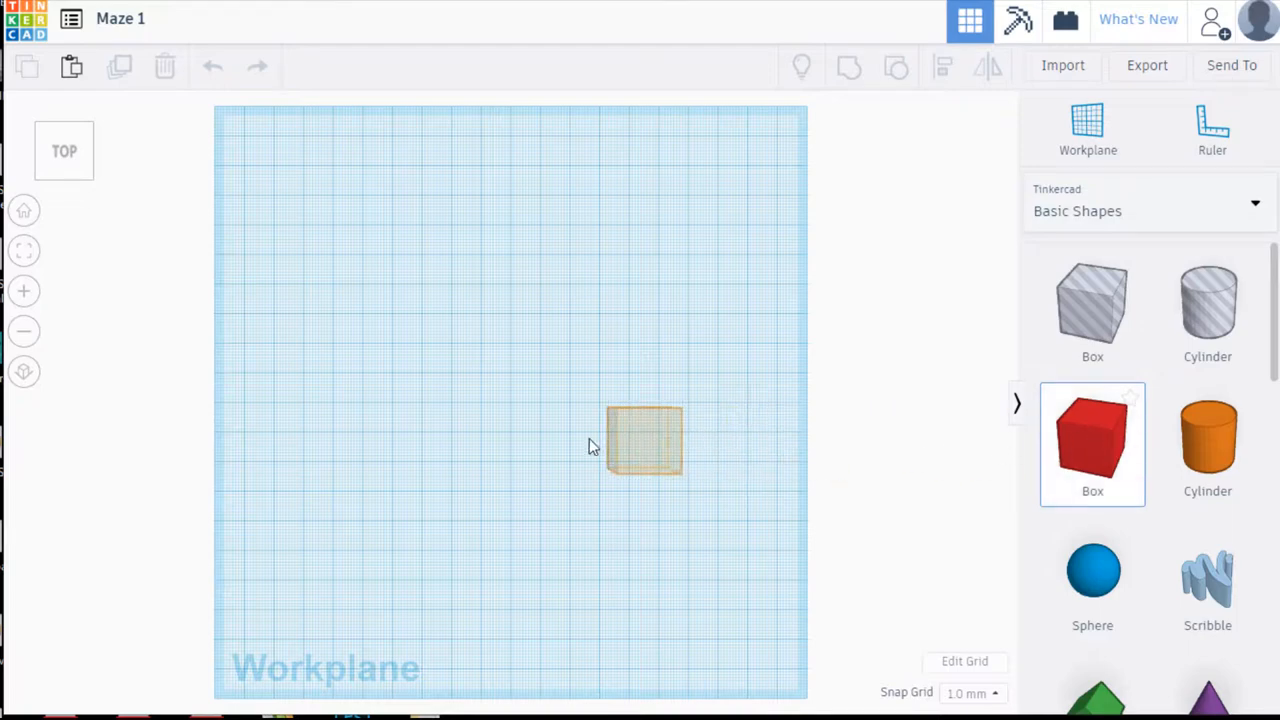
left_click_drag(645, 440, 447, 435)
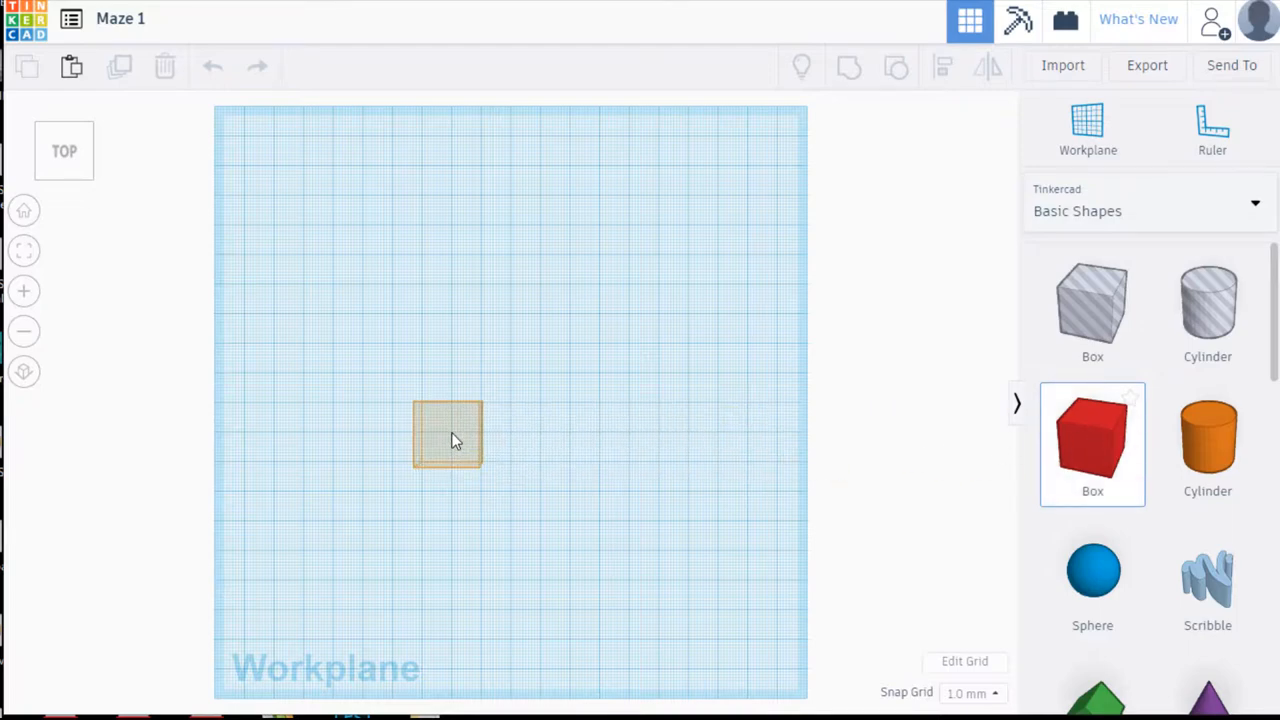
left_click(447, 434)
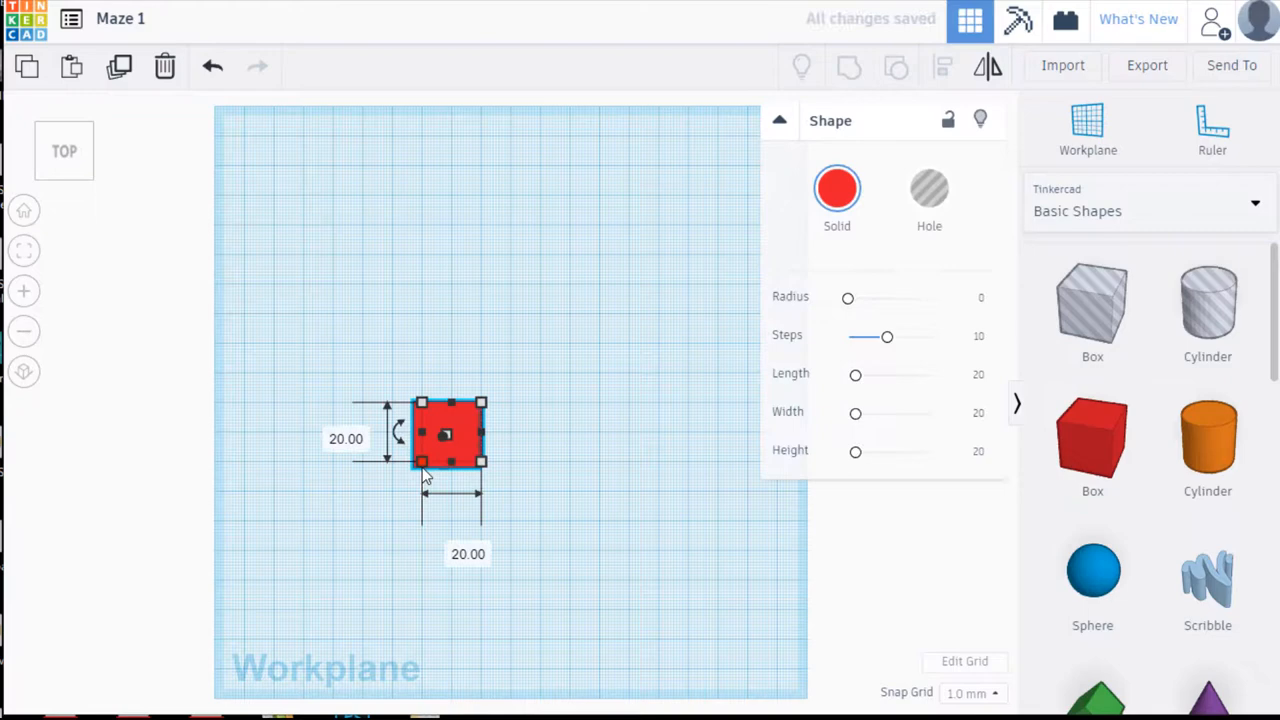
mouse_move(505, 410)
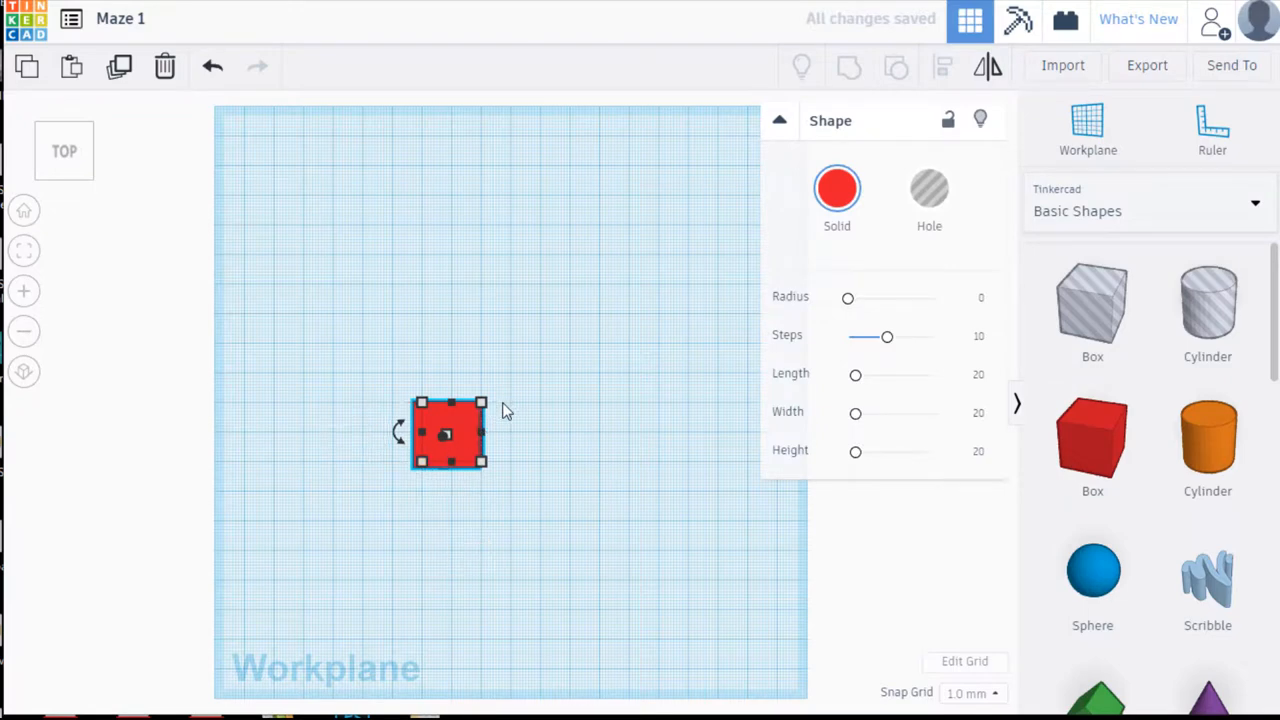
mouse_move(493, 421)
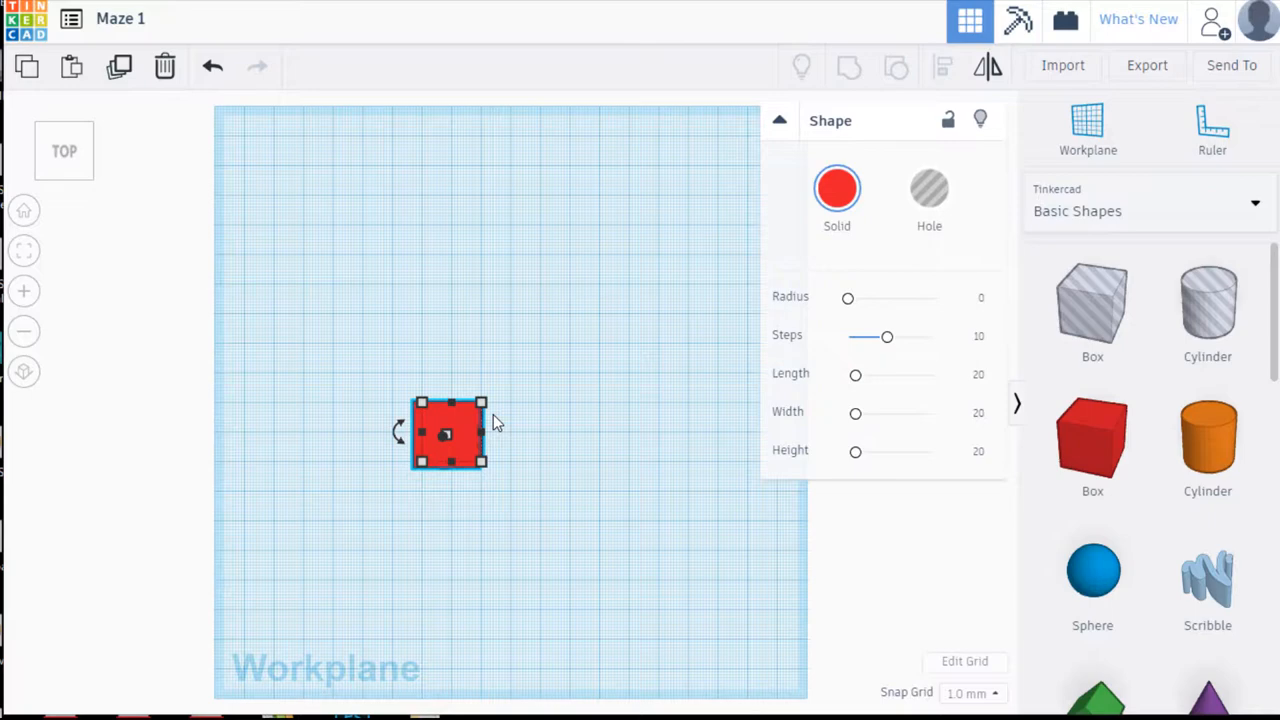
mouse_move(483, 462)
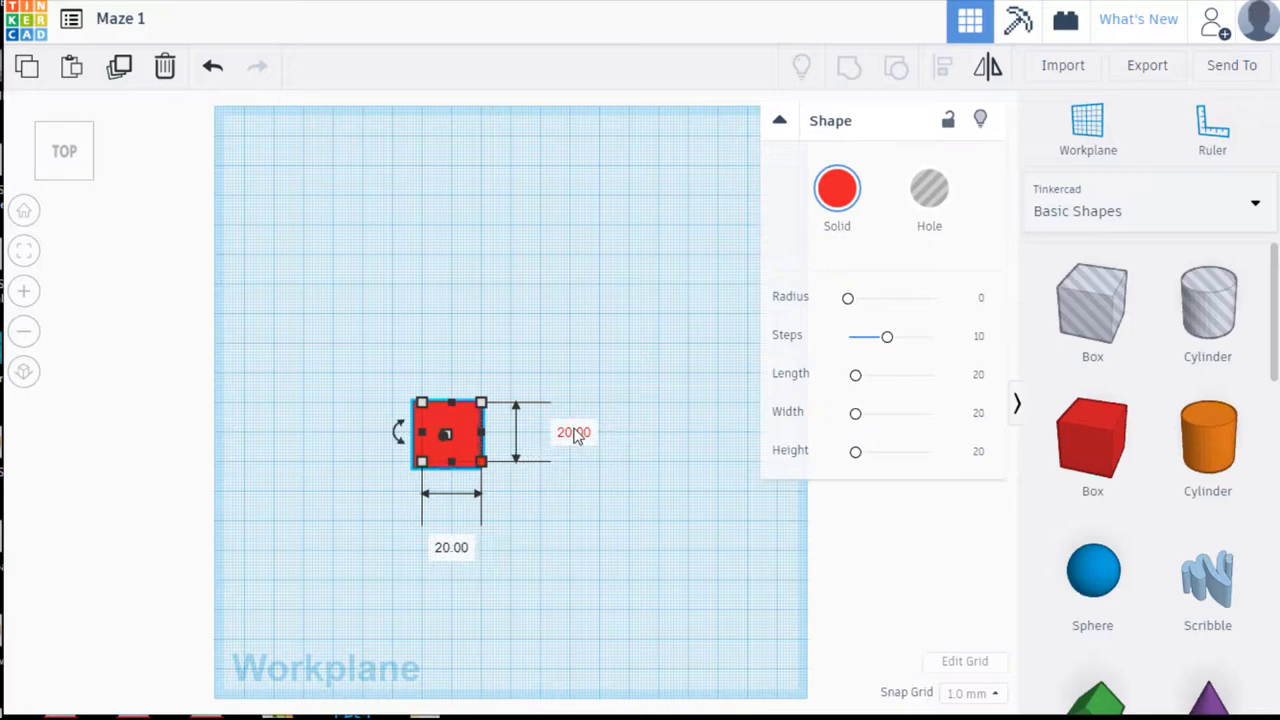
- Set the red box's length to 100
double_click(573, 430)
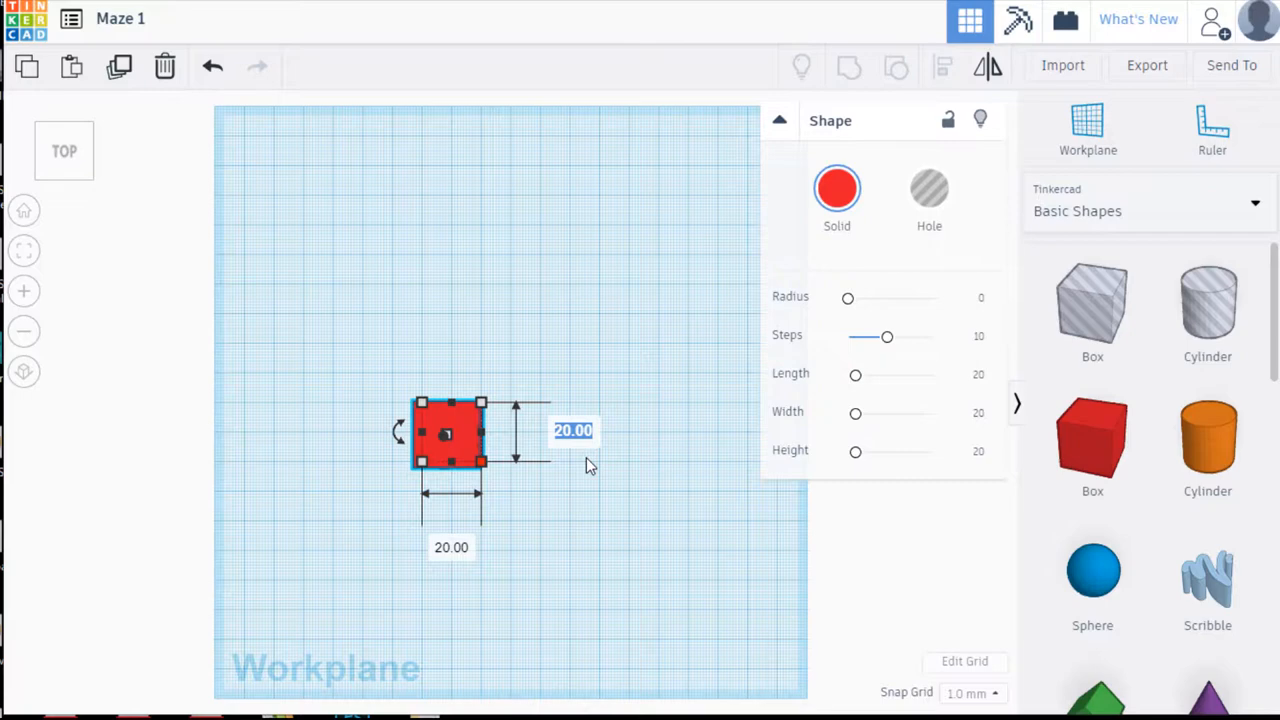
type("1")
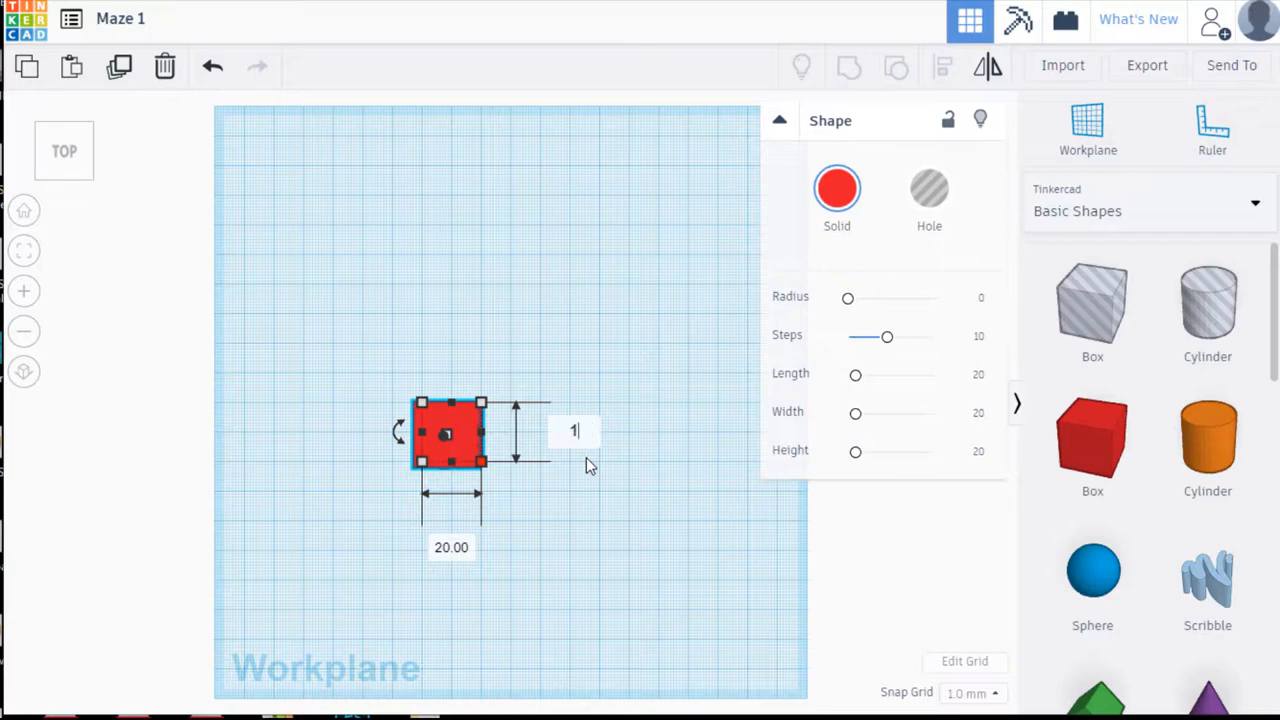
type("00.00")
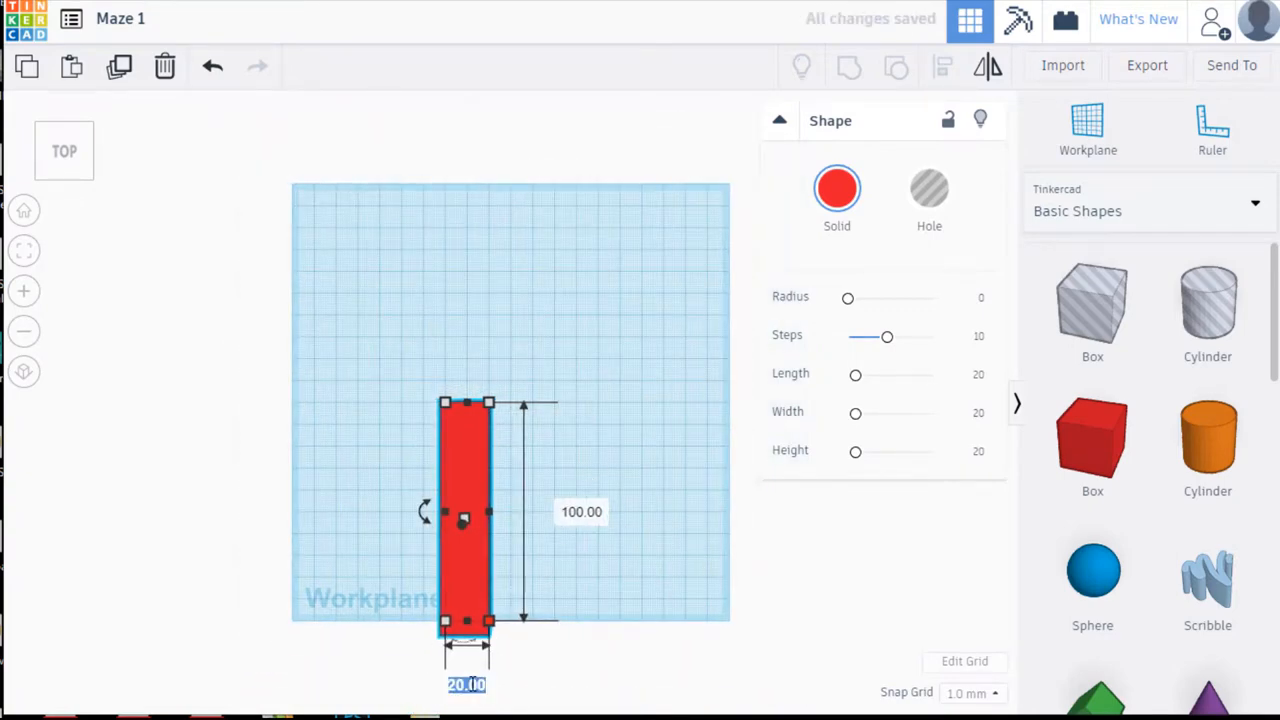
type("100")
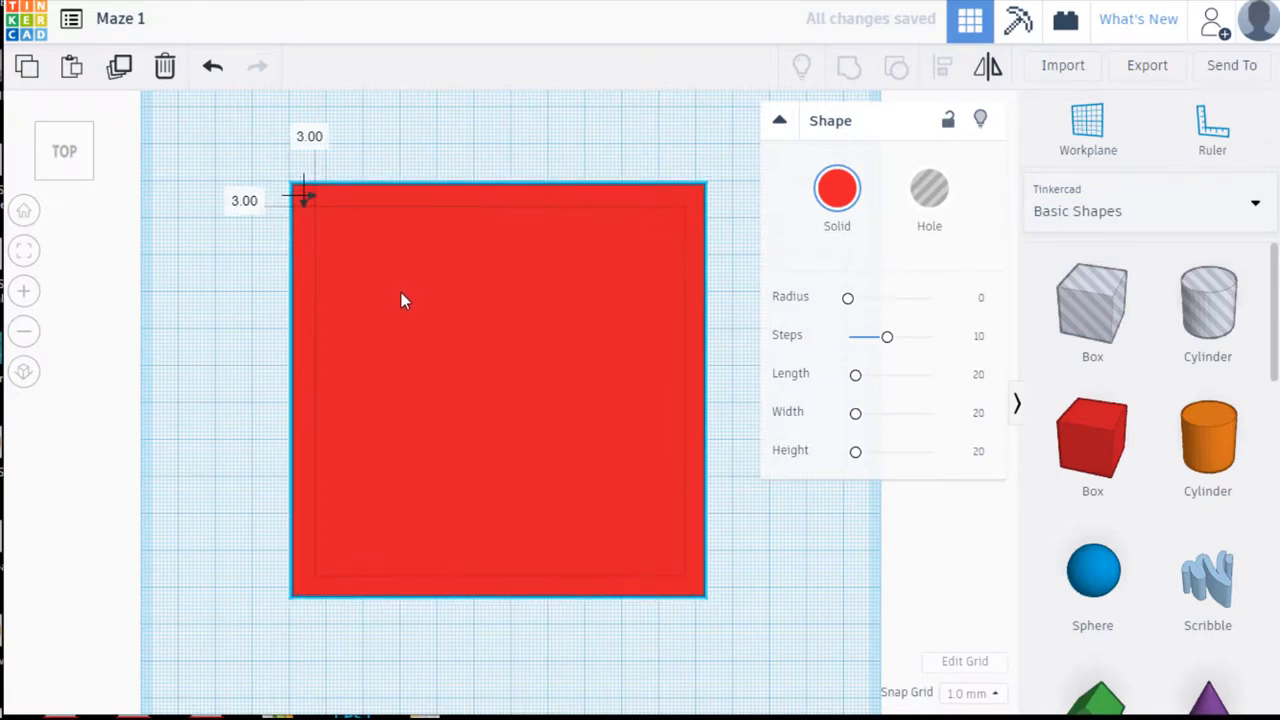
- Select the large red square base
left_click(405, 300)
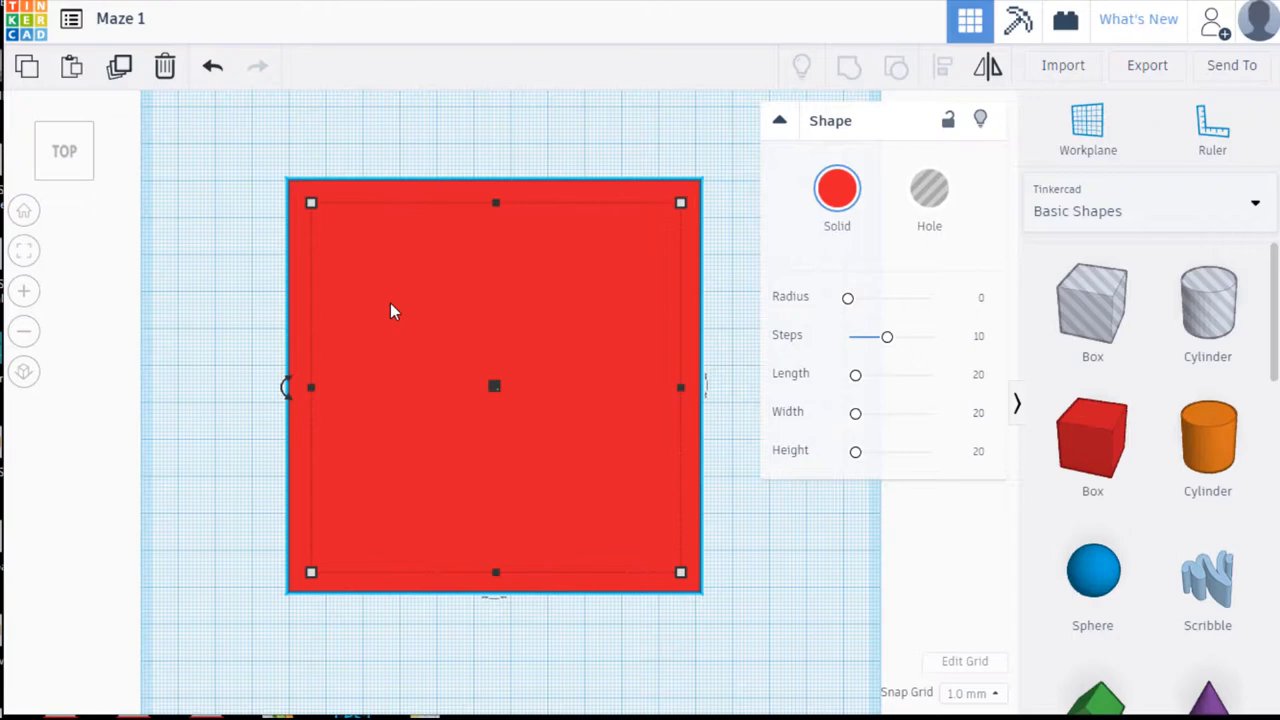
mouse_move(248, 247)
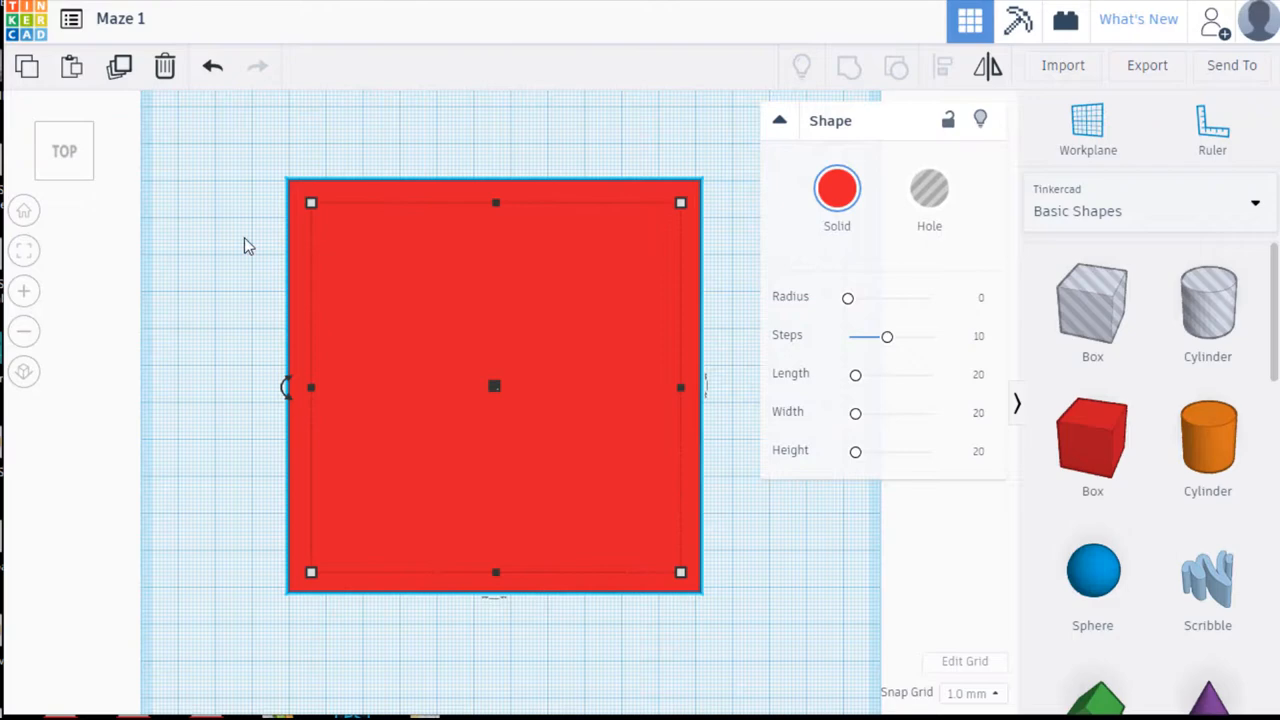
mouse_move(64, 192)
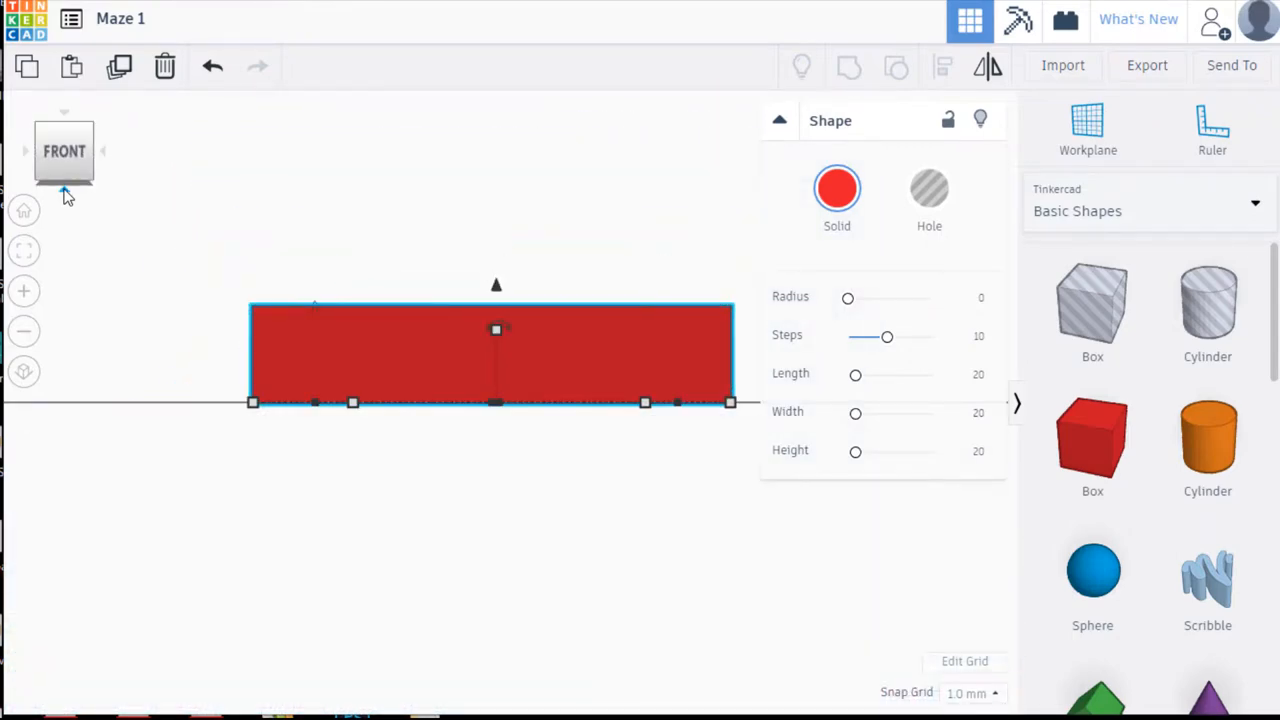
mouse_move(389, 289)
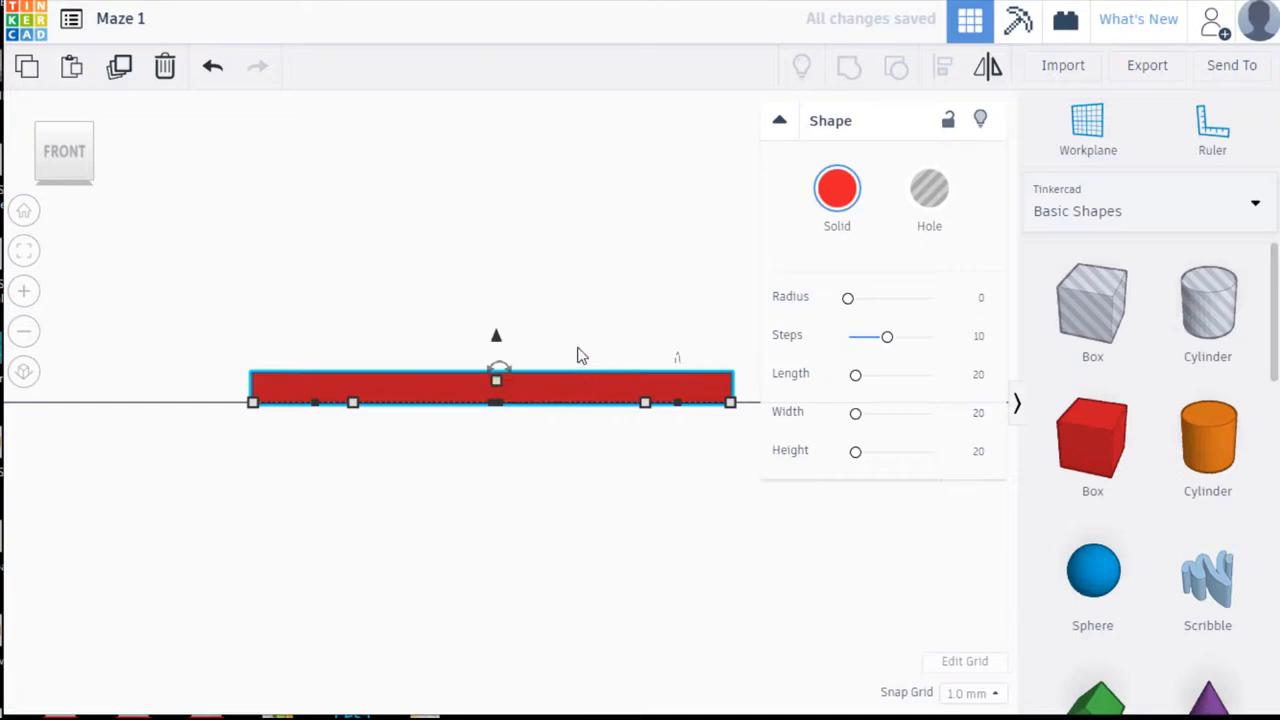
mouse_move(64, 135)
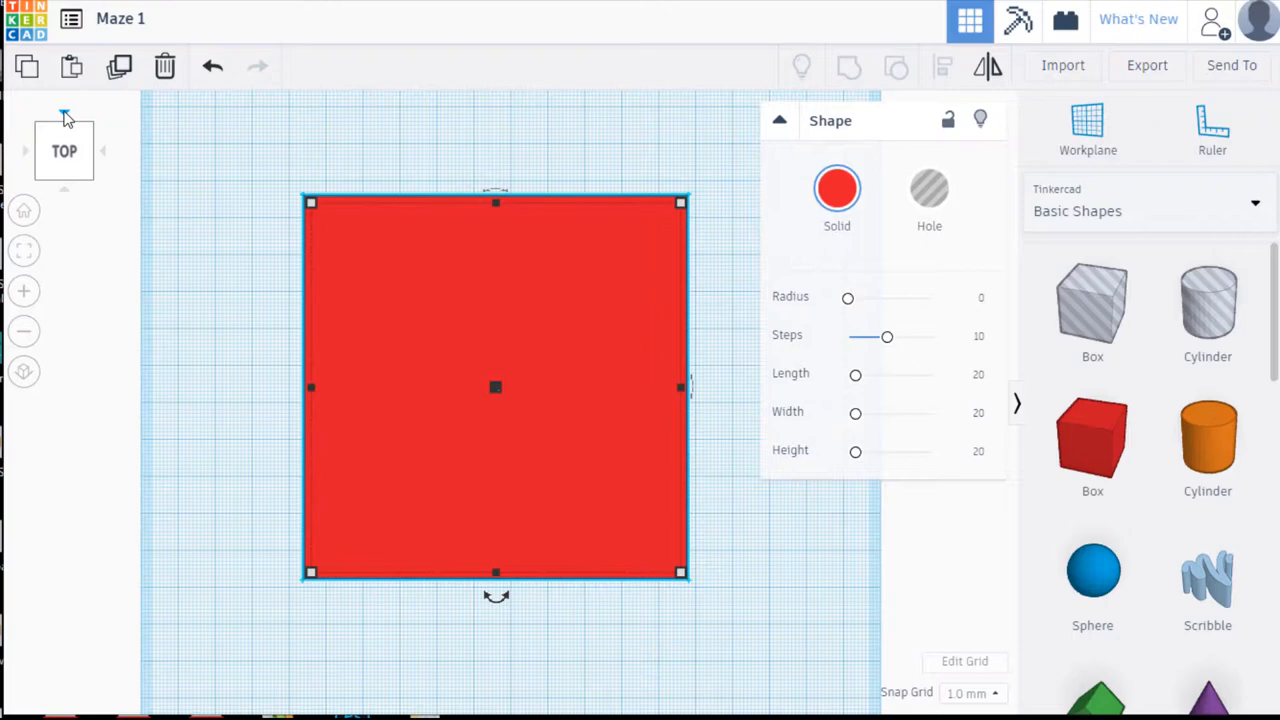
mouse_move(510, 353)
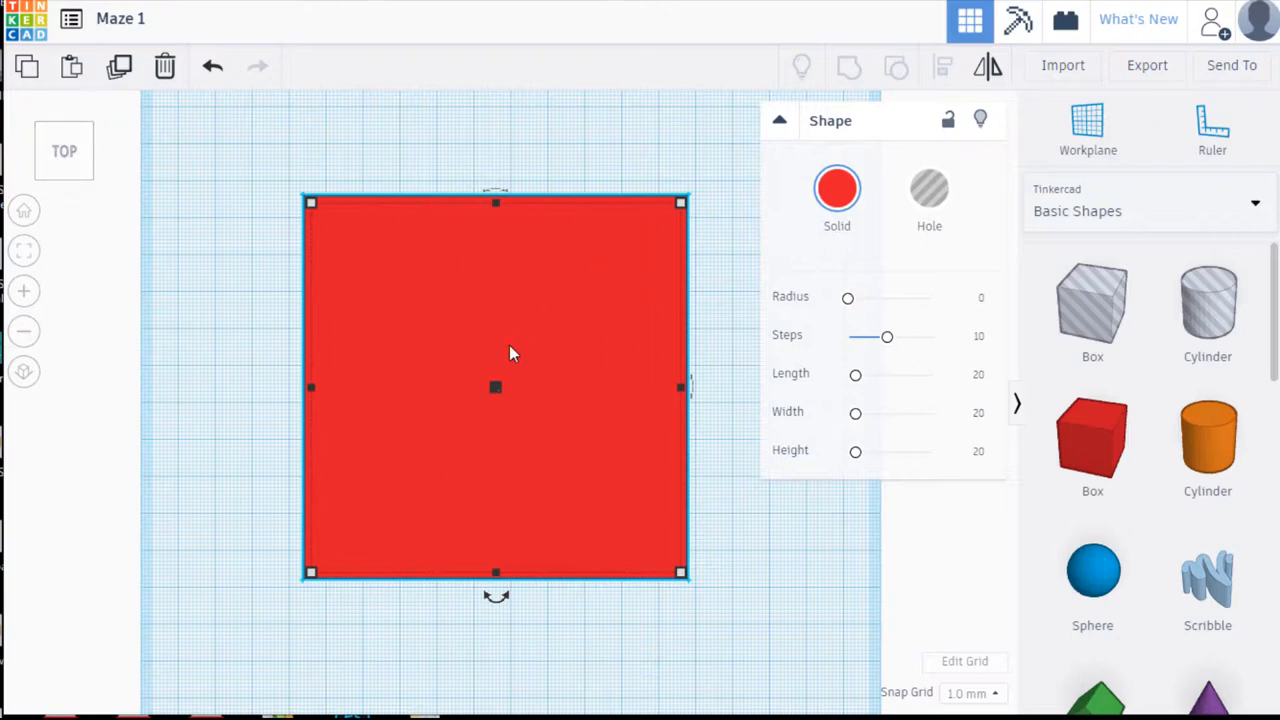
mouse_move(148, 113)
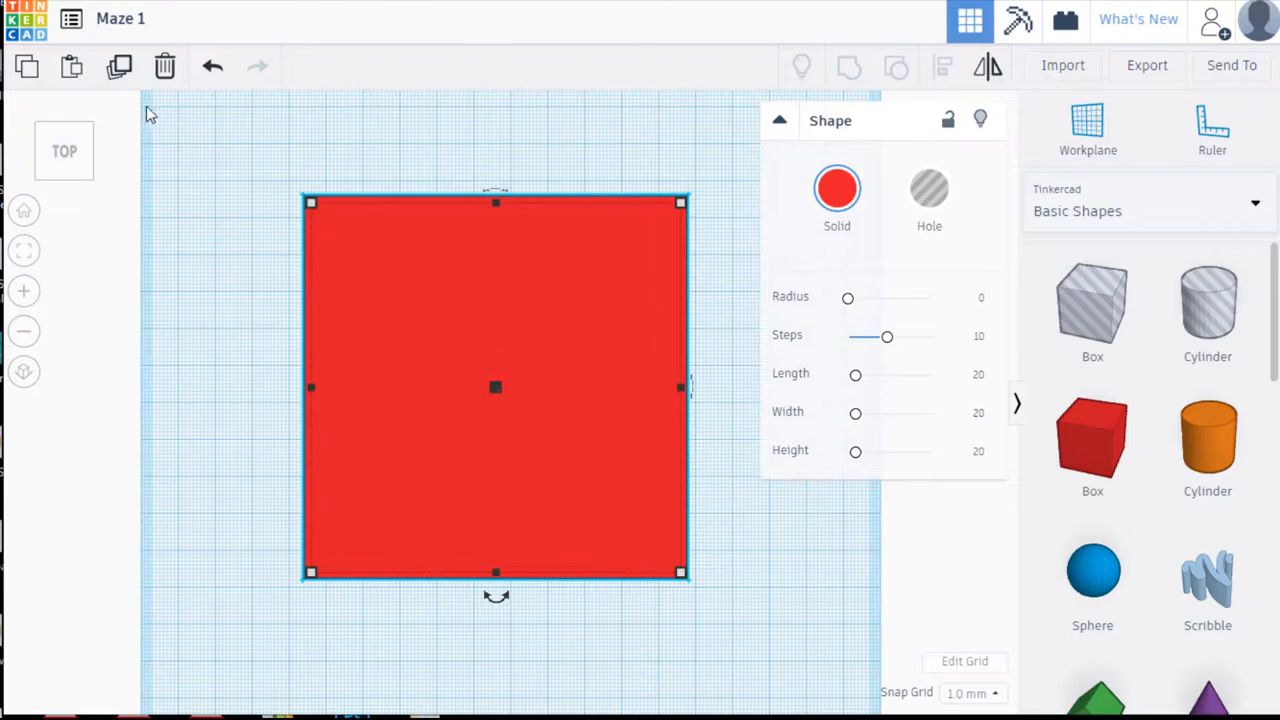
mouse_move(119, 66)
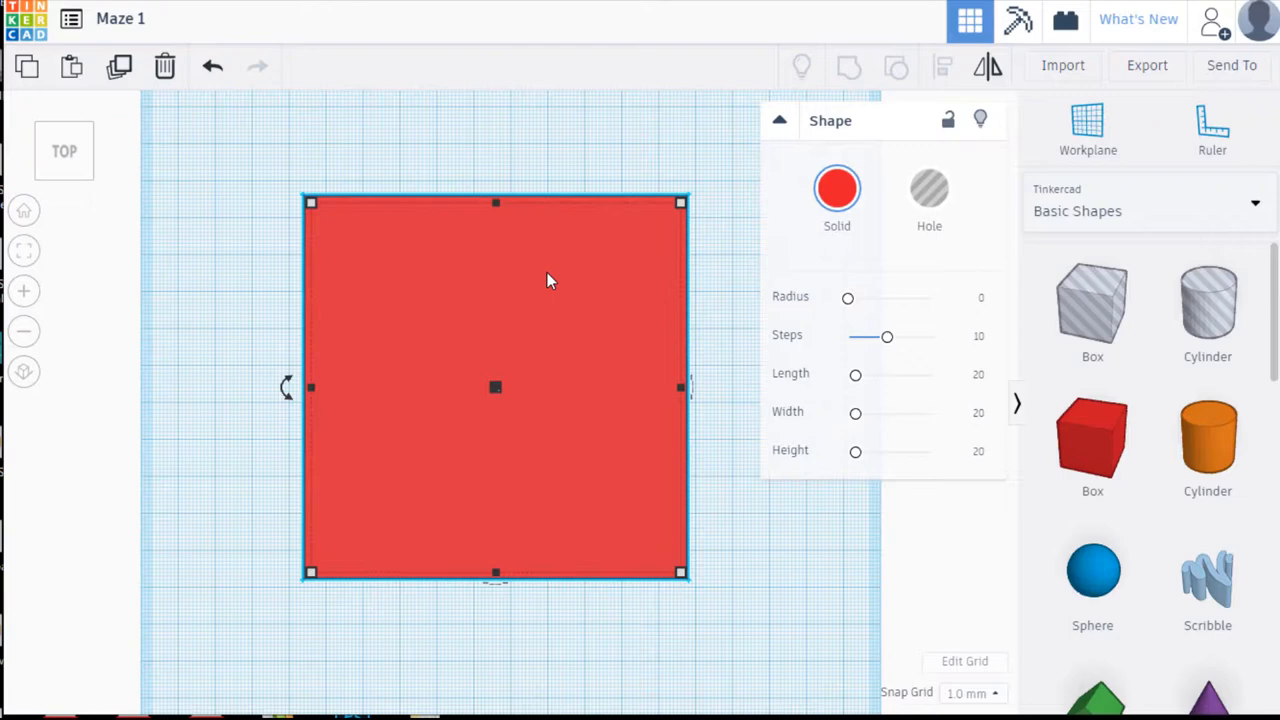
mouse_move(680, 205)
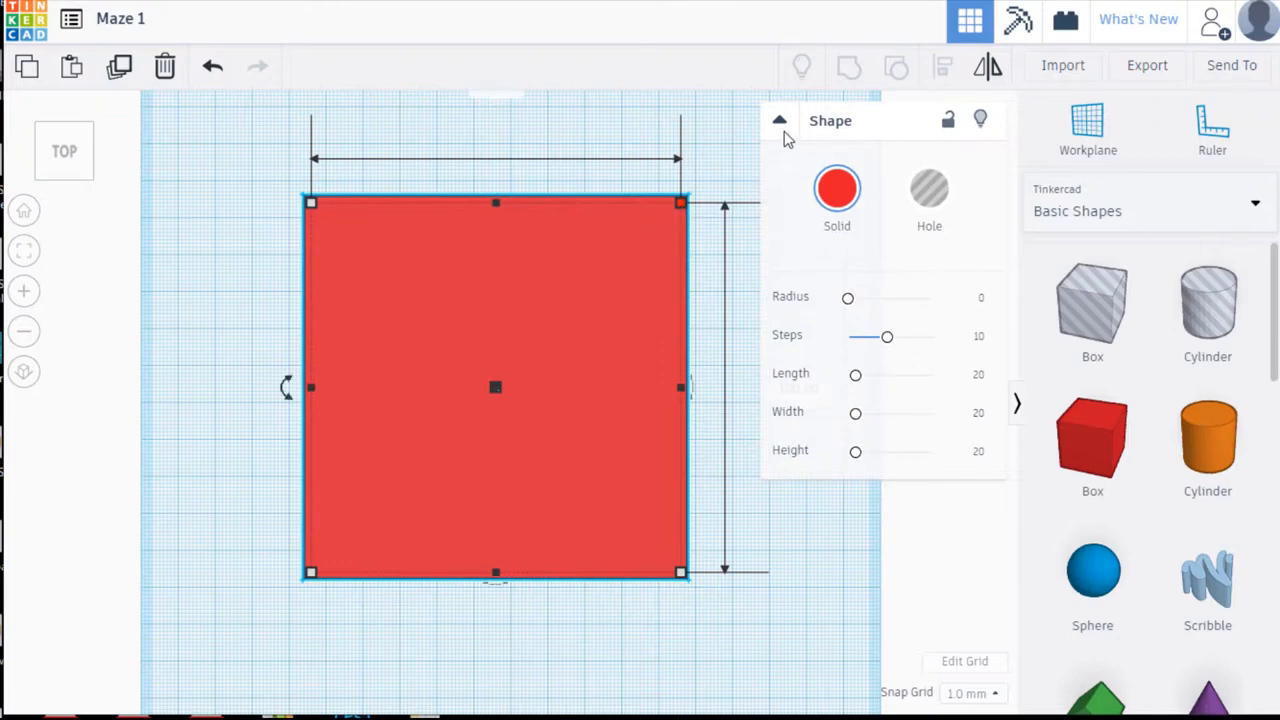
- Set the copied square's side length to 96
left_click(780, 120)
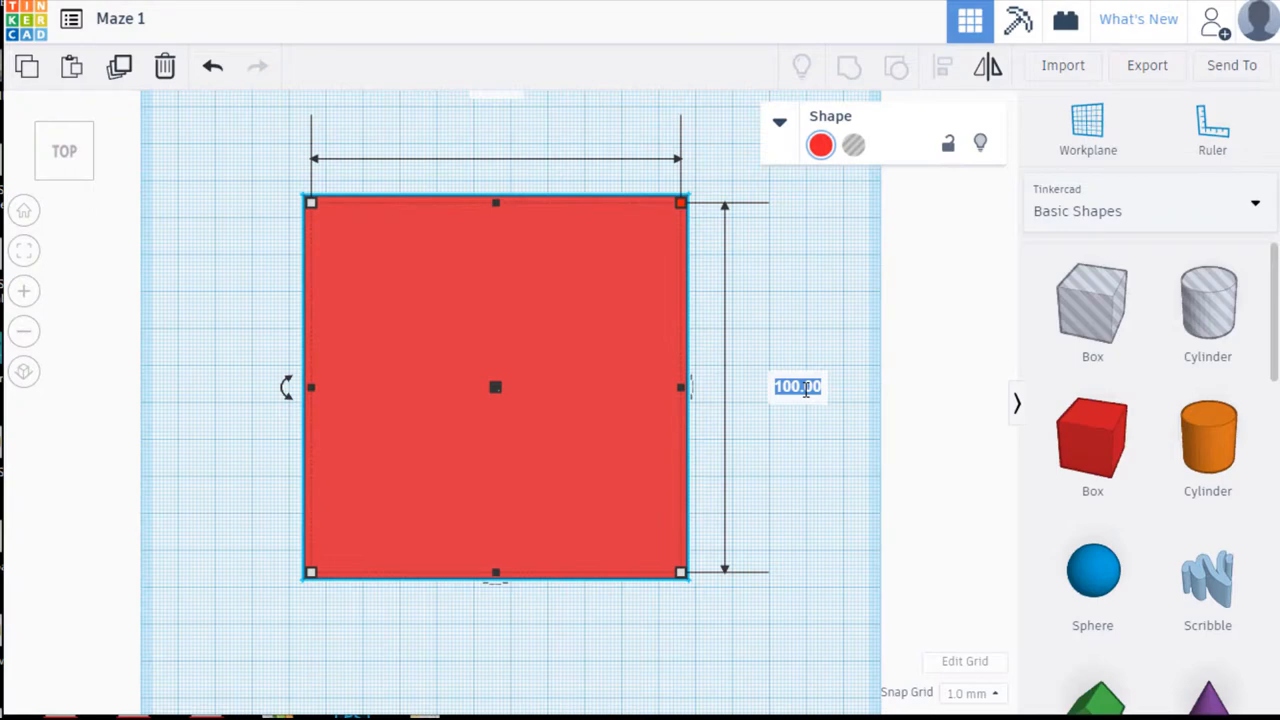
type("96")
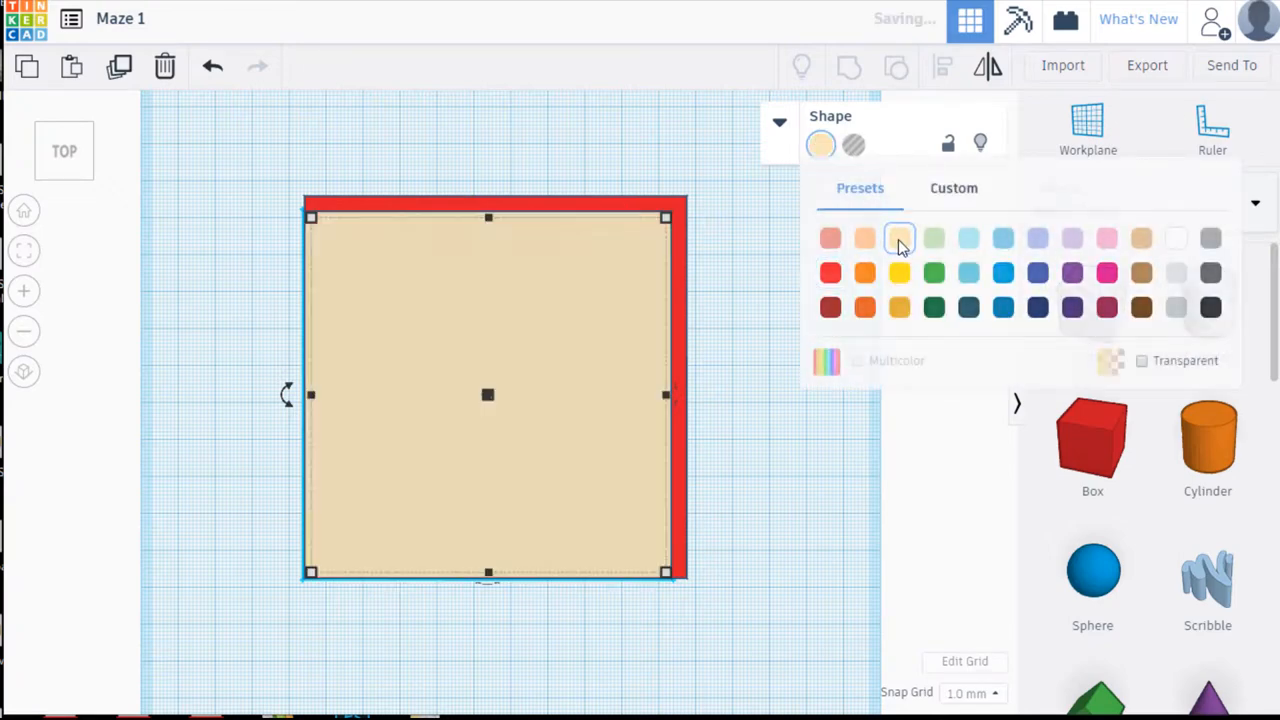
- Confirm the beige colour for the inner square
left_click(820, 145)
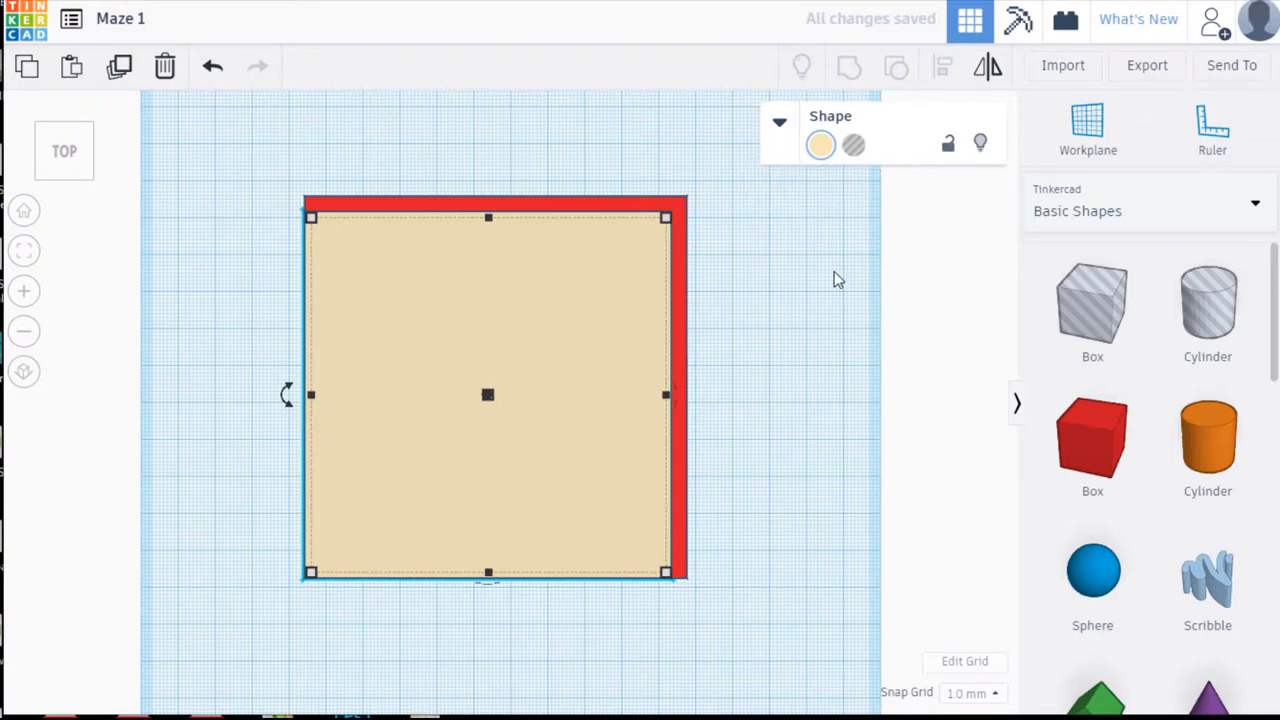
mouse_move(788, 255)
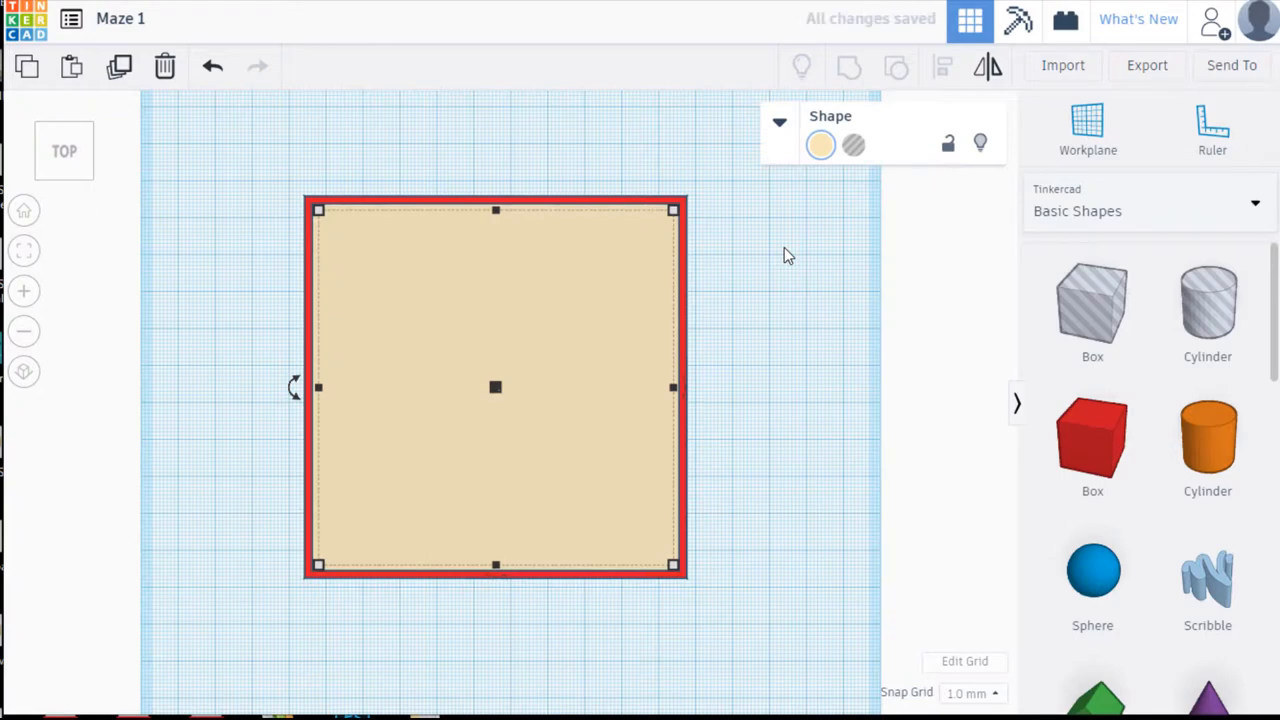
mouse_move(975, 641)
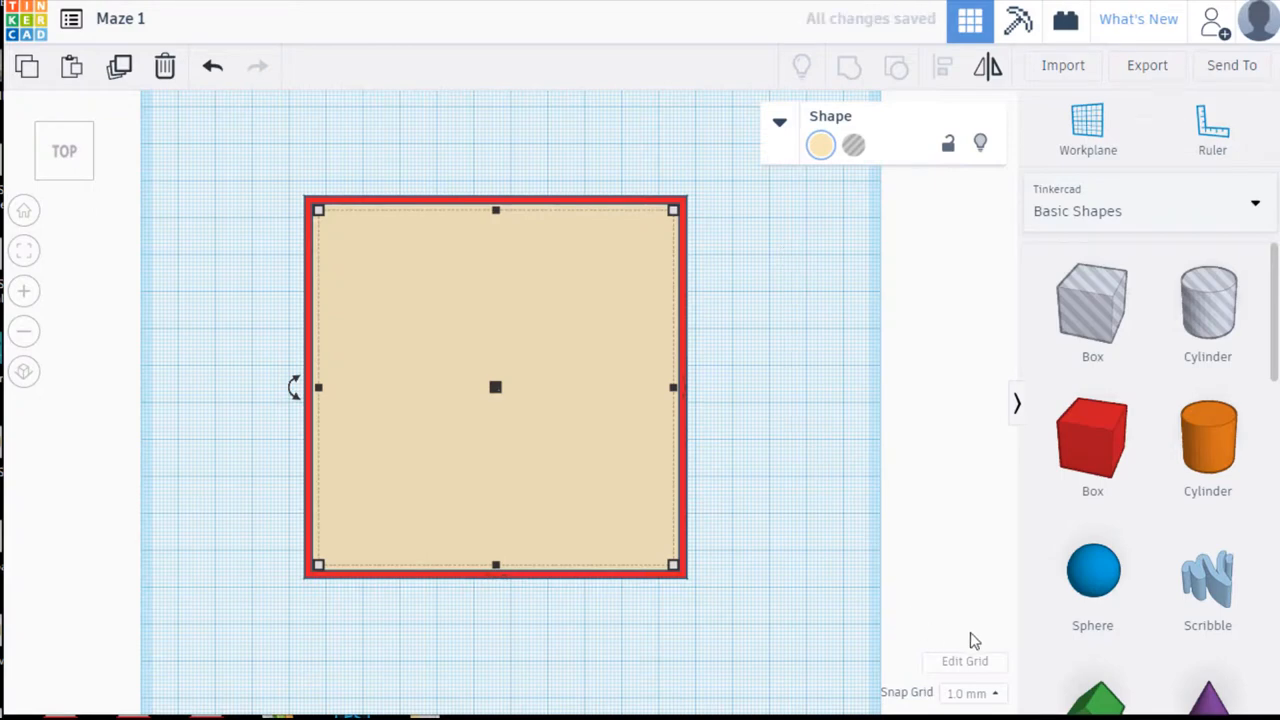
mouse_move(1040, 685)
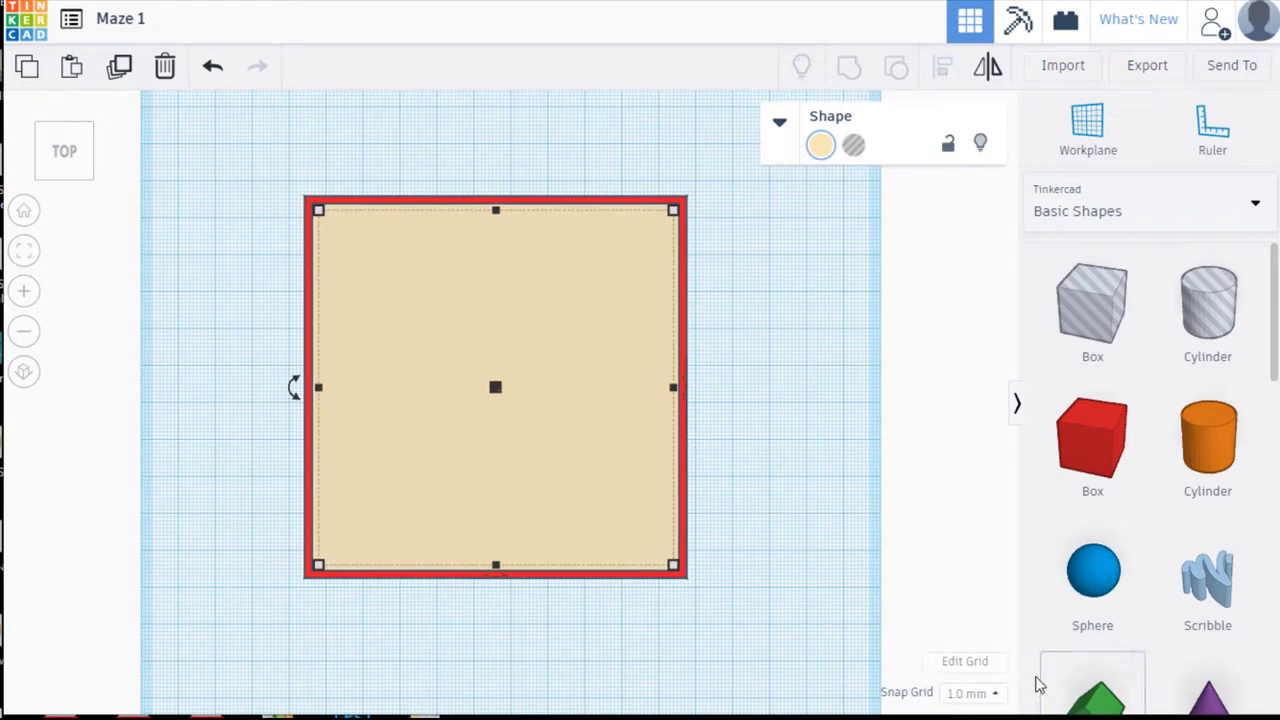
mouse_move(930, 700)
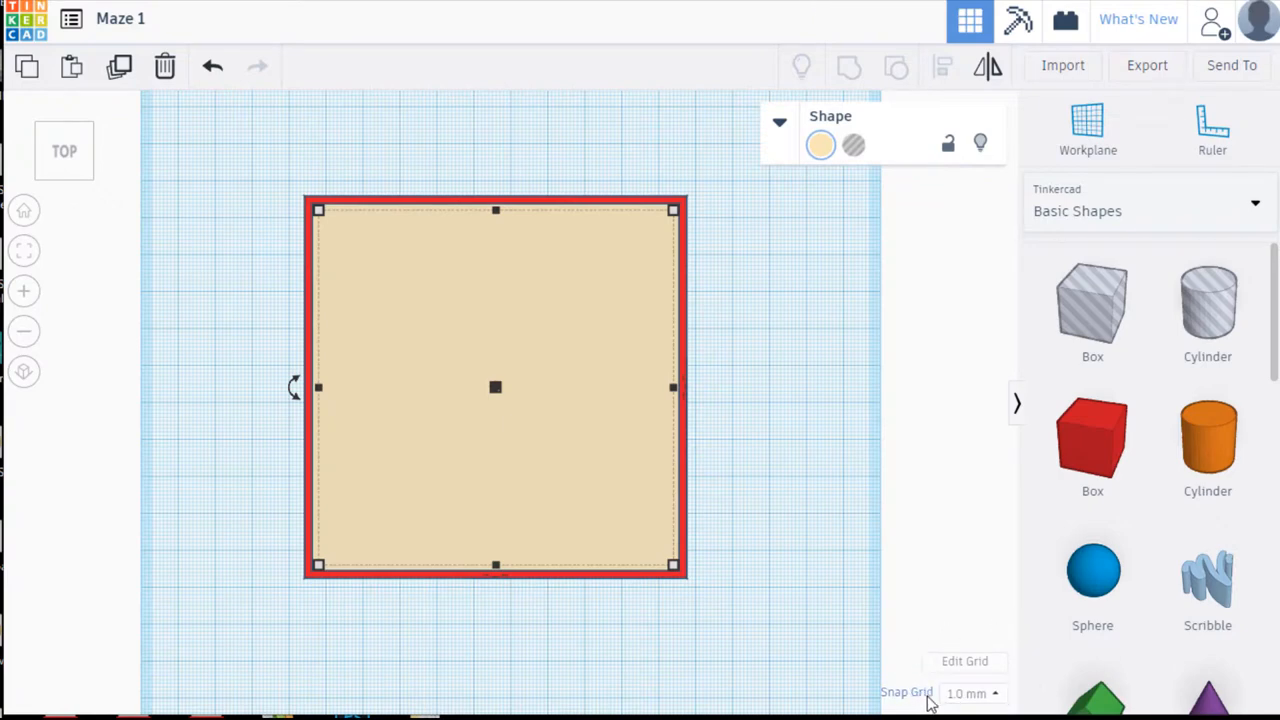
mouse_move(723, 638)
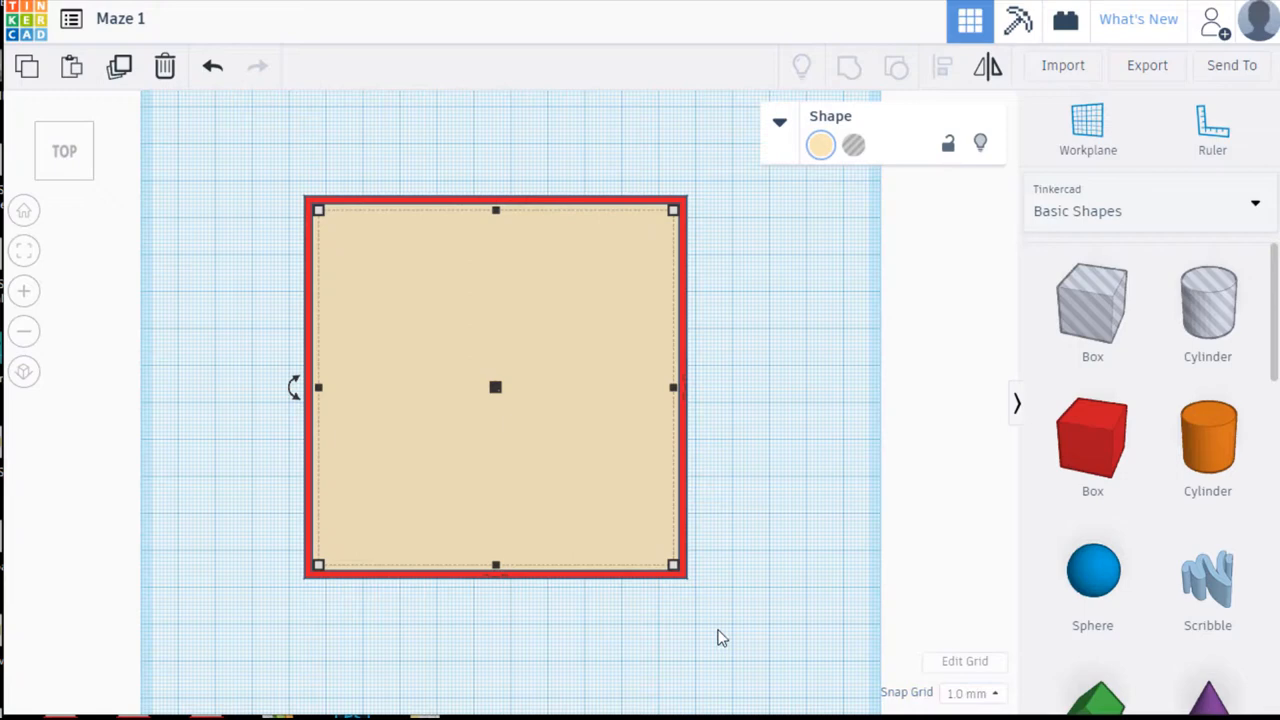
mouse_move(707, 623)
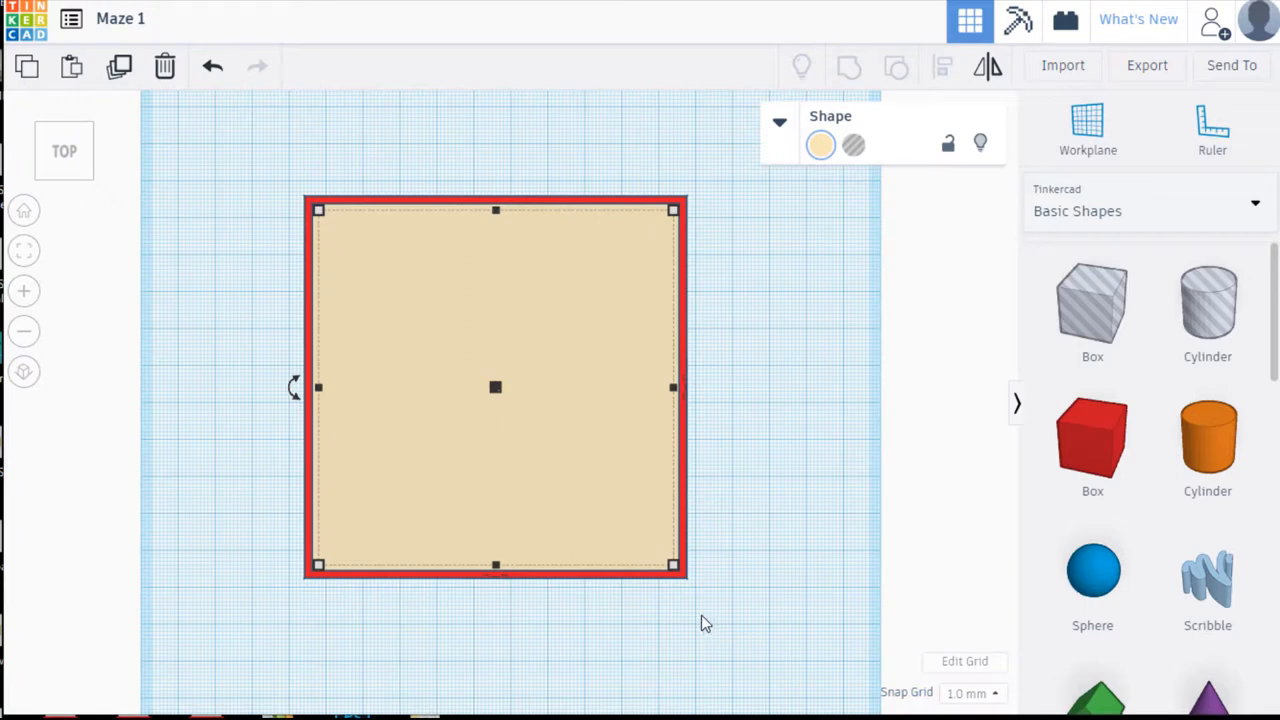
left_click(970, 693)
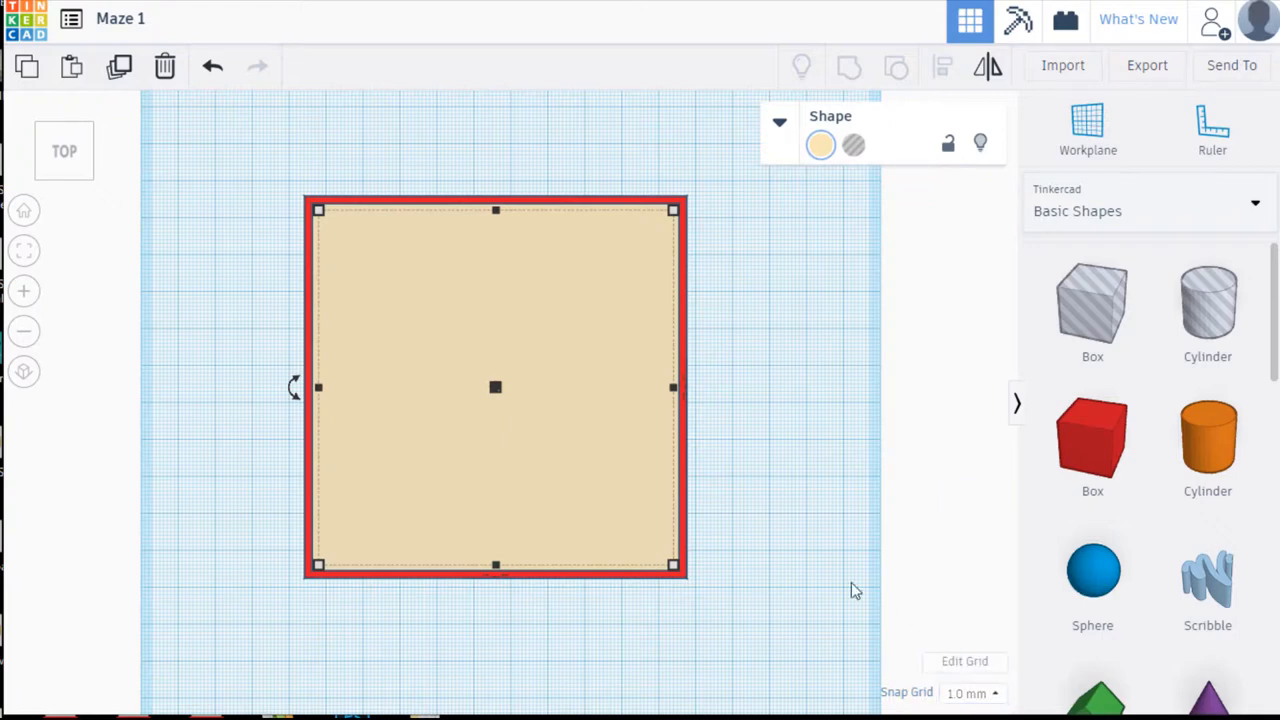
mouse_move(818, 475)
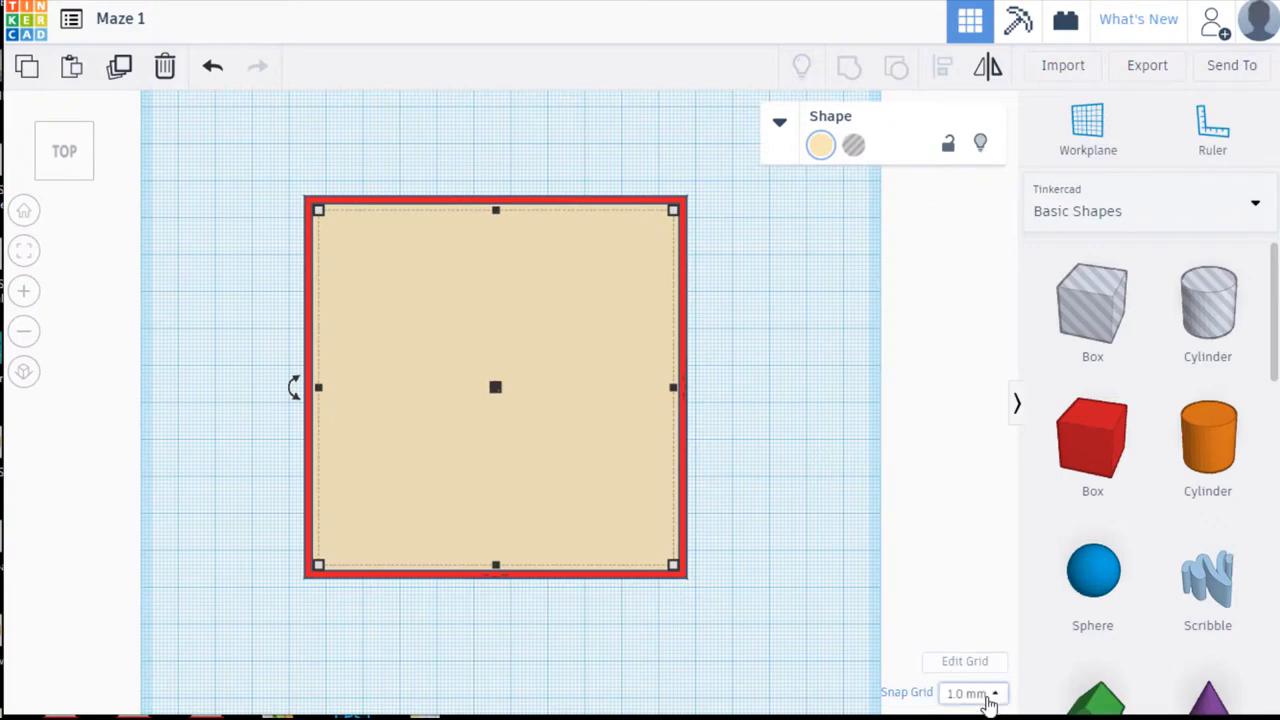
mouse_move(798, 480)
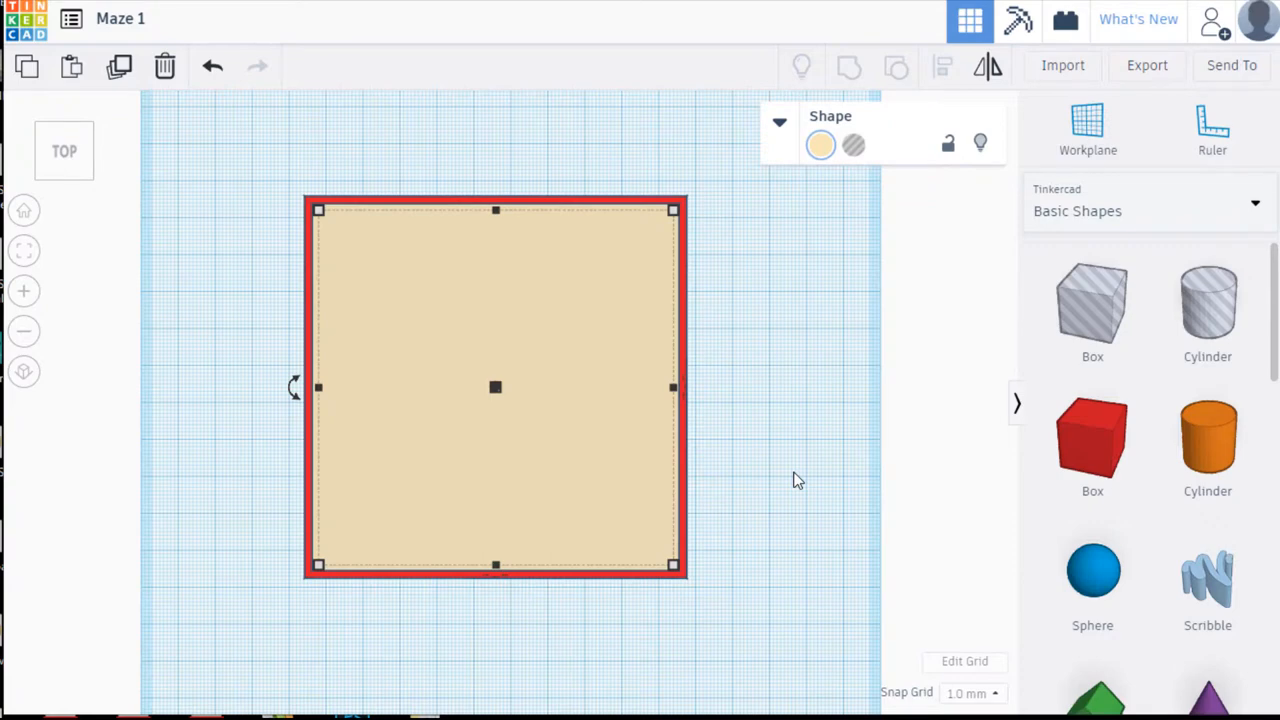
mouse_move(753, 205)
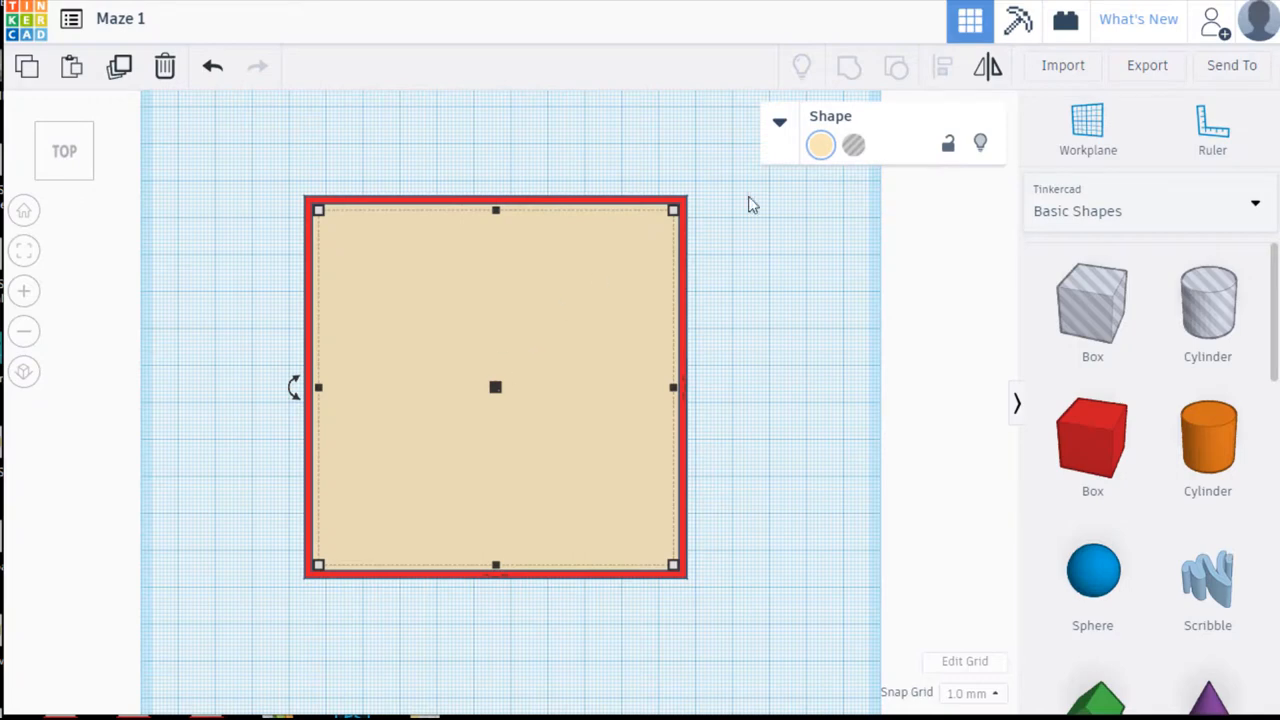
mouse_move(853, 145)
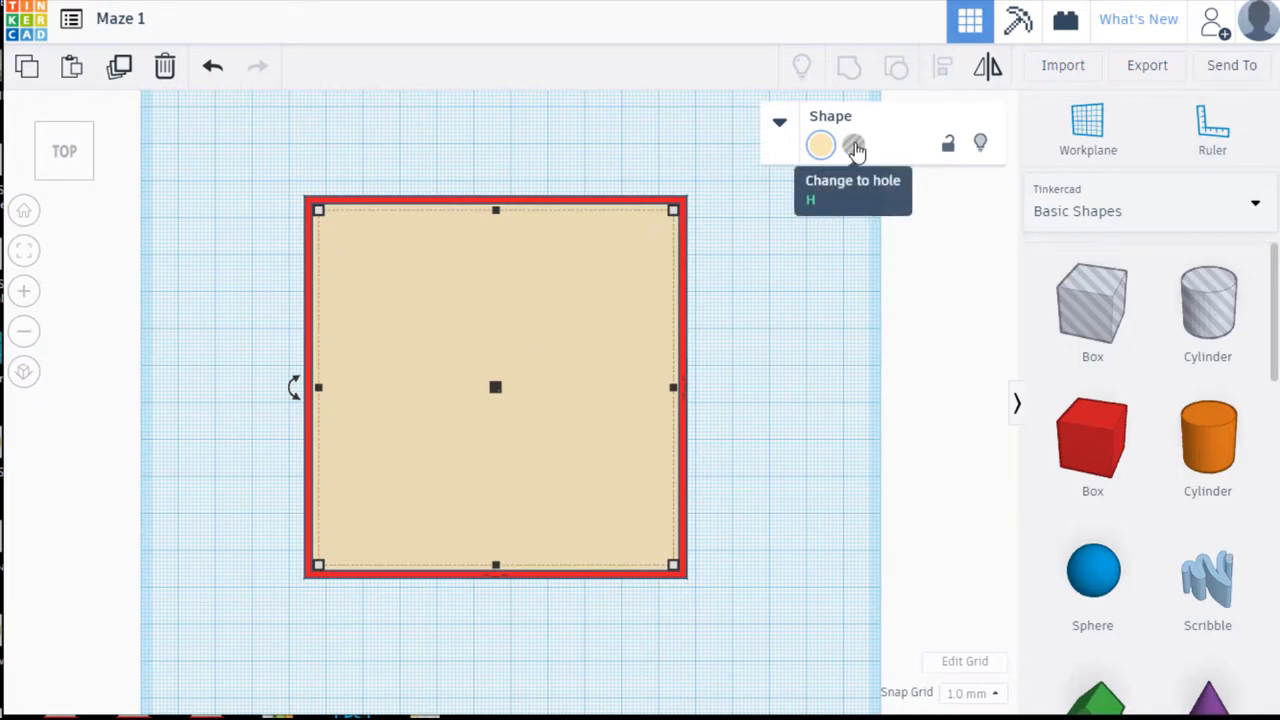
- Turn the inner beige square into a hole
left_click(855, 145)
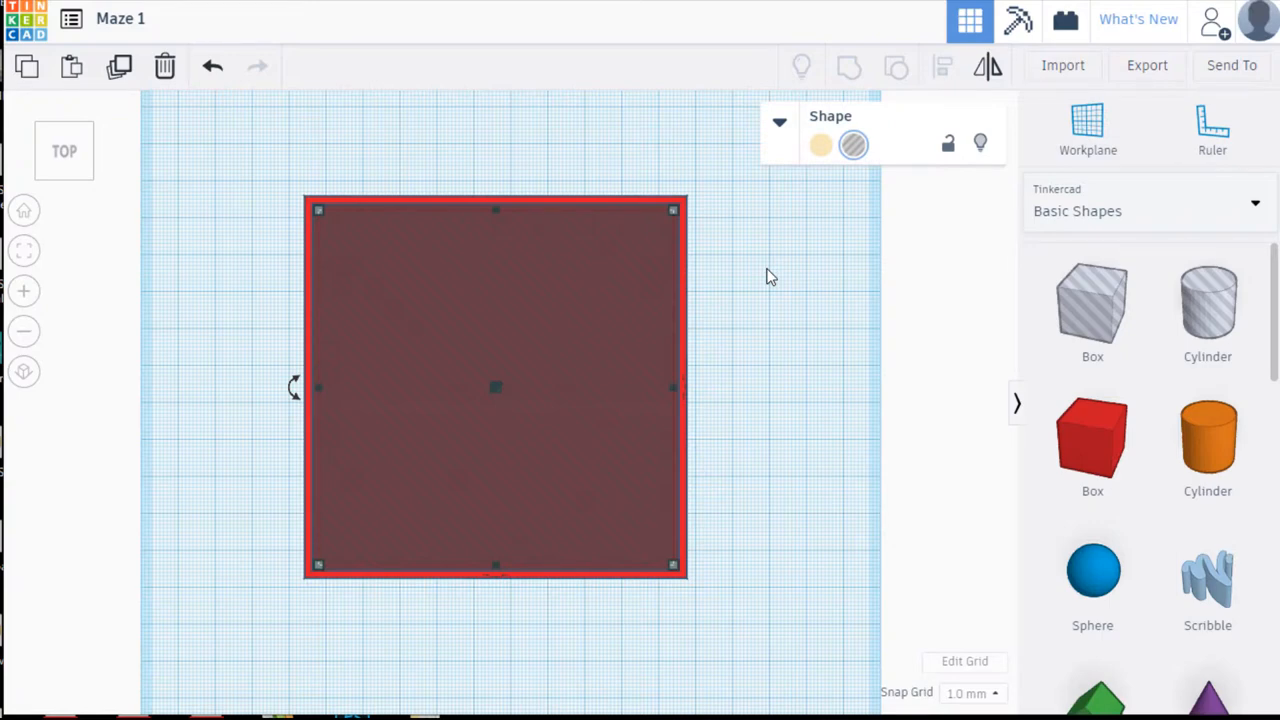
mouse_move(430, 297)
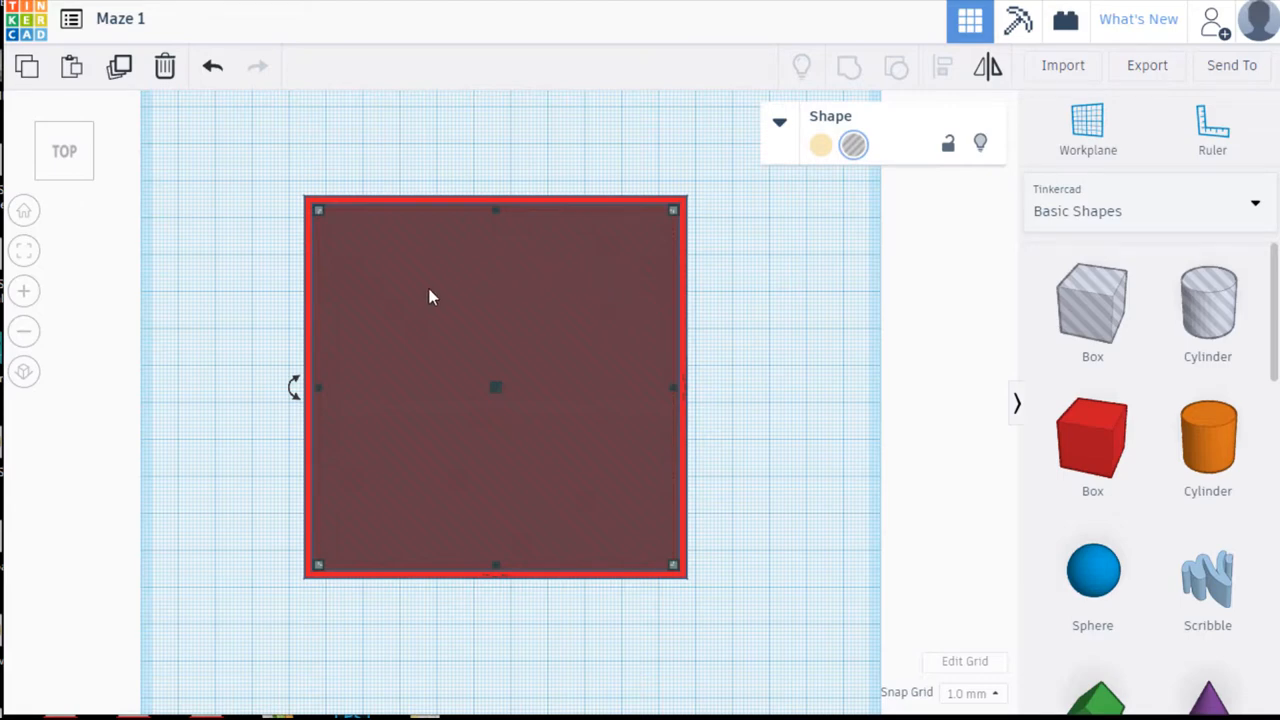
mouse_move(640, 362)
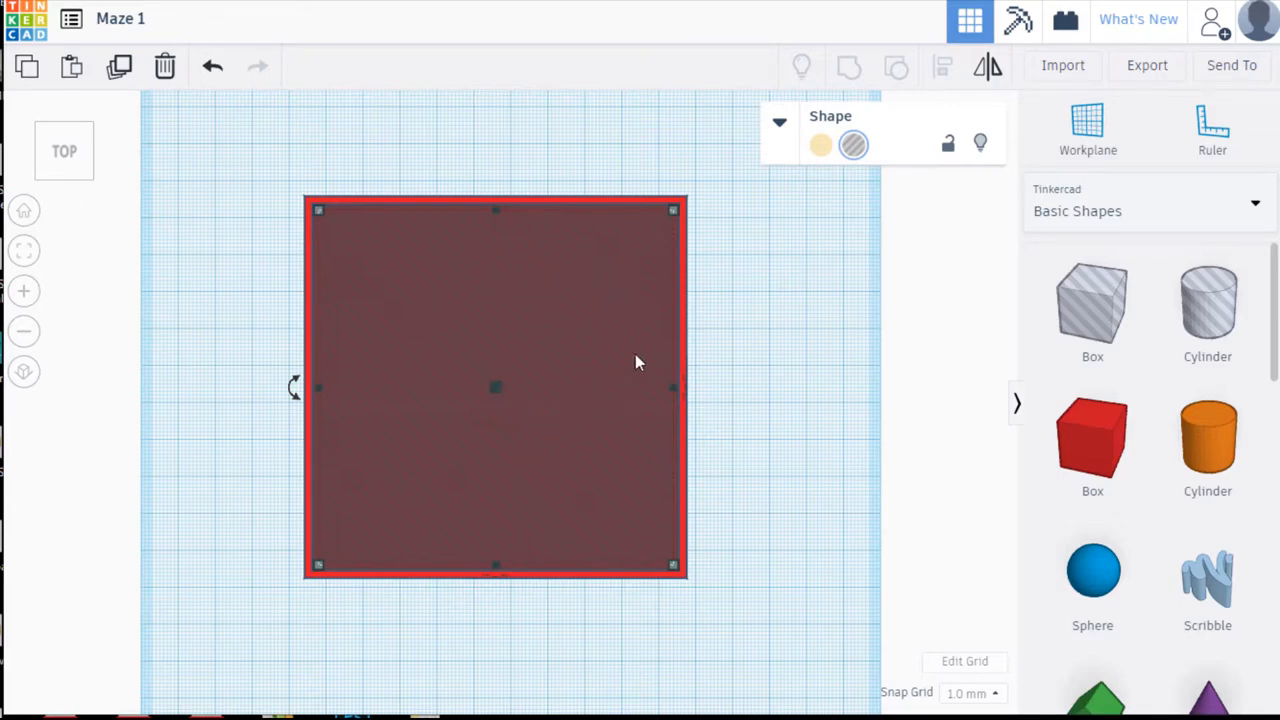
mouse_move(690, 372)
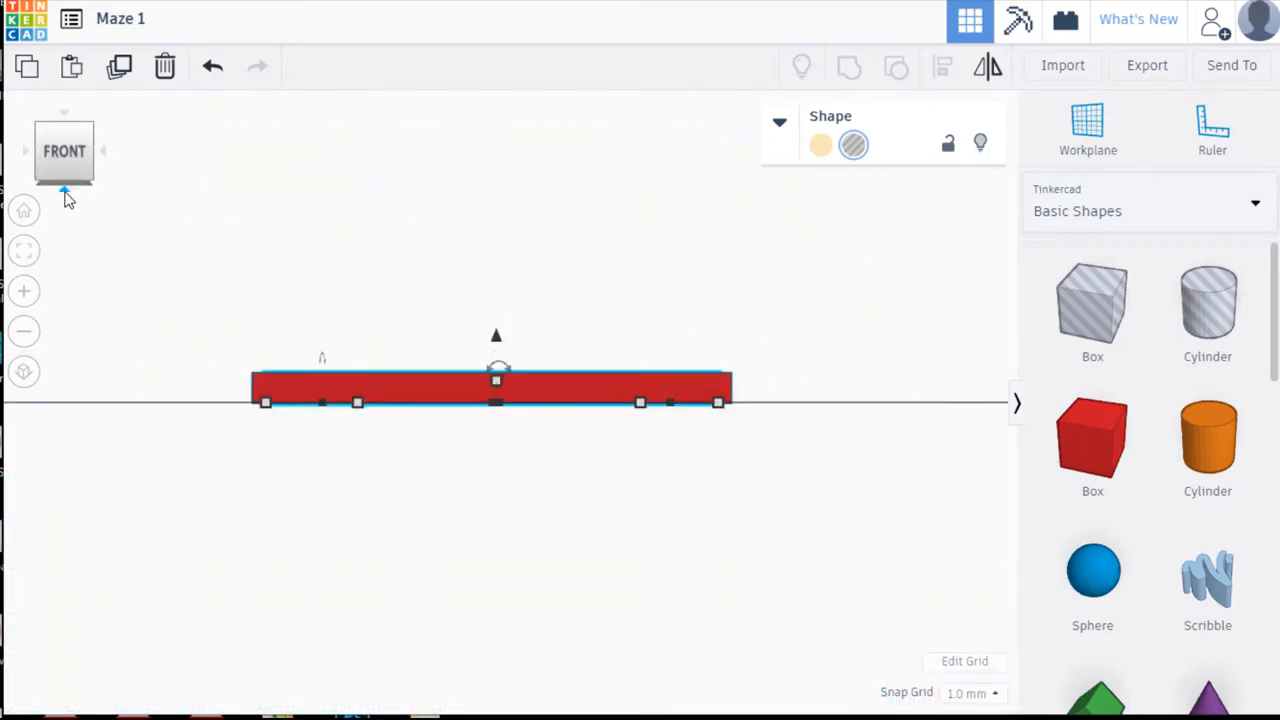
mouse_move(64, 118)
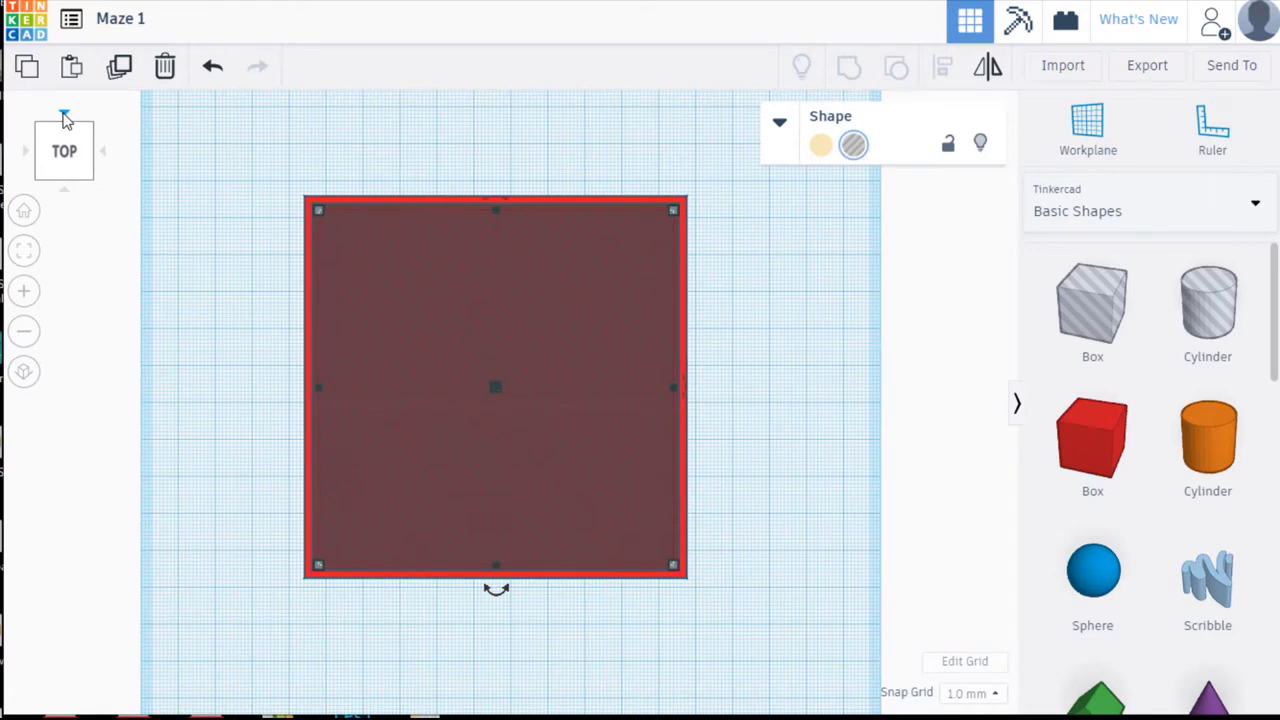
mouse_move(753, 231)
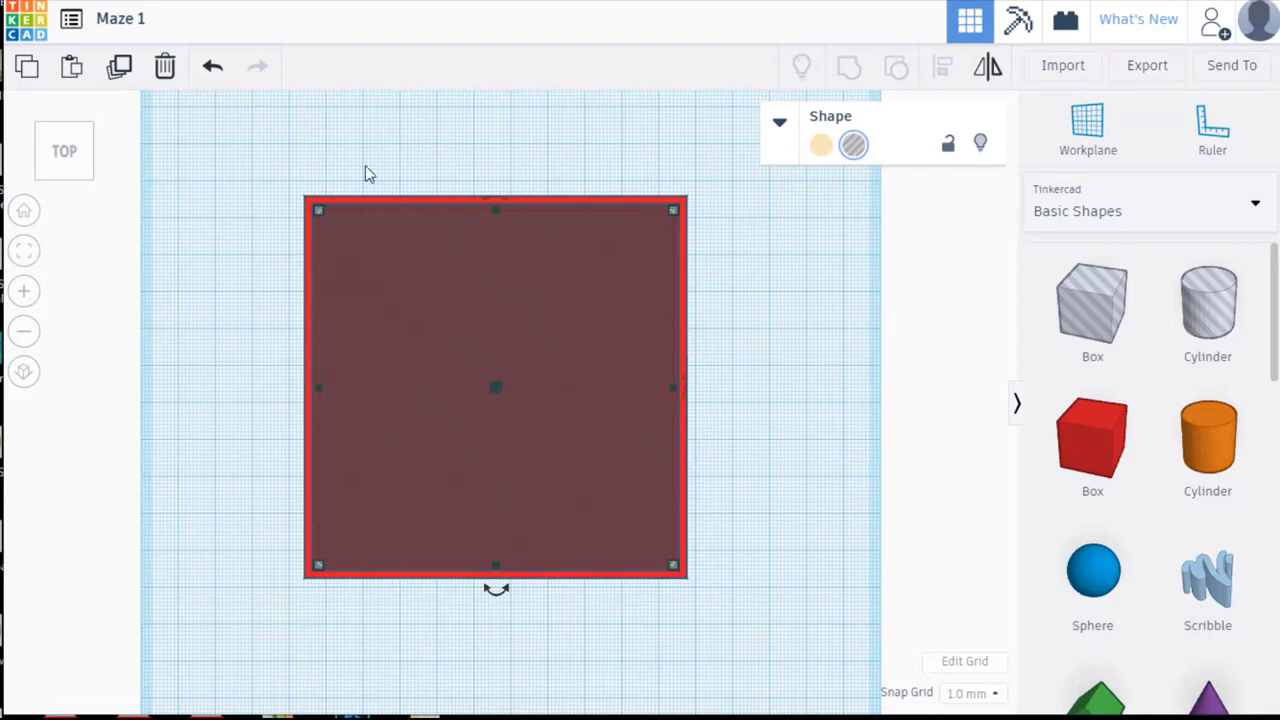
mouse_move(258, 157)
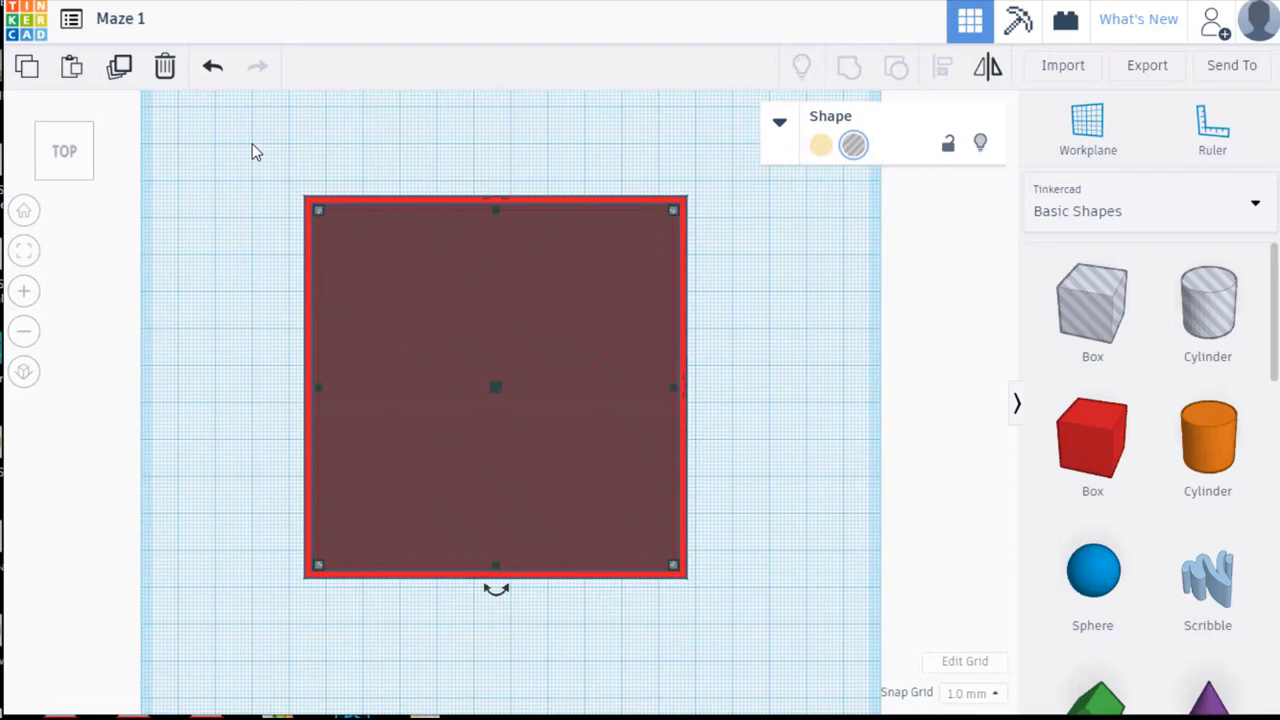
- Group the red square with the inner hole into a hollow frame, then deselect
left_click_drag(255, 150, 740, 645)
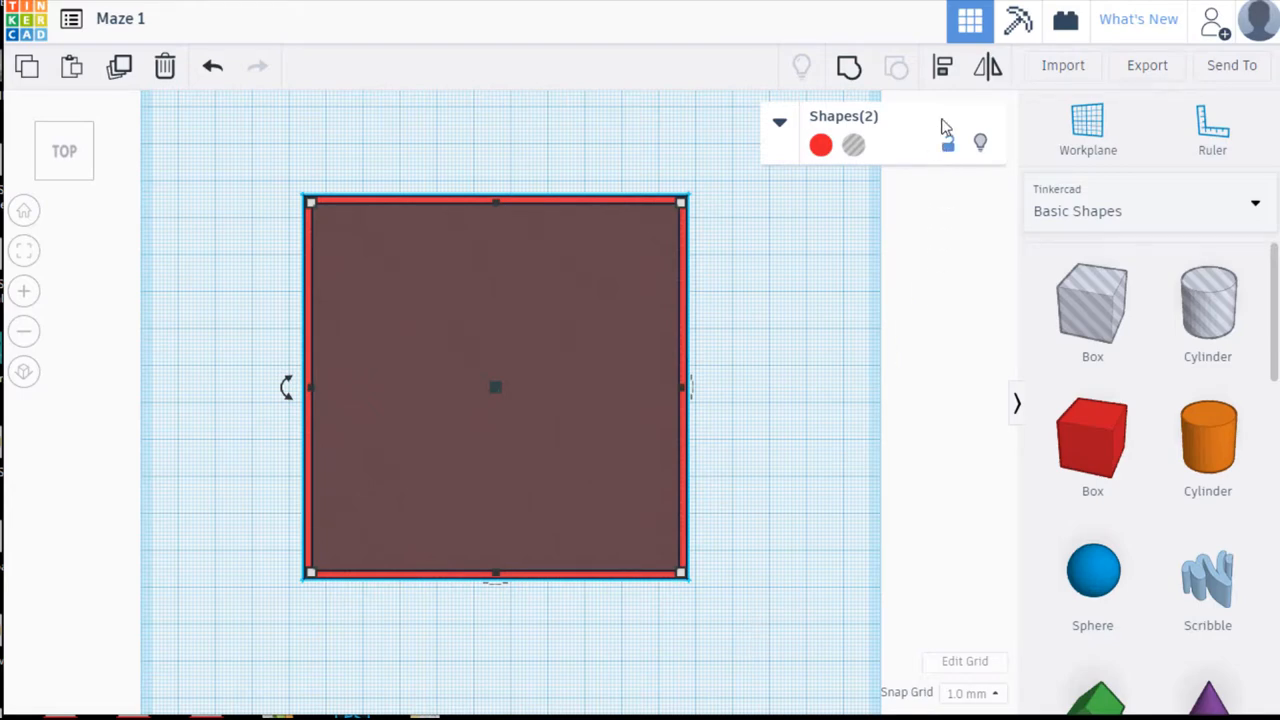
mouse_move(848, 67)
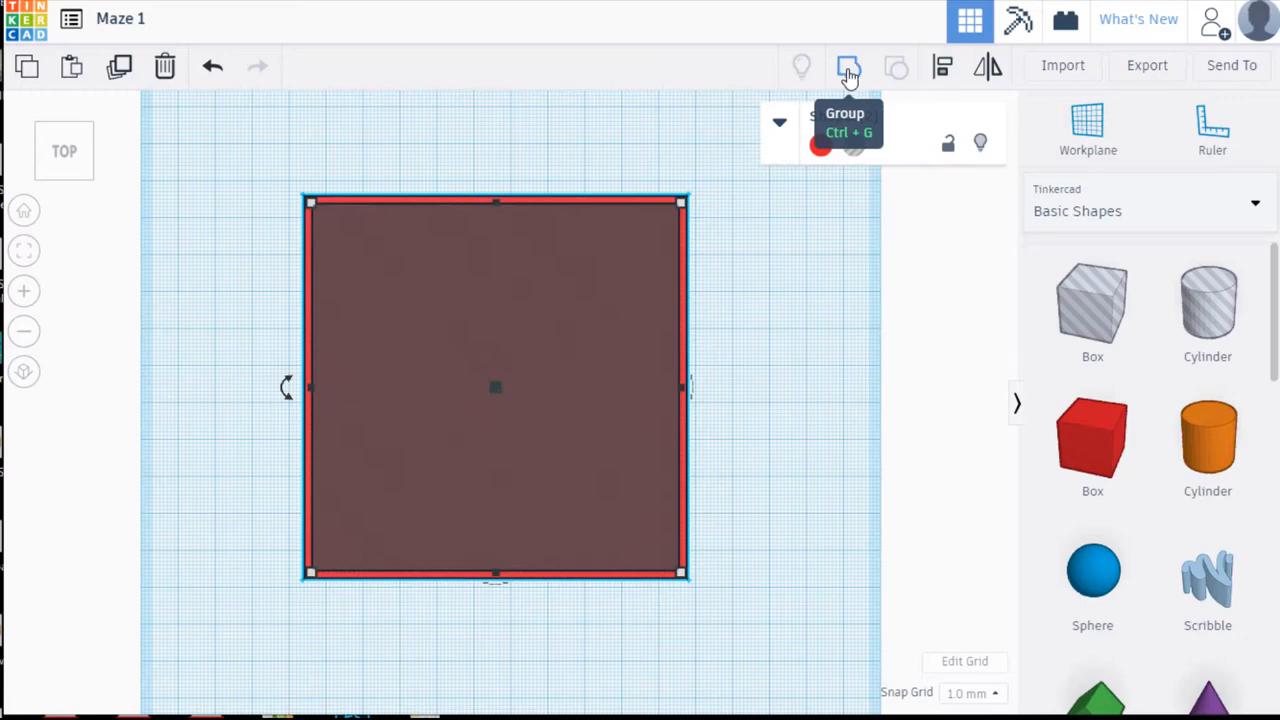
left_click(848, 66)
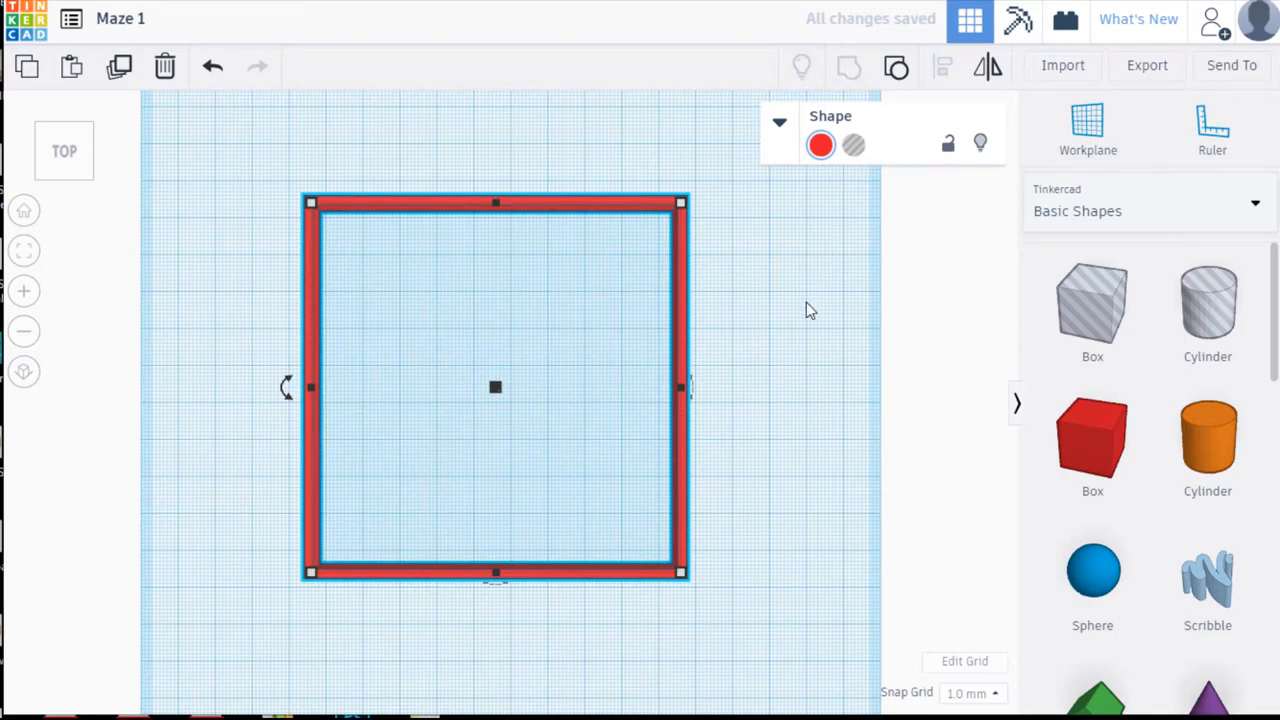
left_click(810, 310)
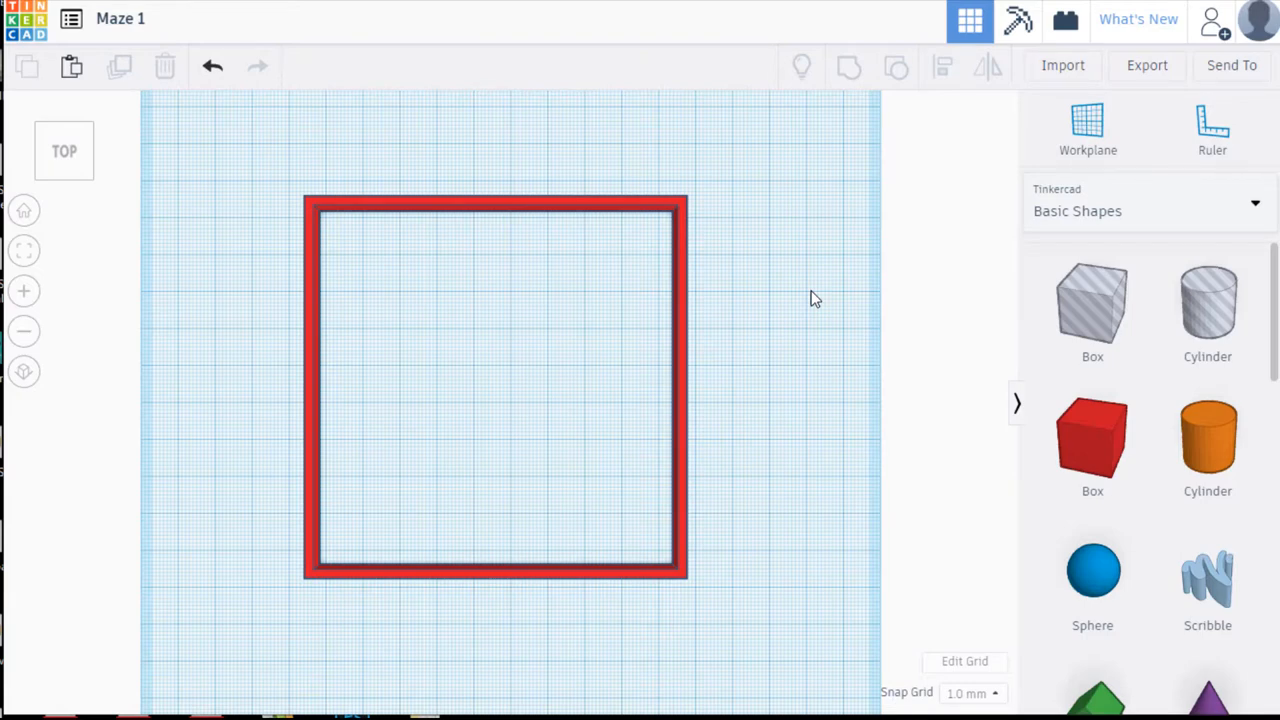
mouse_move(673, 178)
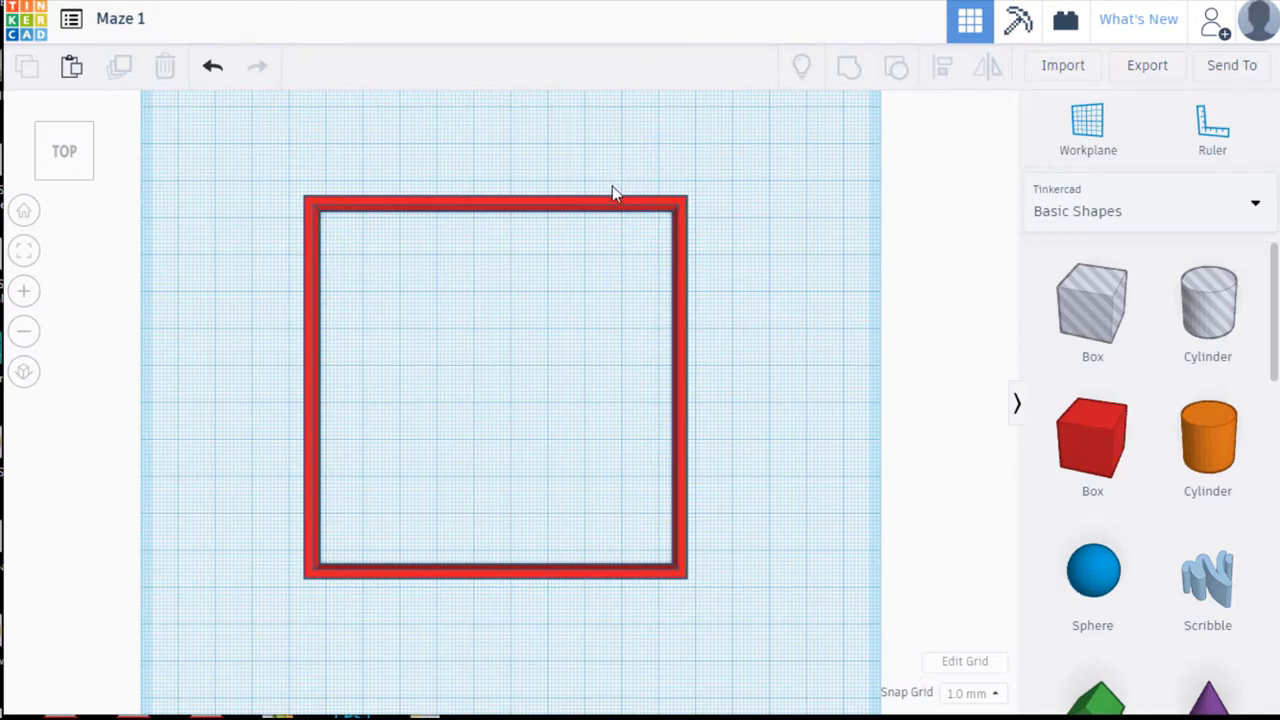
mouse_move(613, 207)
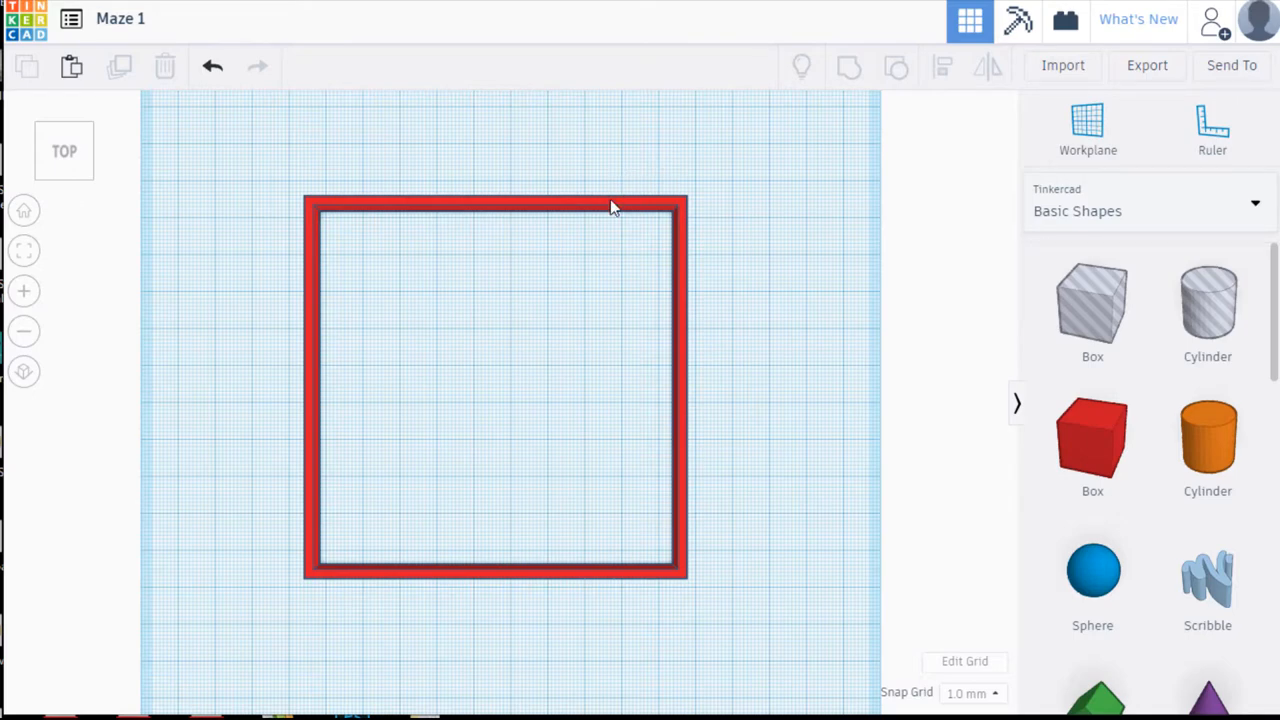
- Select the hollow red square frame
left_click(495, 385)
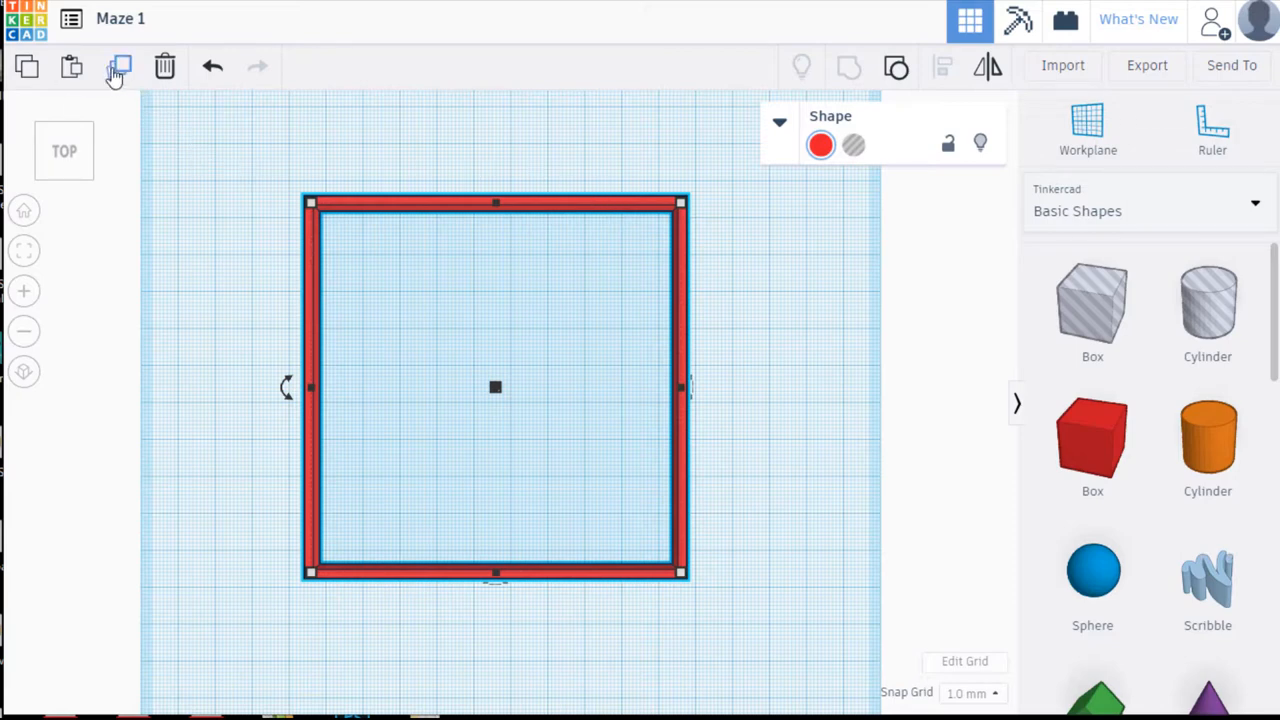
mouse_move(119, 66)
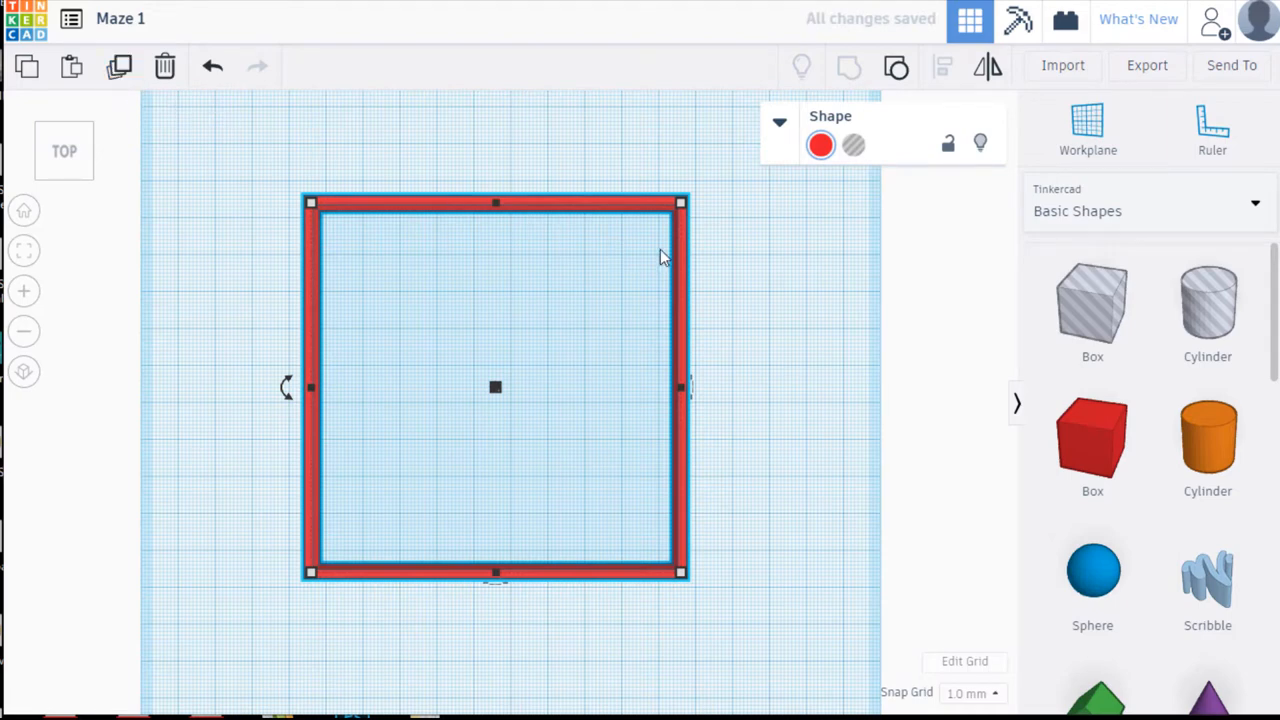
mouse_move(681, 205)
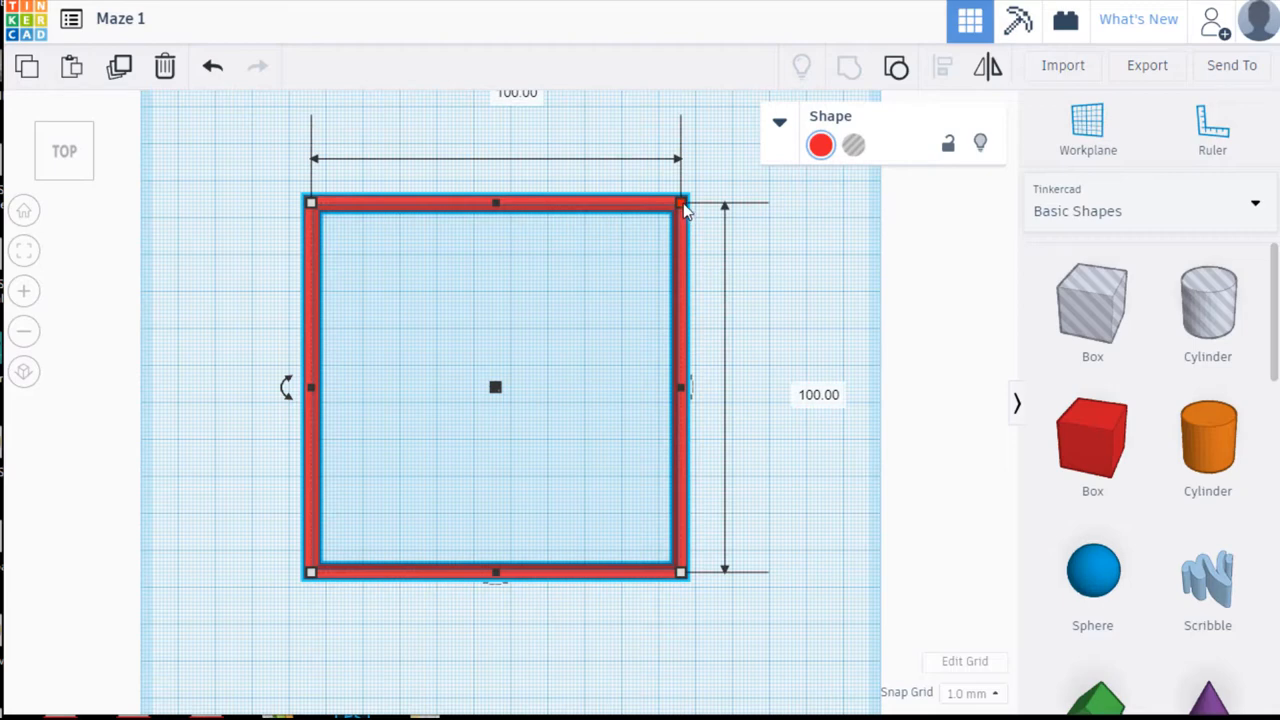
mouse_move(775, 355)
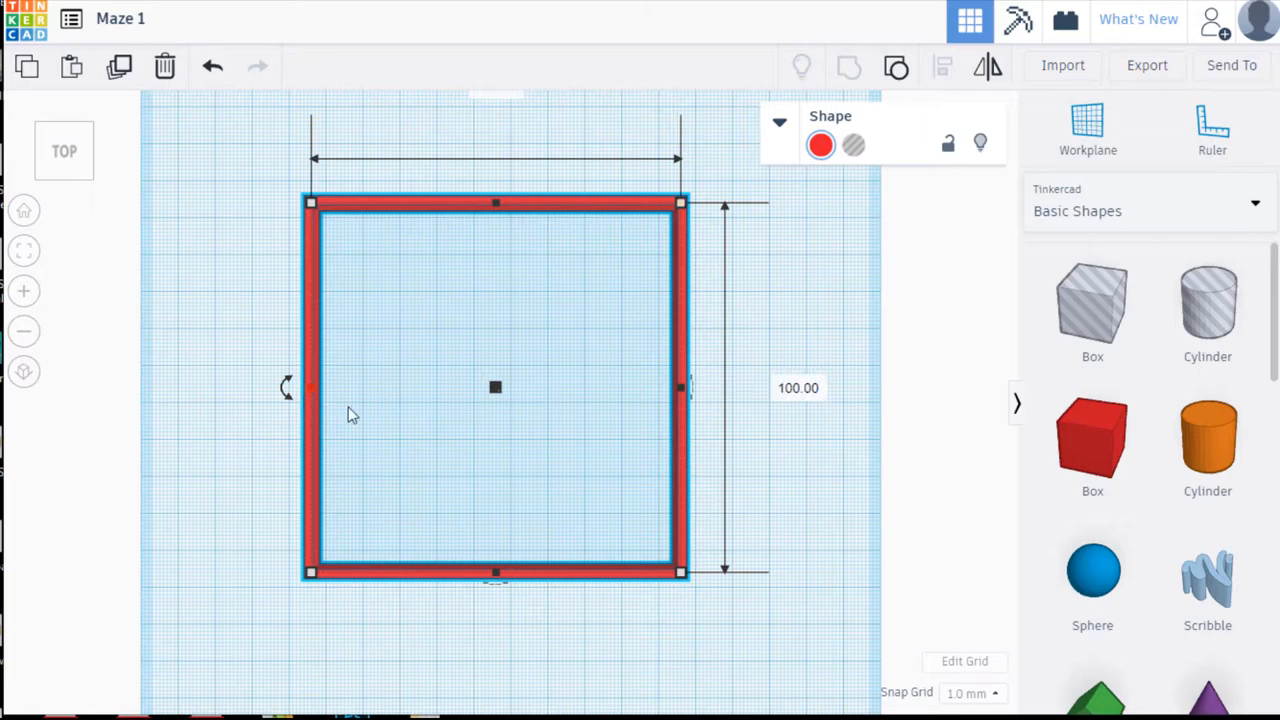
- Resize the copied frame to 88 and deselect it
double_click(798, 387)
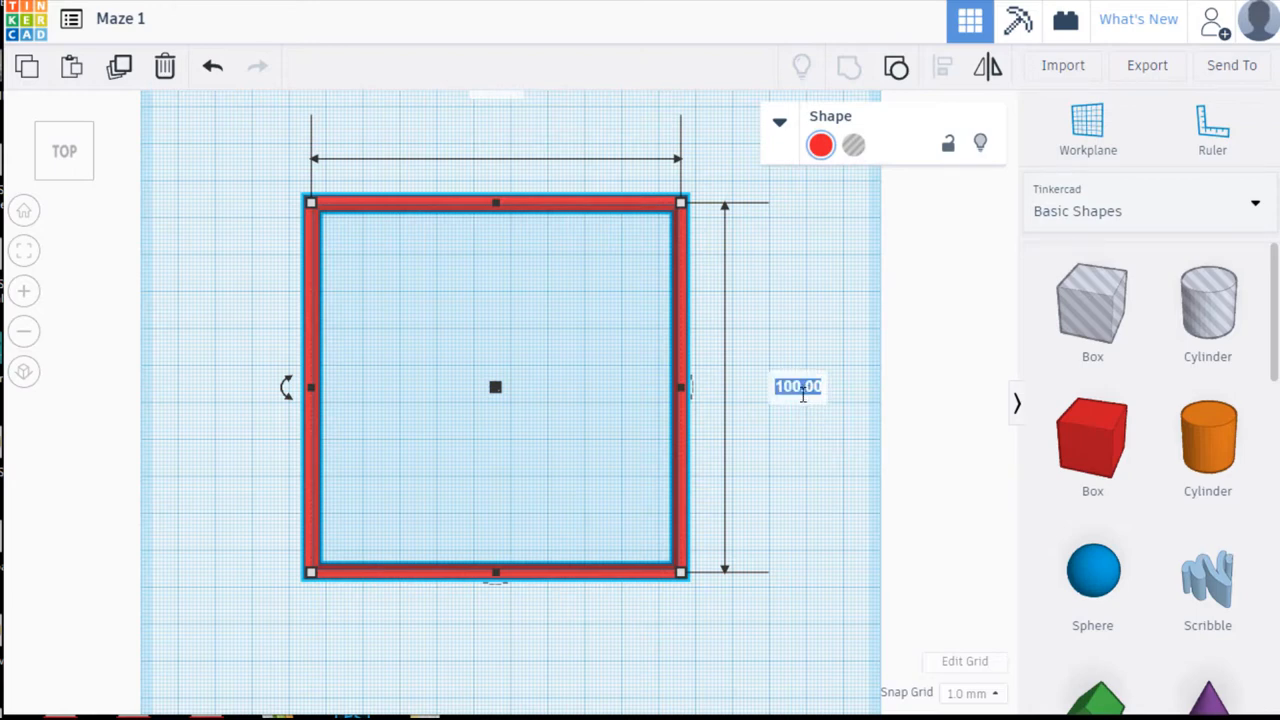
type("88")
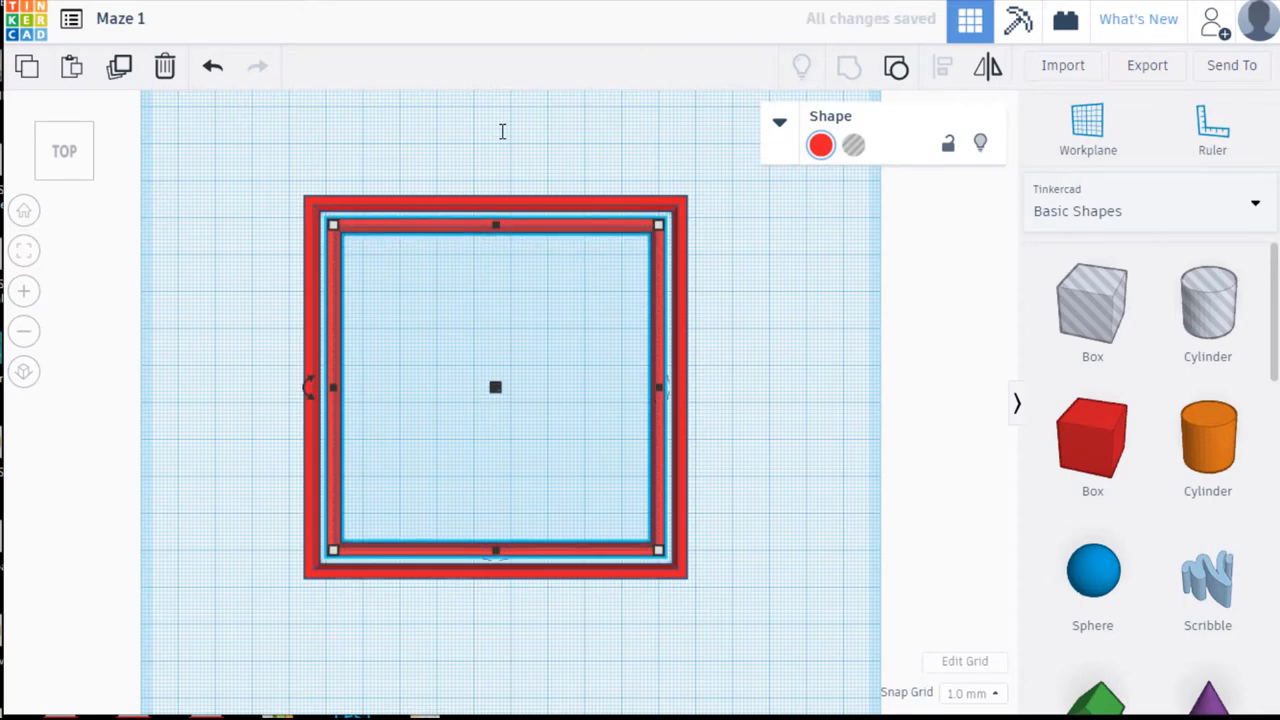
left_click(503, 138)
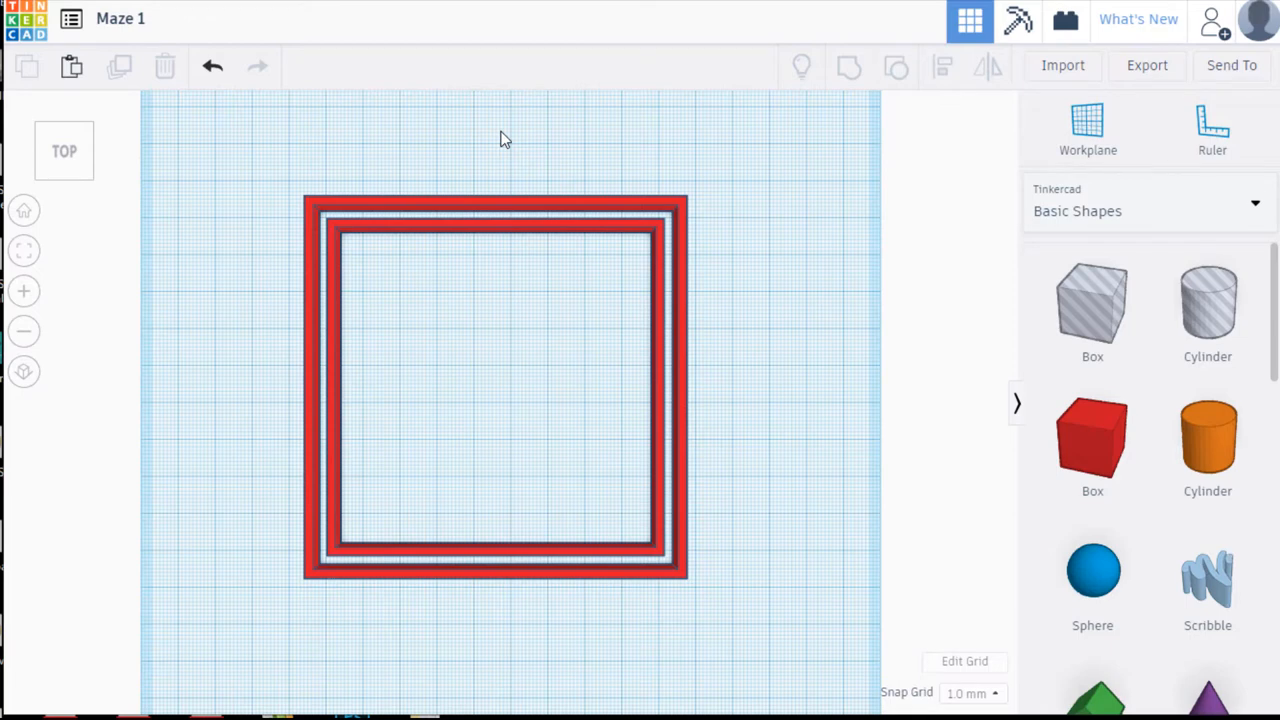
mouse_move(460, 67)
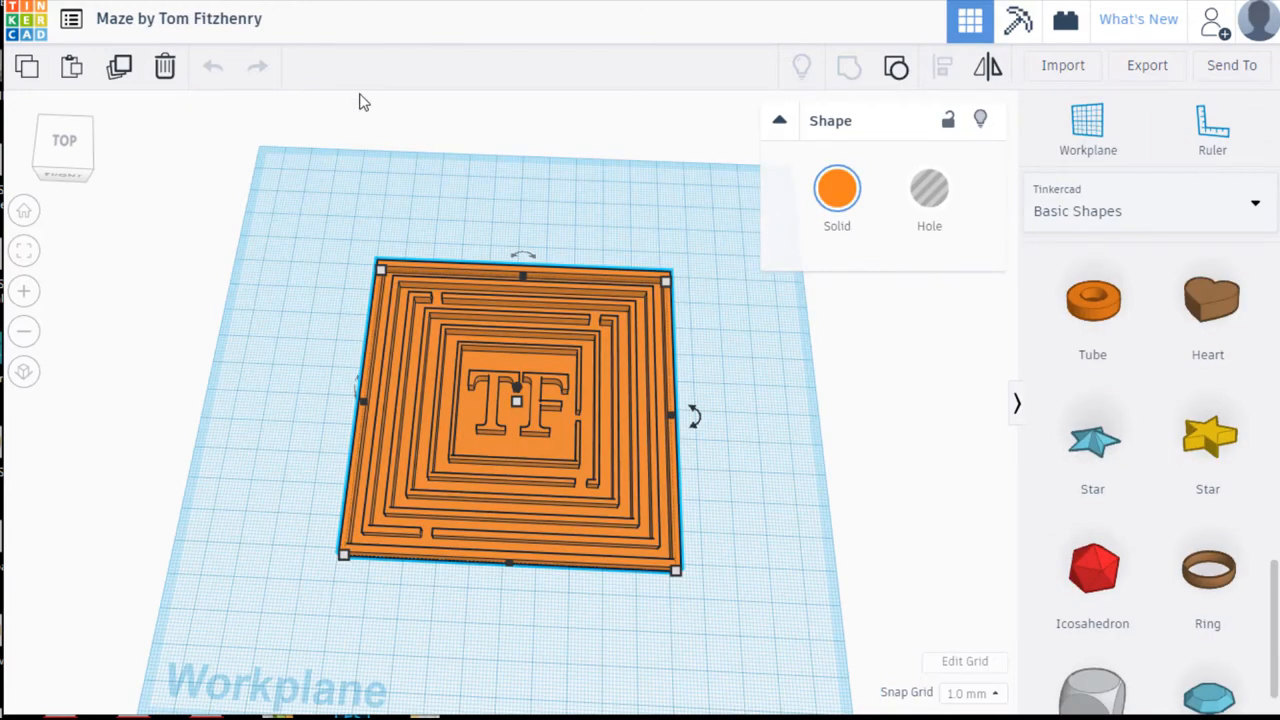
mouse_move(430, 537)
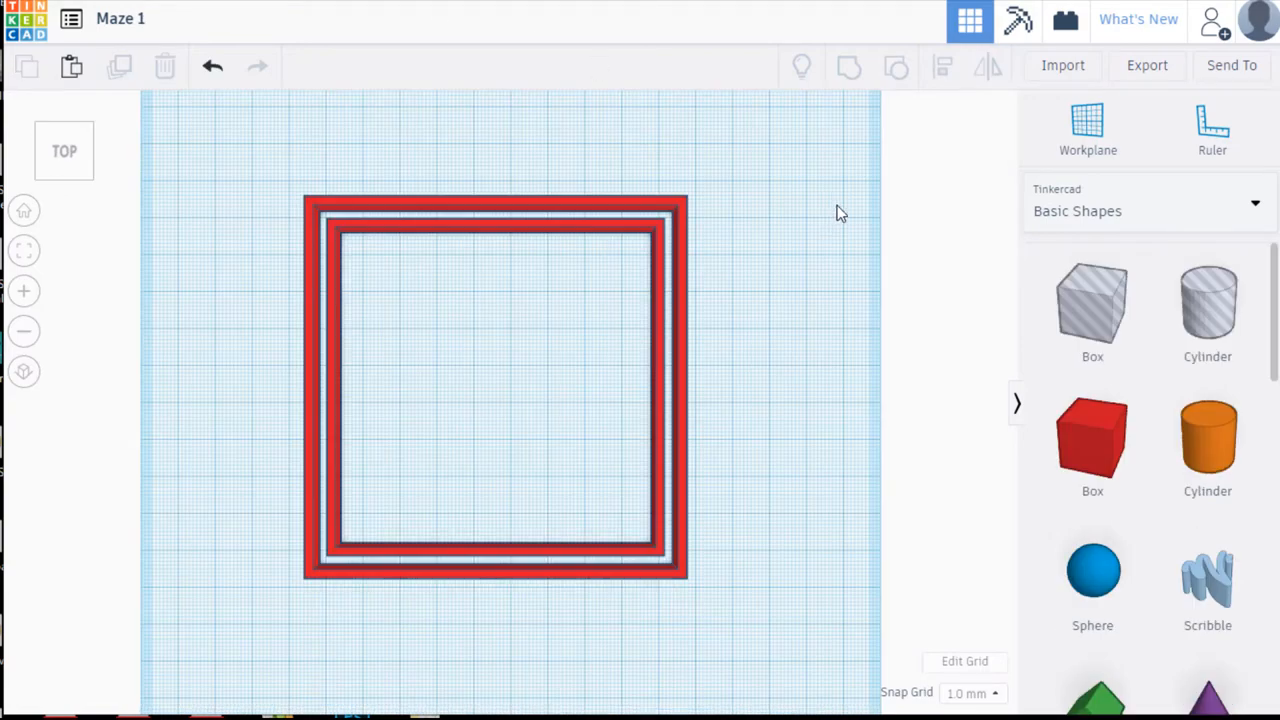
mouse_move(1092, 308)
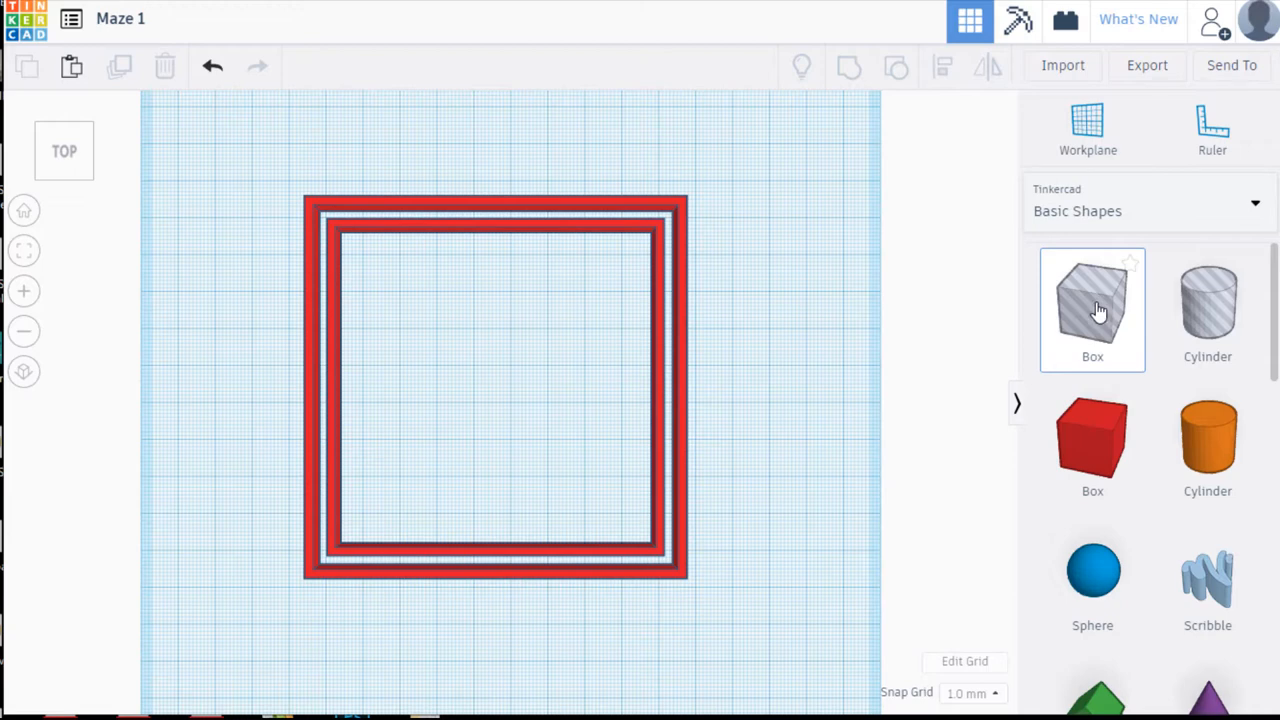
- Drop a hole box from Basic Shapes into the centre of the inner frame
left_click_drag(1092, 308, 478, 405)
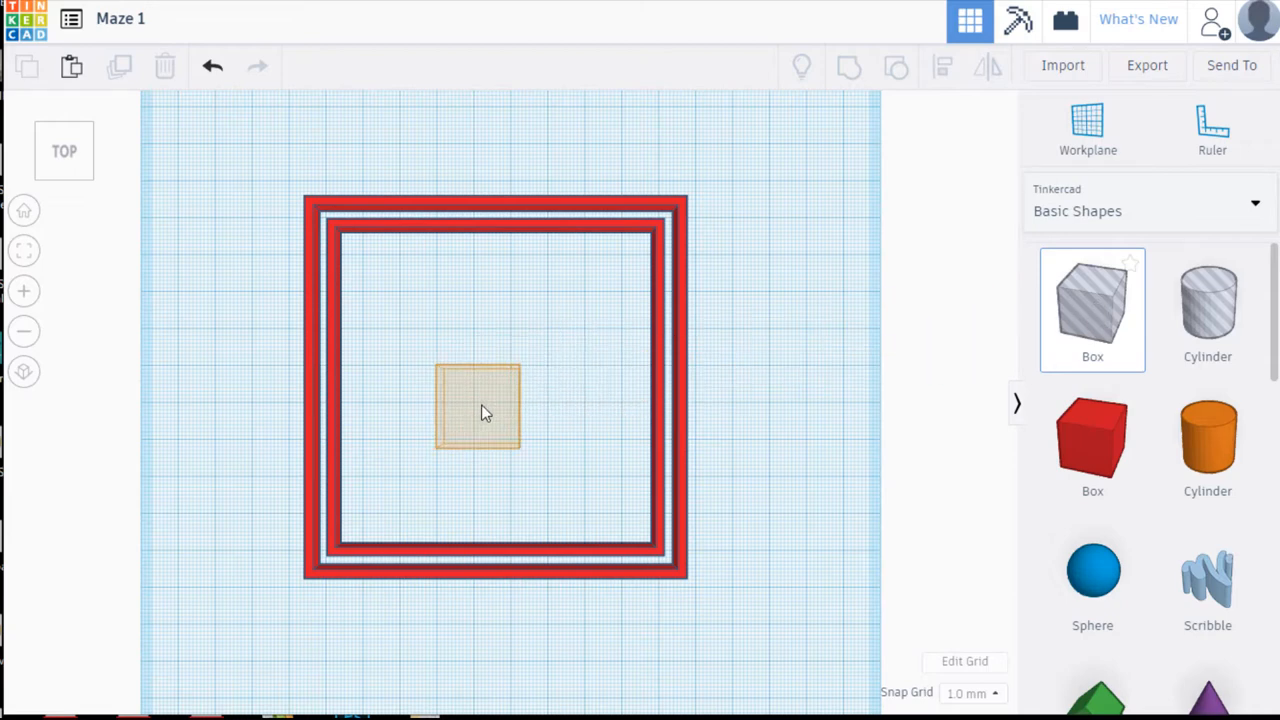
left_click(477, 407)
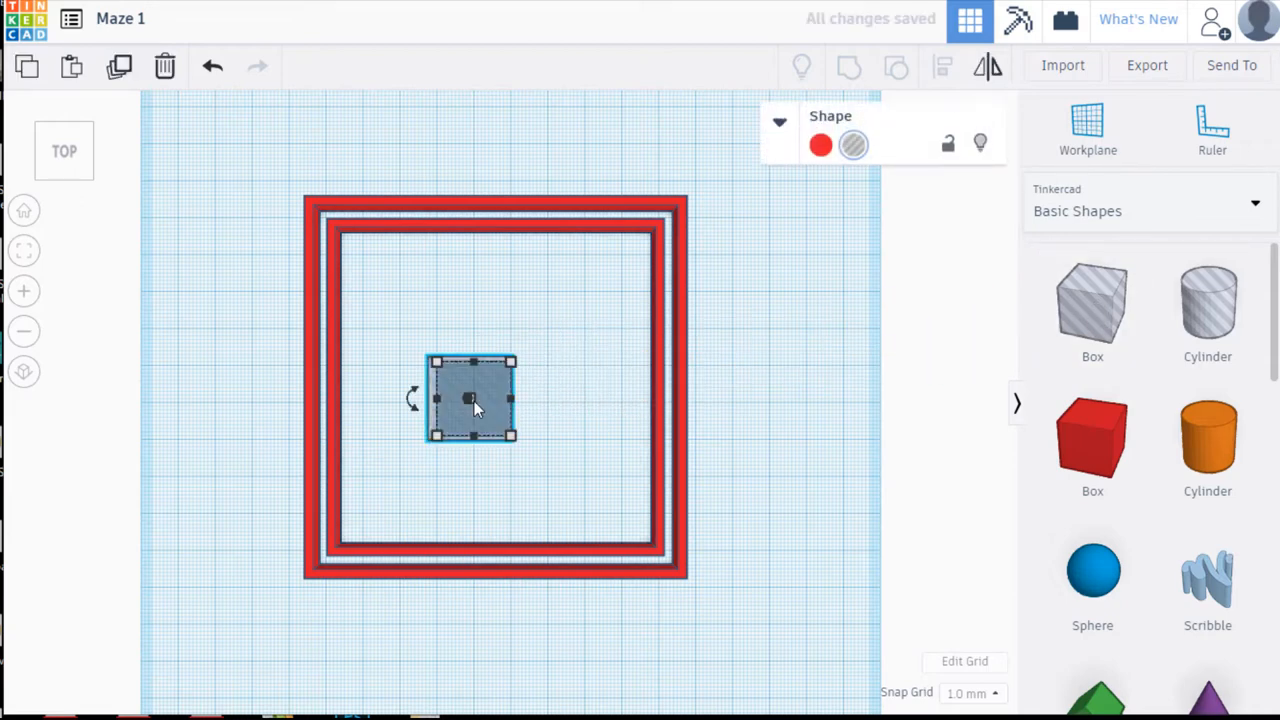
mouse_move(360, 200)
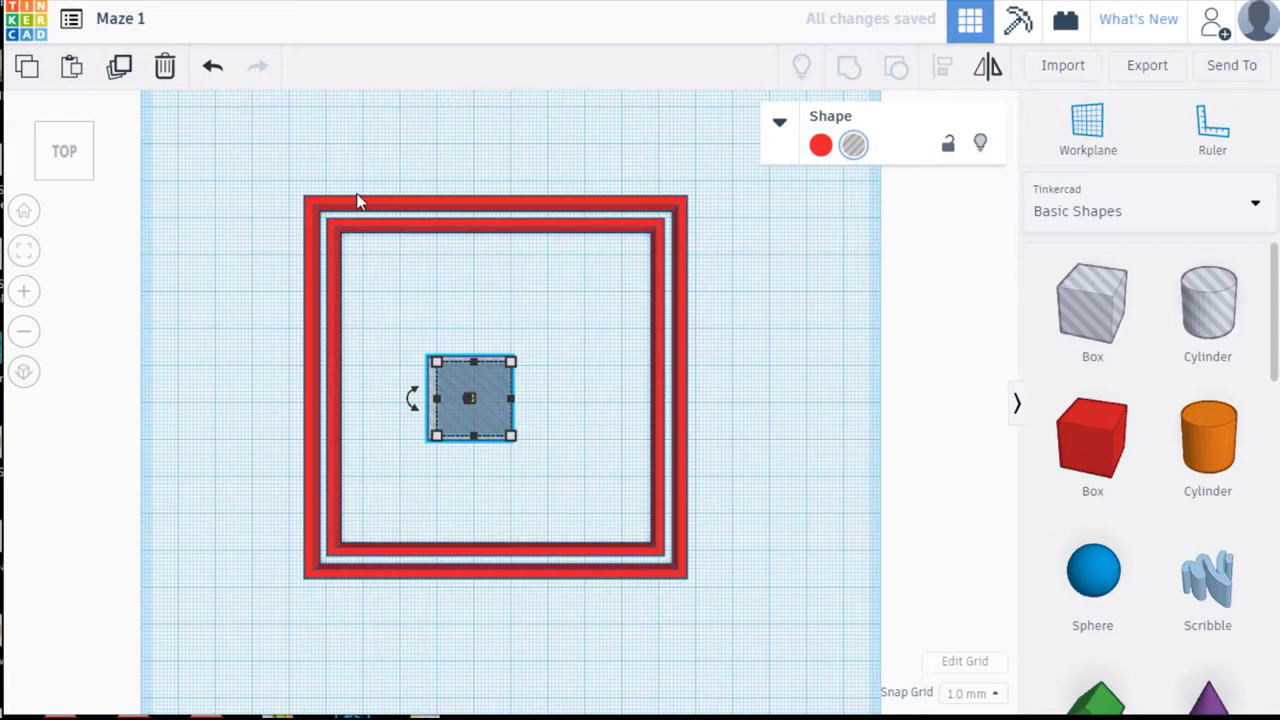
mouse_move(55, 178)
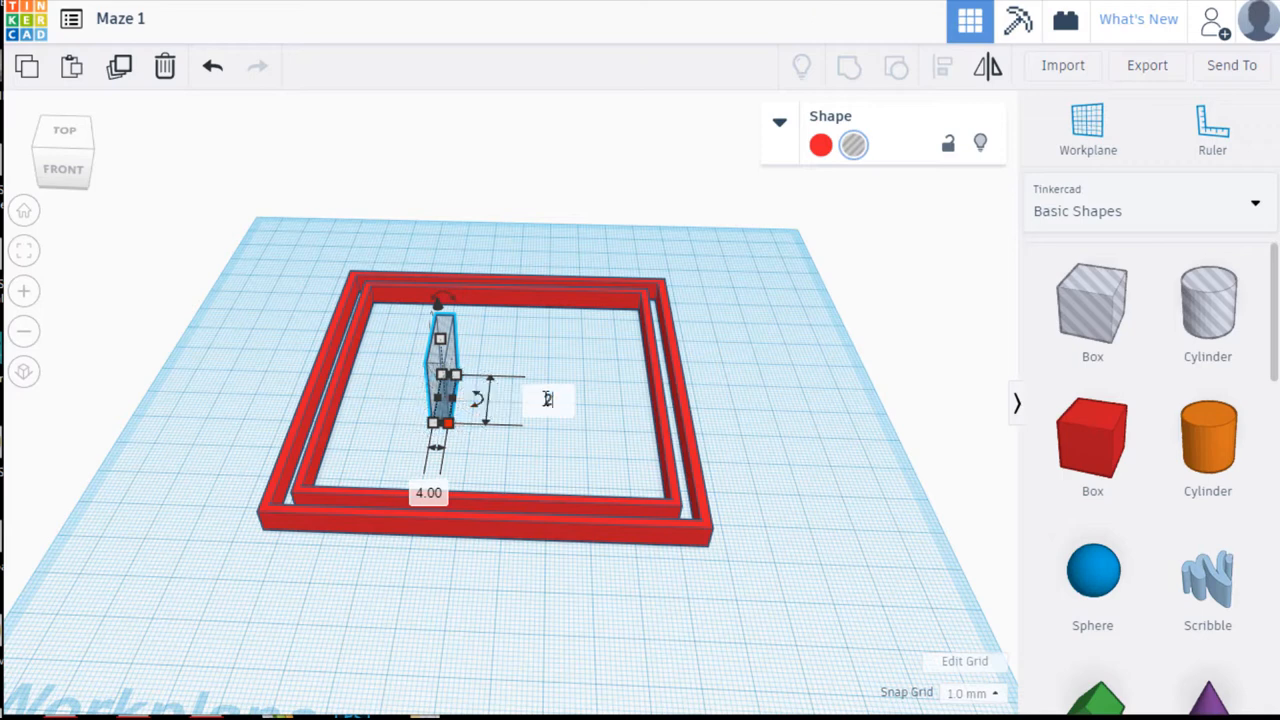
- Set the hole's width to 2 and begin editing its length label
type("20.00")
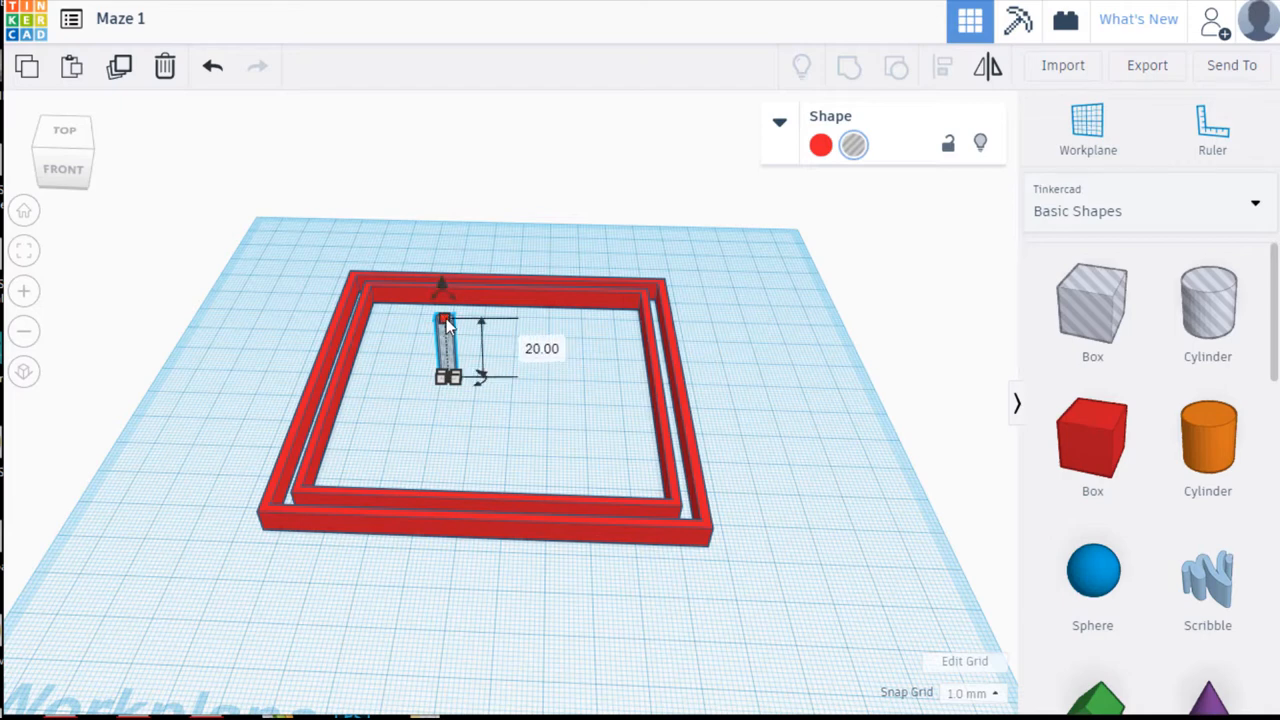
double_click(541, 348)
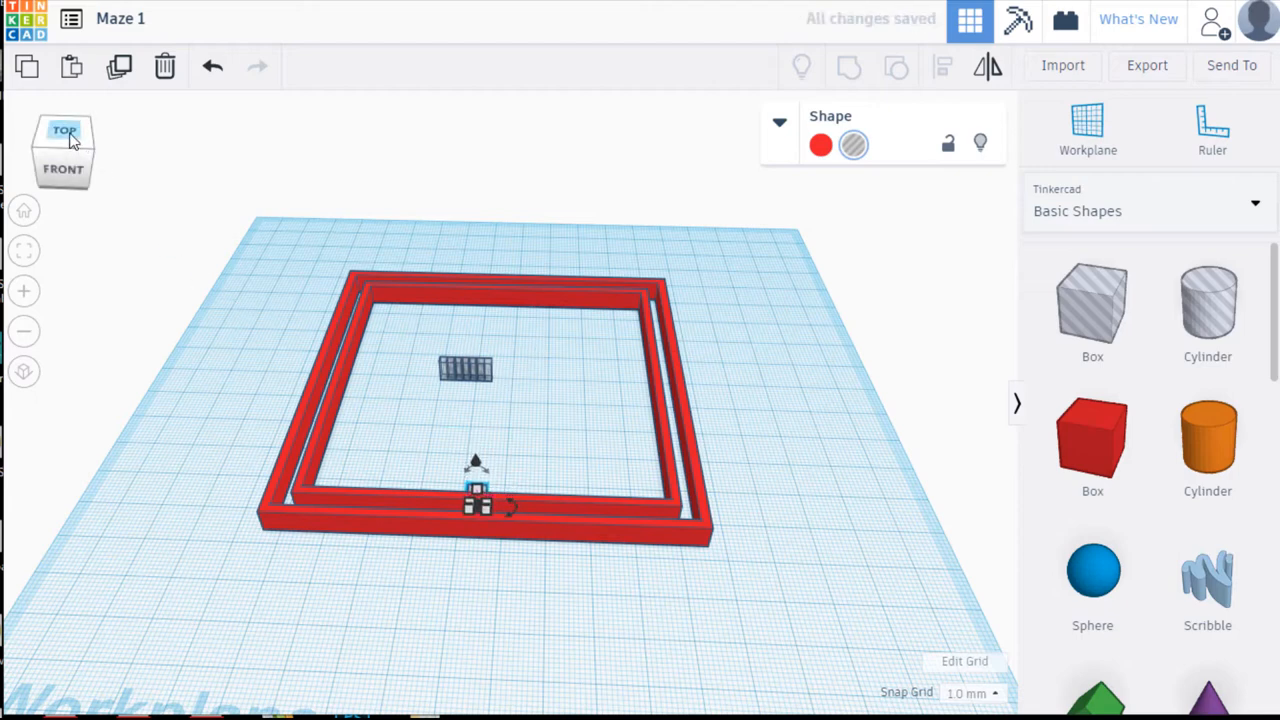
- From the top view, group the hole with the second wall to cut its bottom gap
left_click(64, 131)
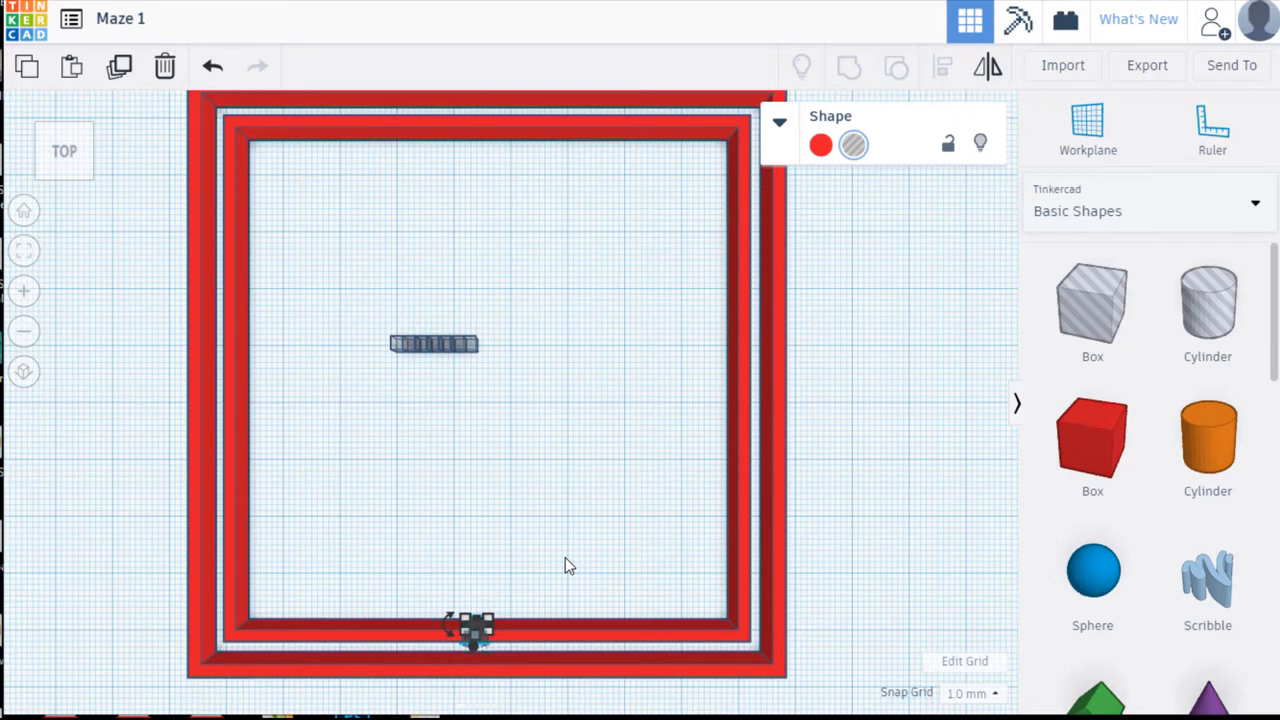
mouse_move(380, 583)
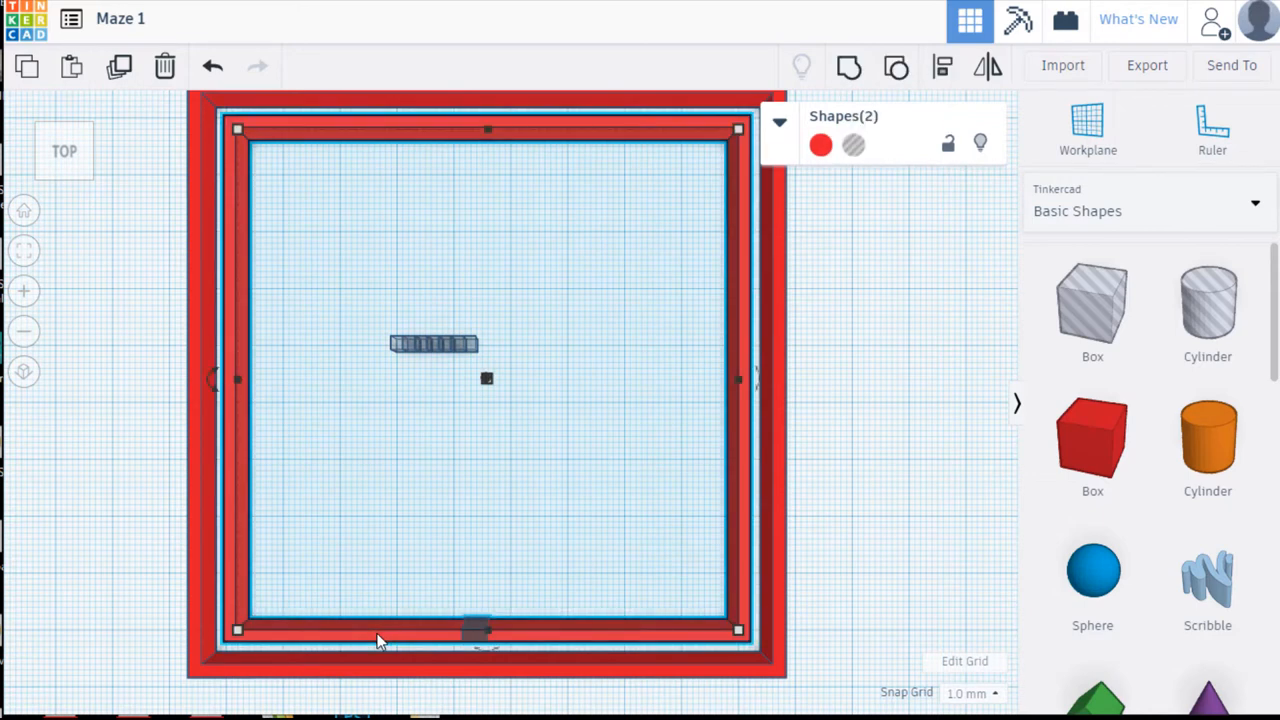
mouse_move(895, 67)
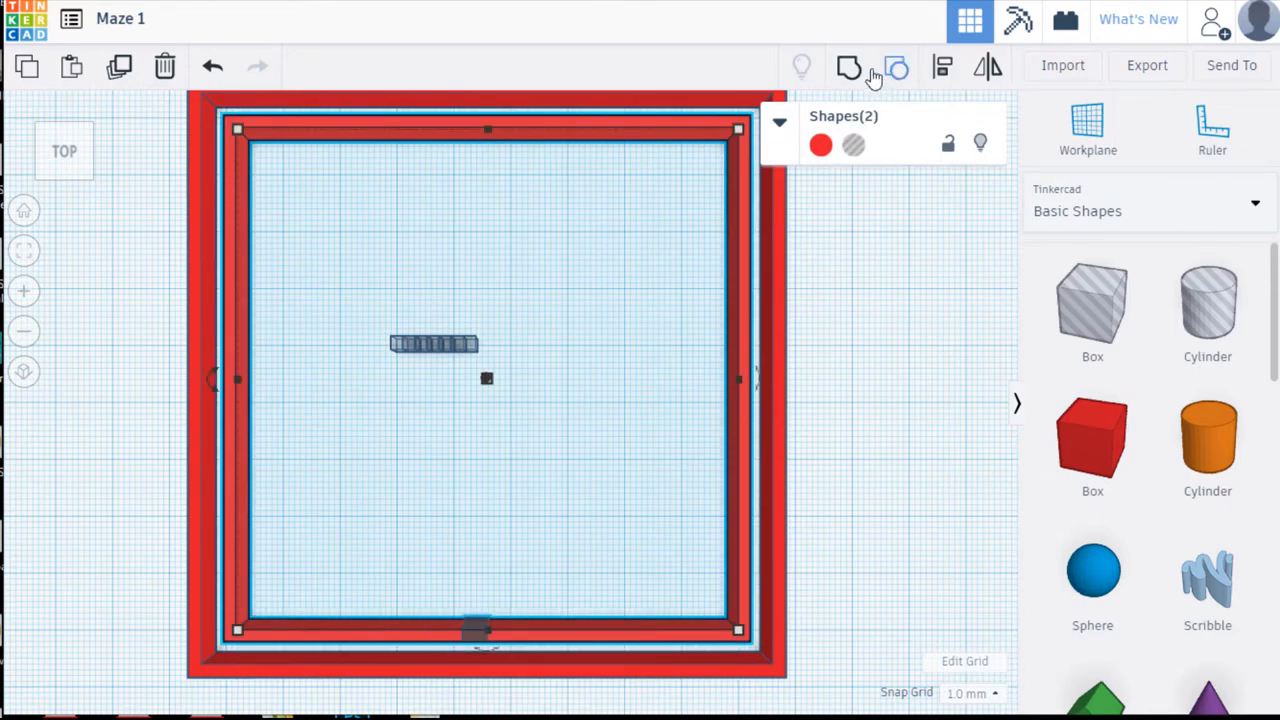
left_click(849, 66)
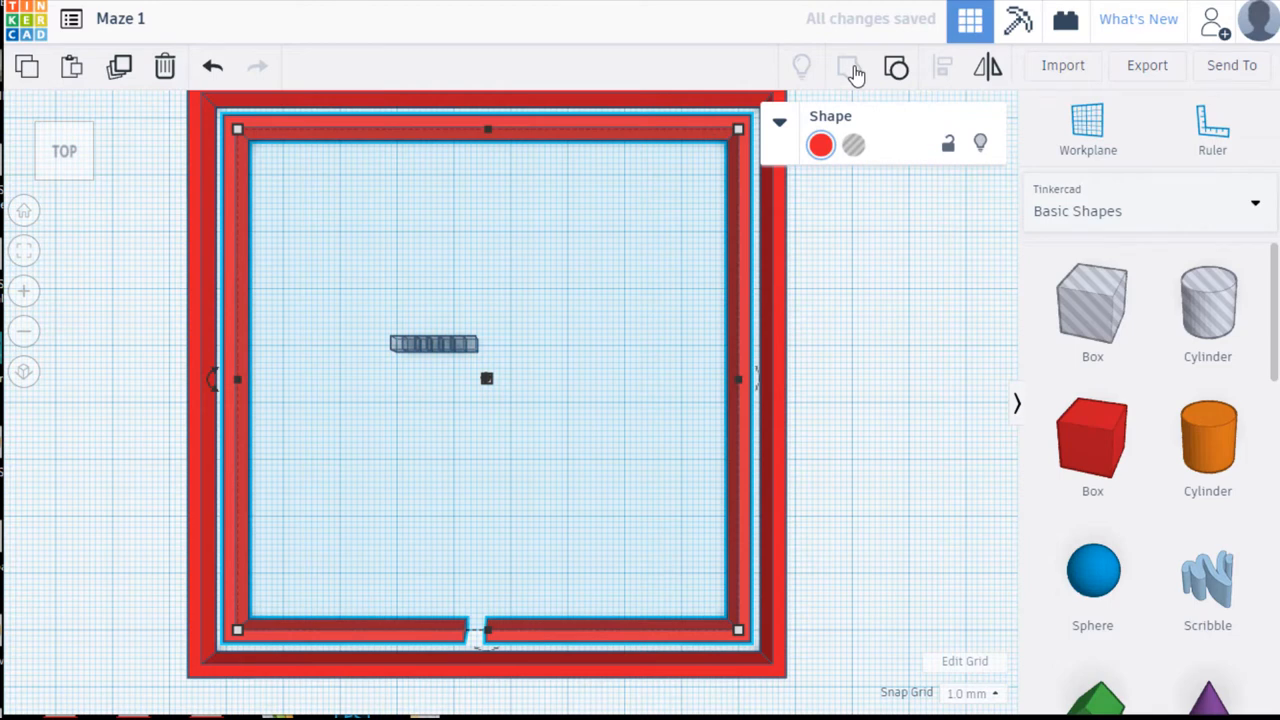
mouse_move(615, 540)
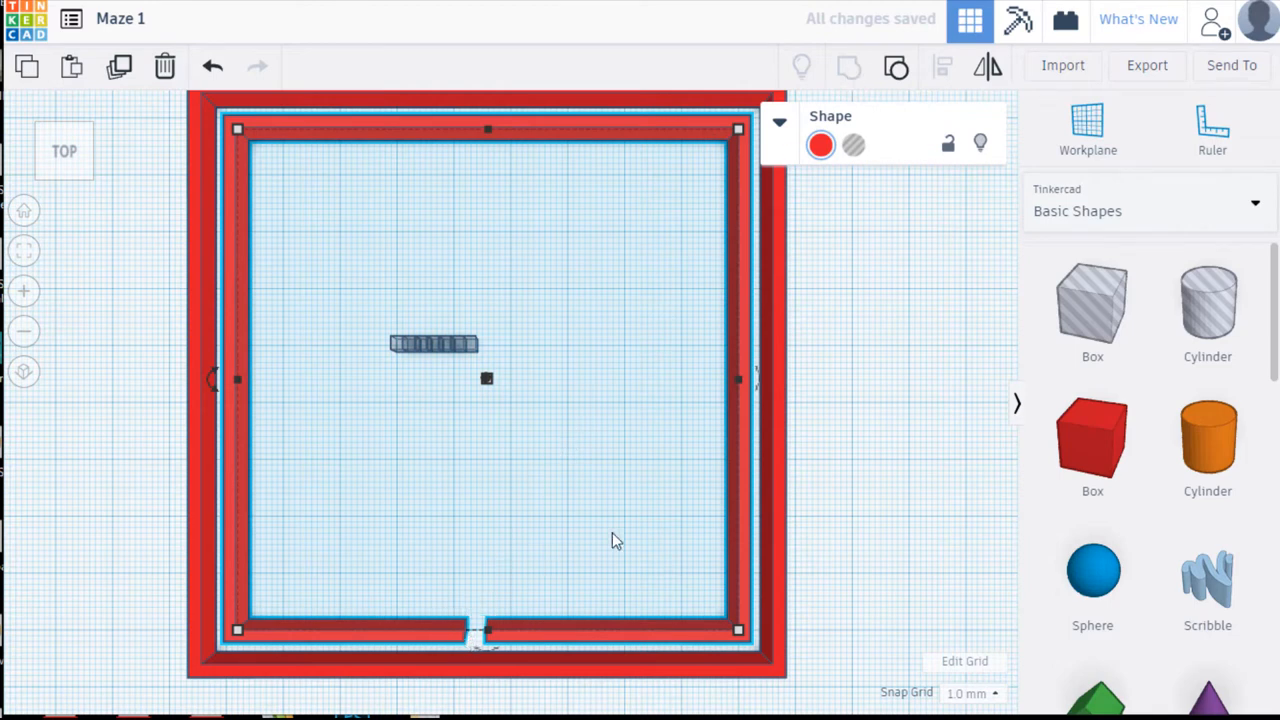
mouse_move(490, 620)
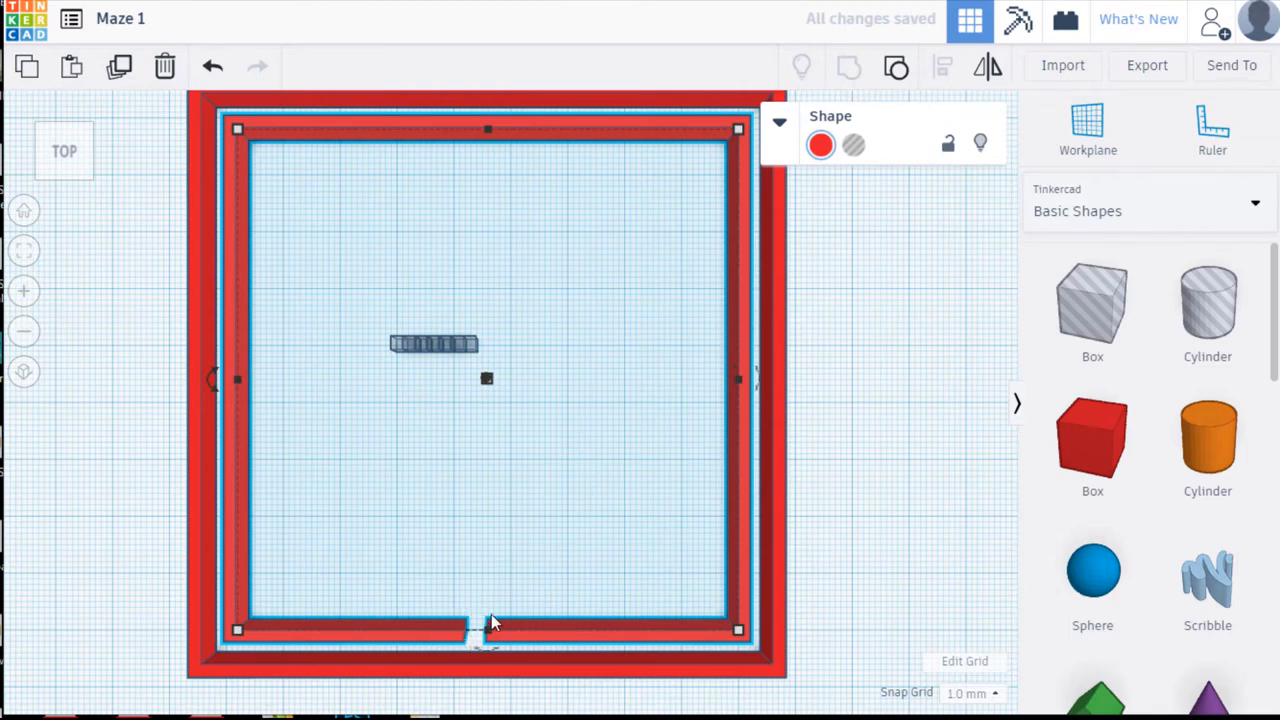
mouse_move(527, 645)
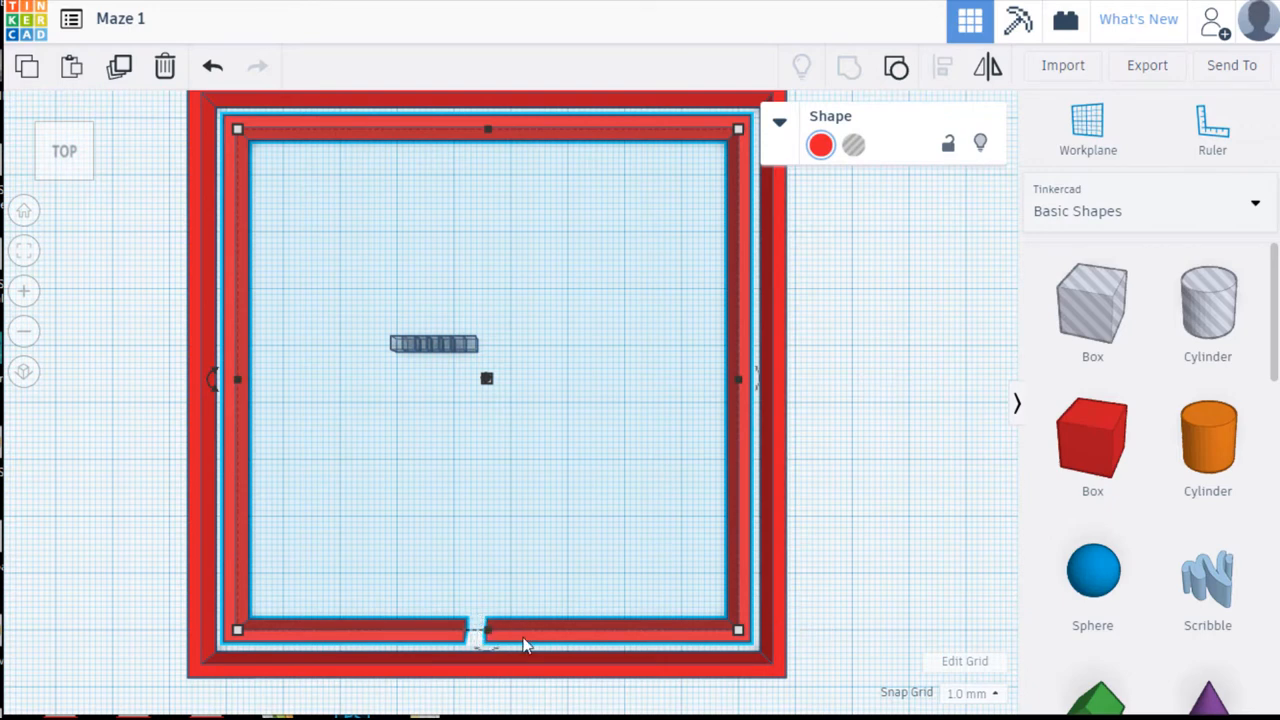
left_click(855, 434)
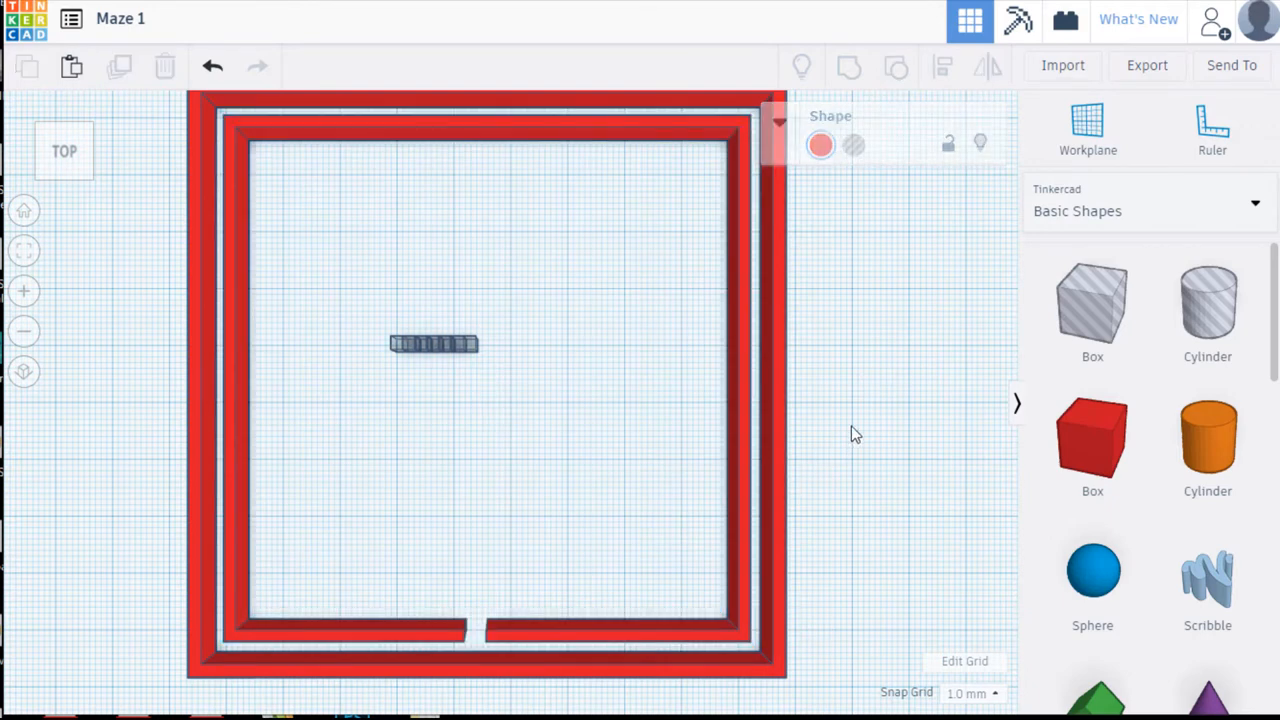
left_click(415, 500)
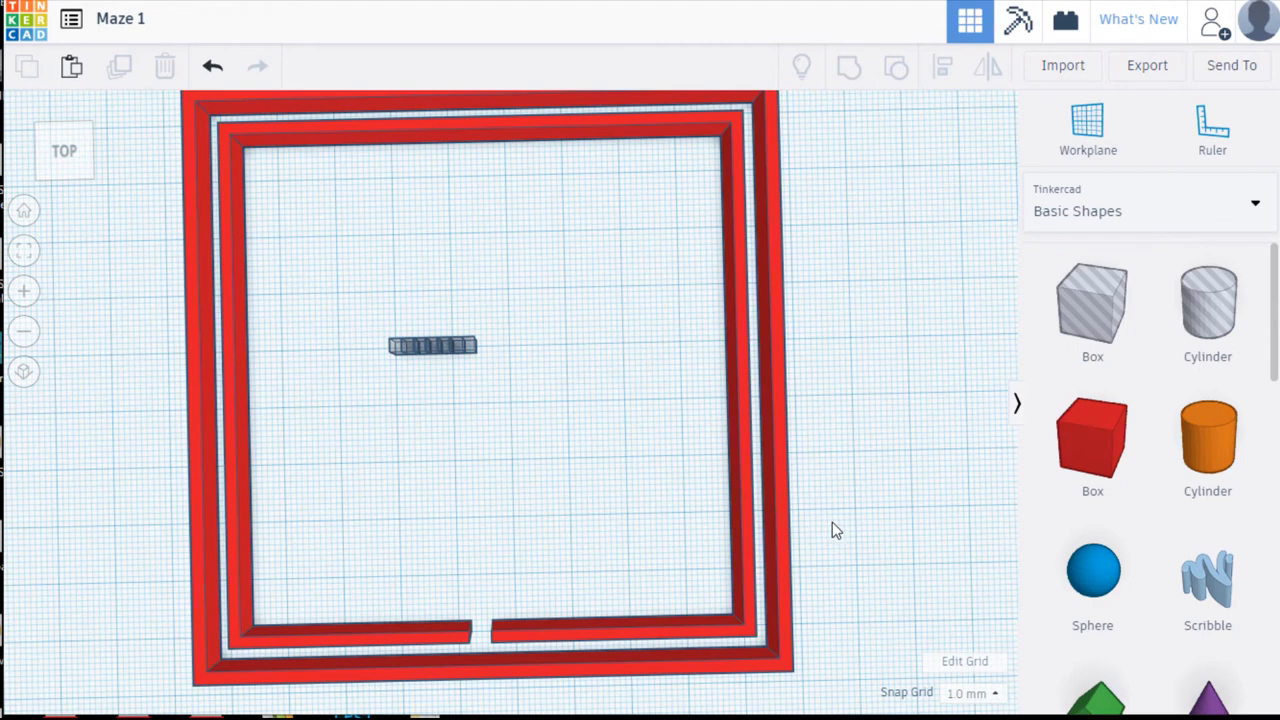
mouse_move(779, 434)
type("7")
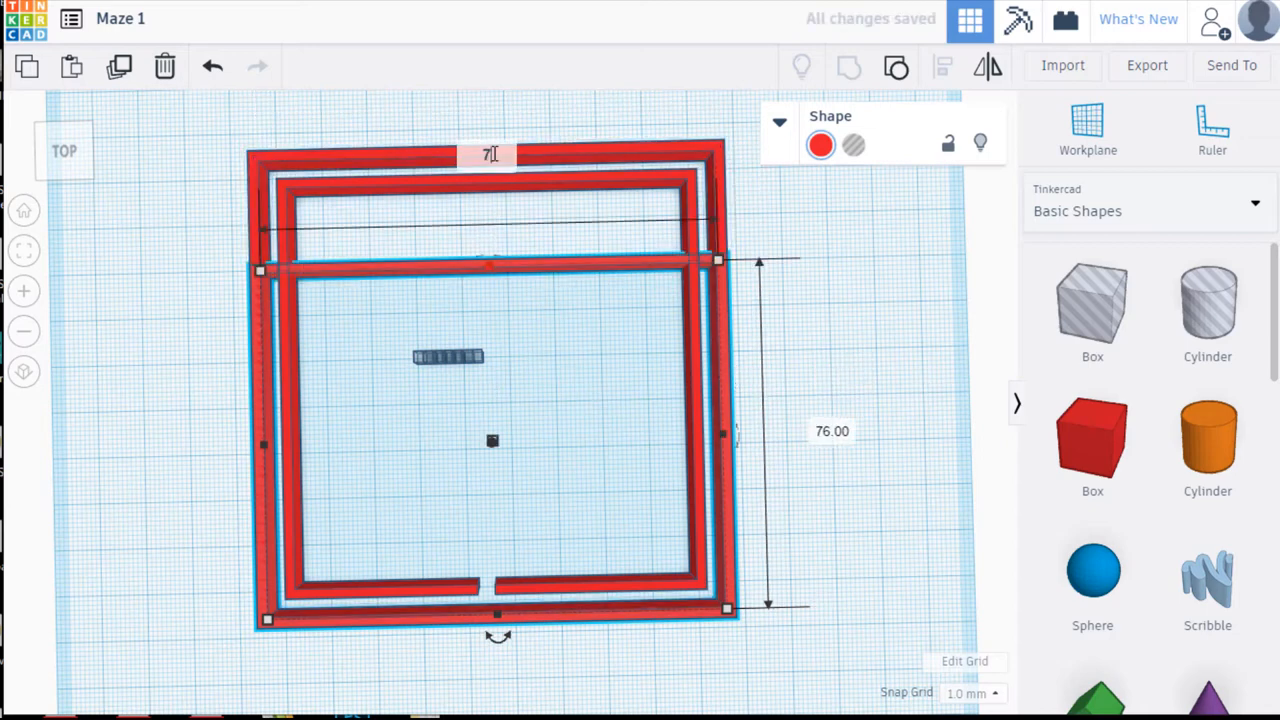
- Size the pasted wall copy to 76 and nest it inside the second wall
type("6")
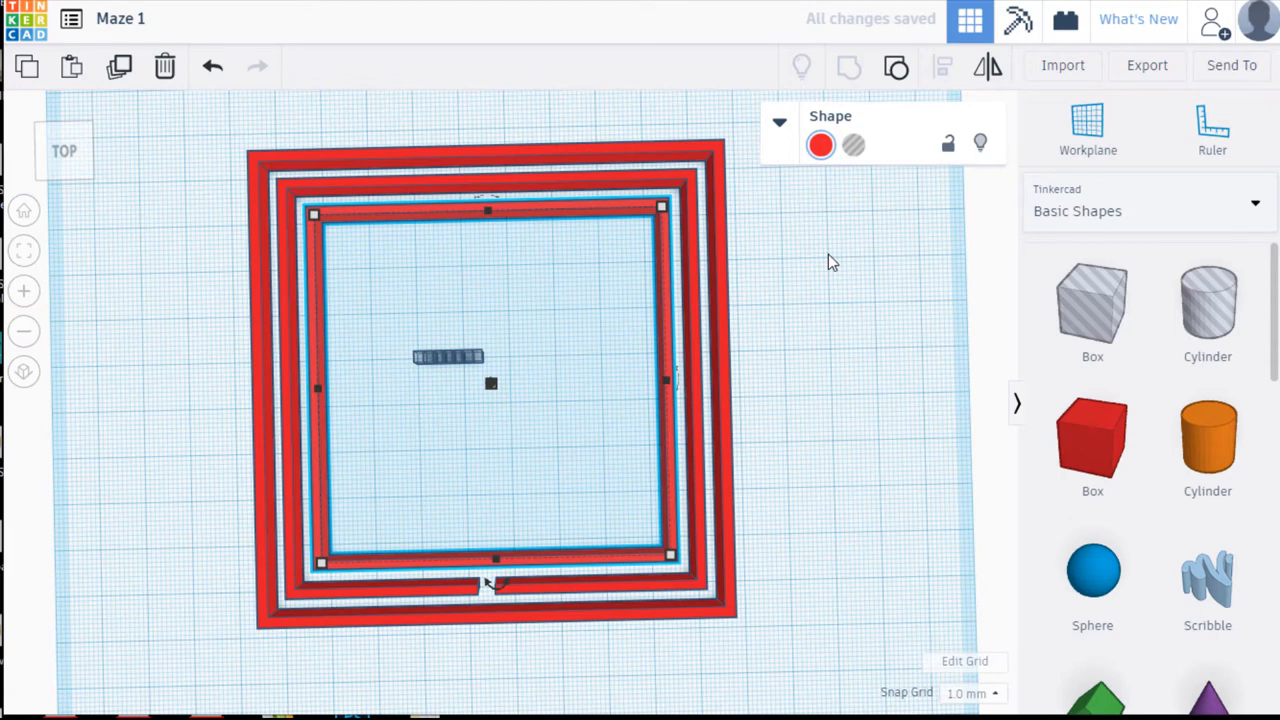
left_click(835, 262)
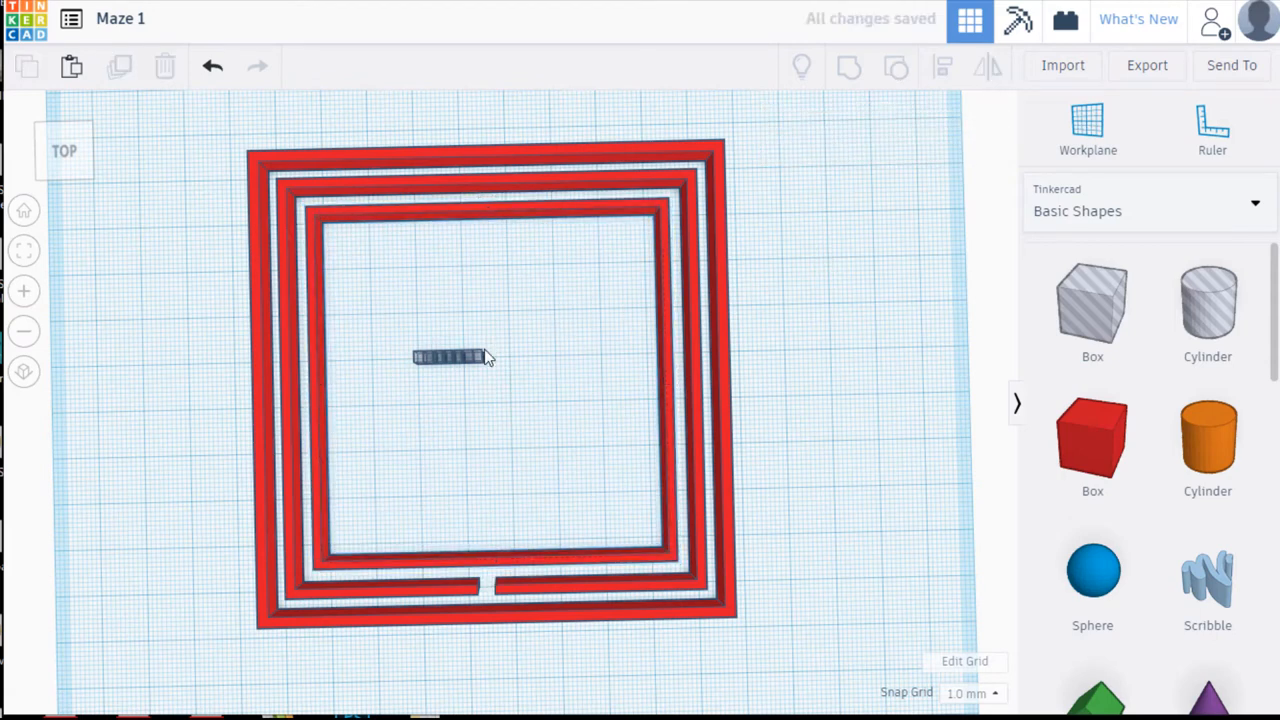
- Move a spare hole block onto the innermost wall's top edge to cut a doorway
left_click(450, 357)
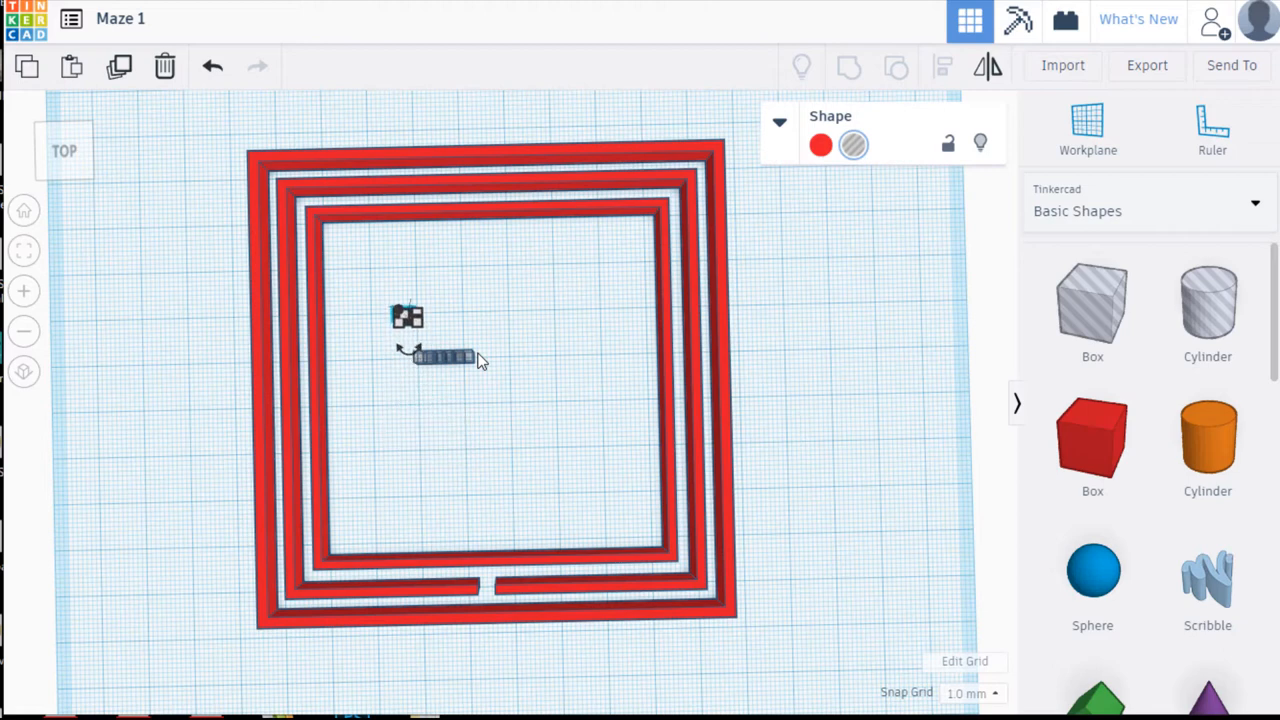
left_click_drag(407, 315, 407, 210)
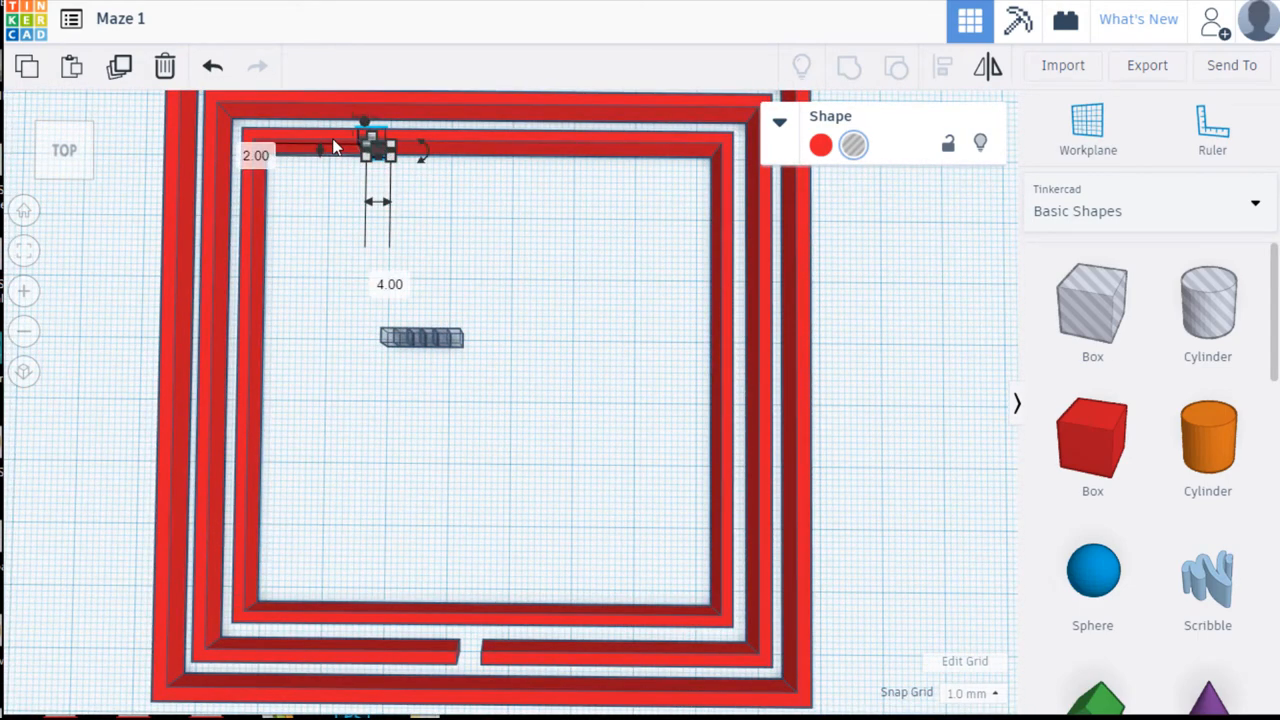
mouse_move(333, 145)
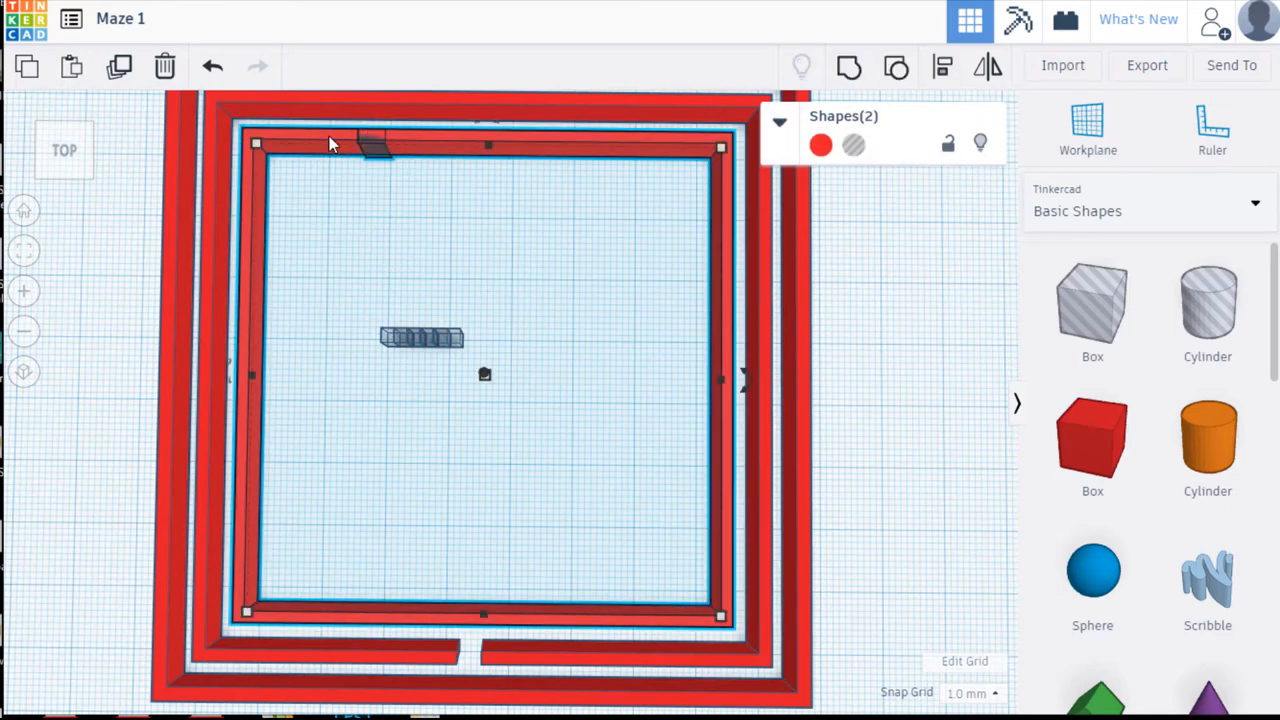
mouse_move(400, 148)
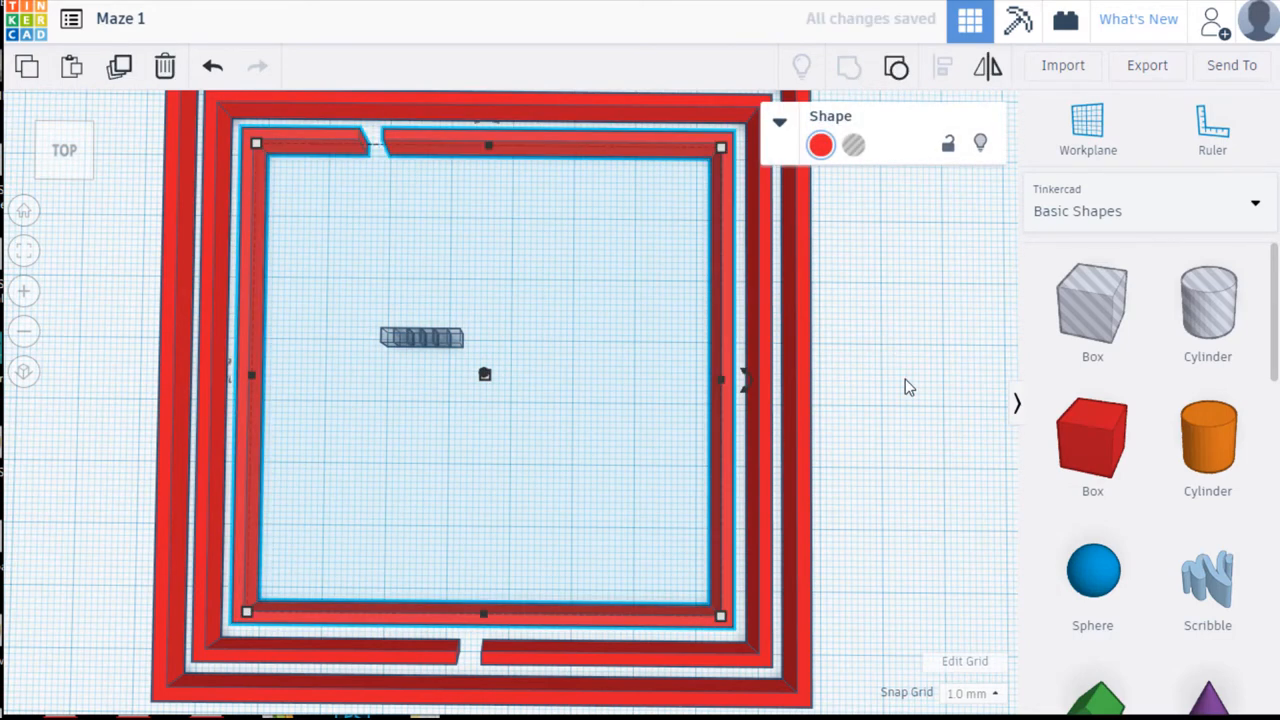
left_click(910, 388)
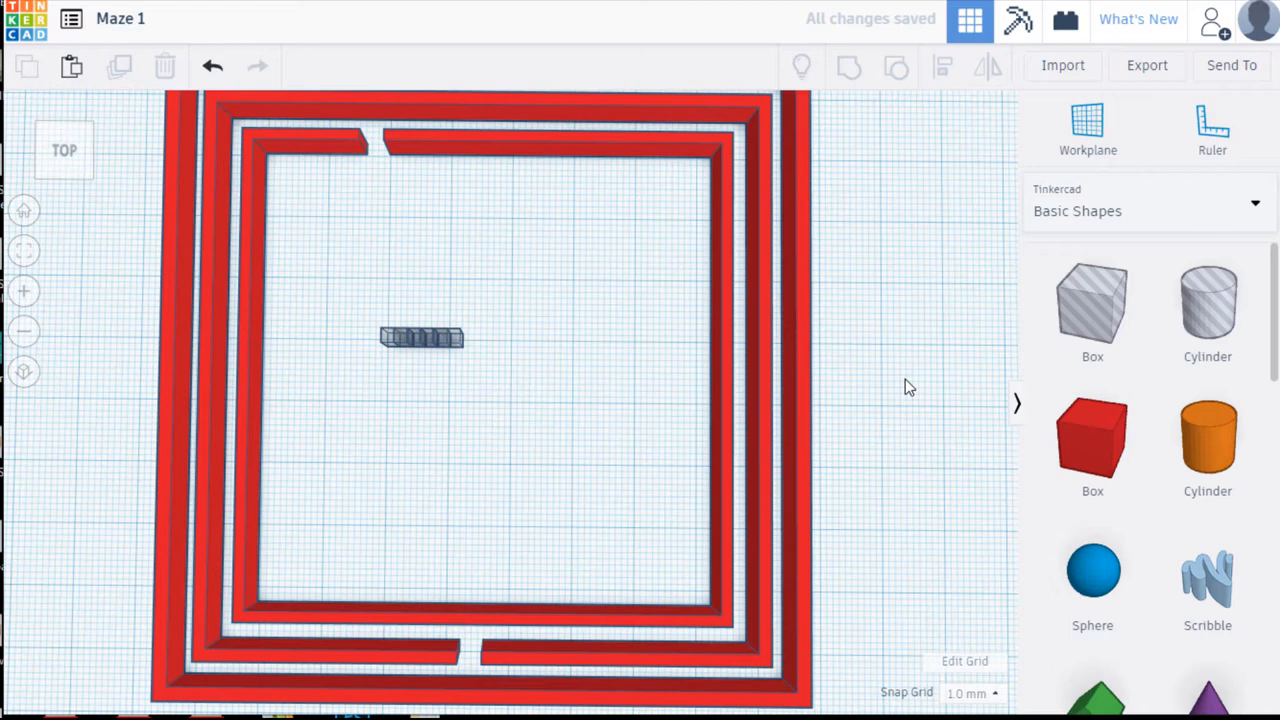
mouse_move(432, 337)
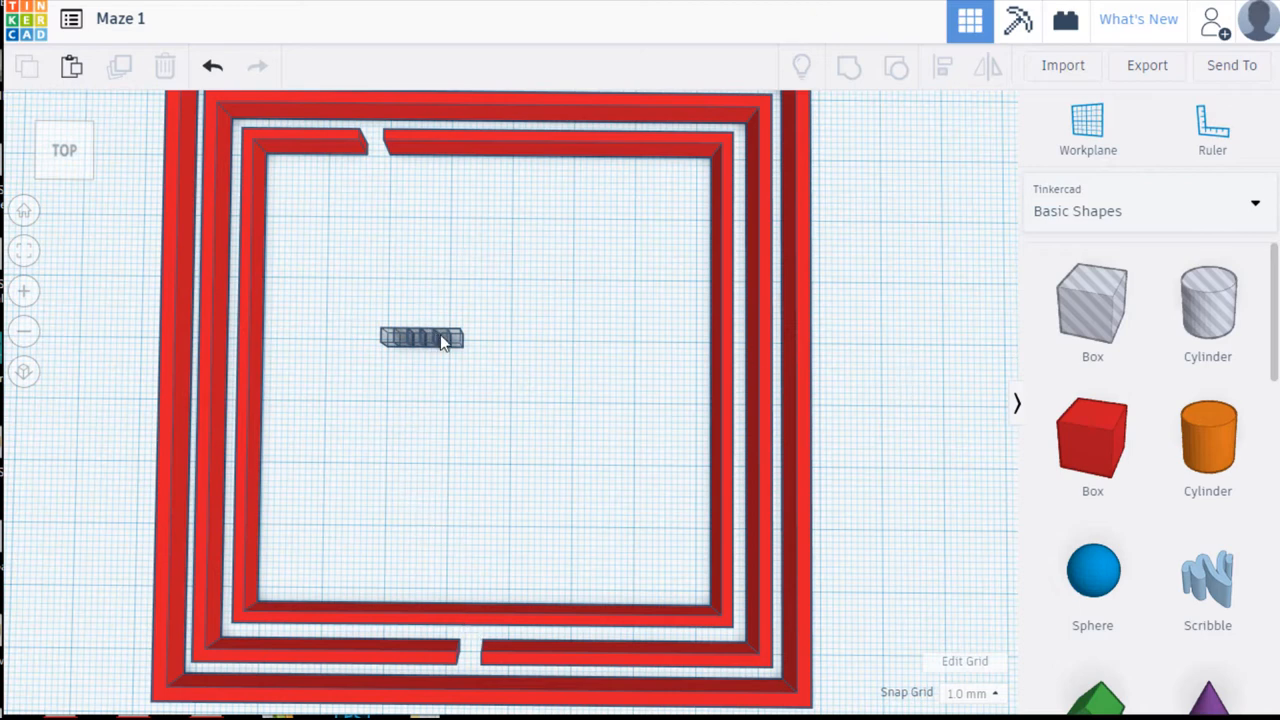
mouse_move(528, 150)
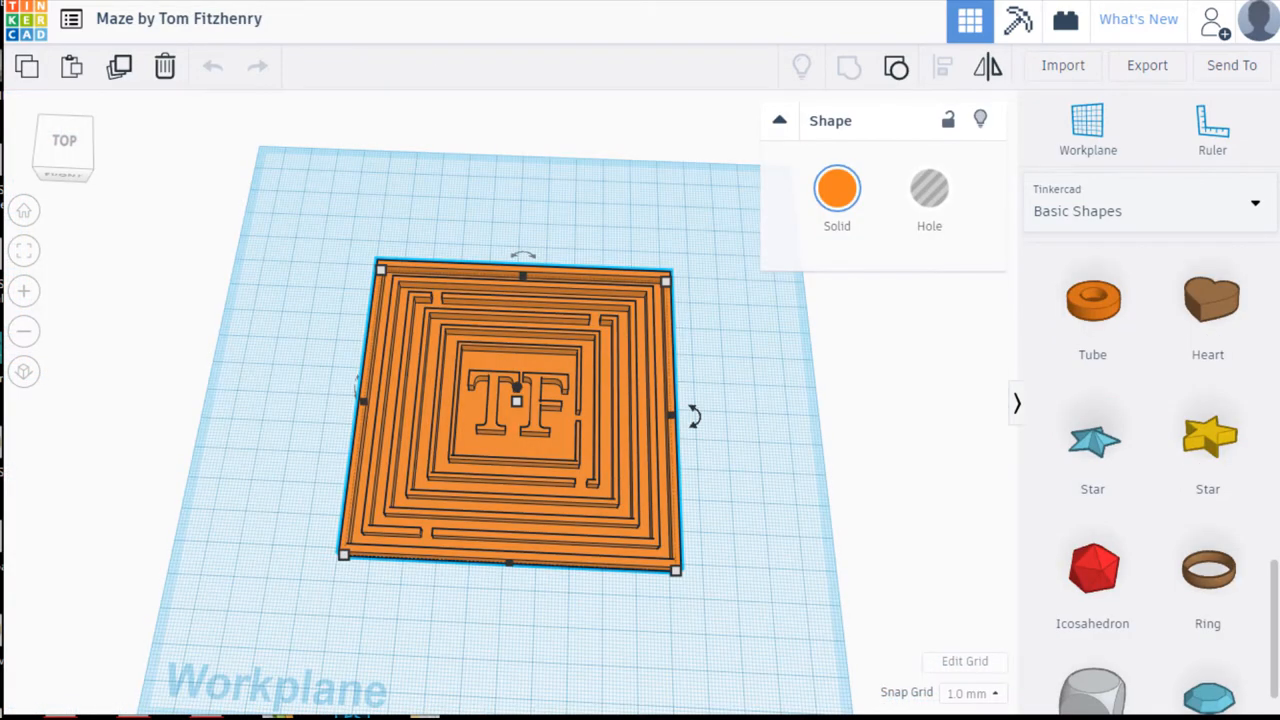
mouse_move(600, 326)
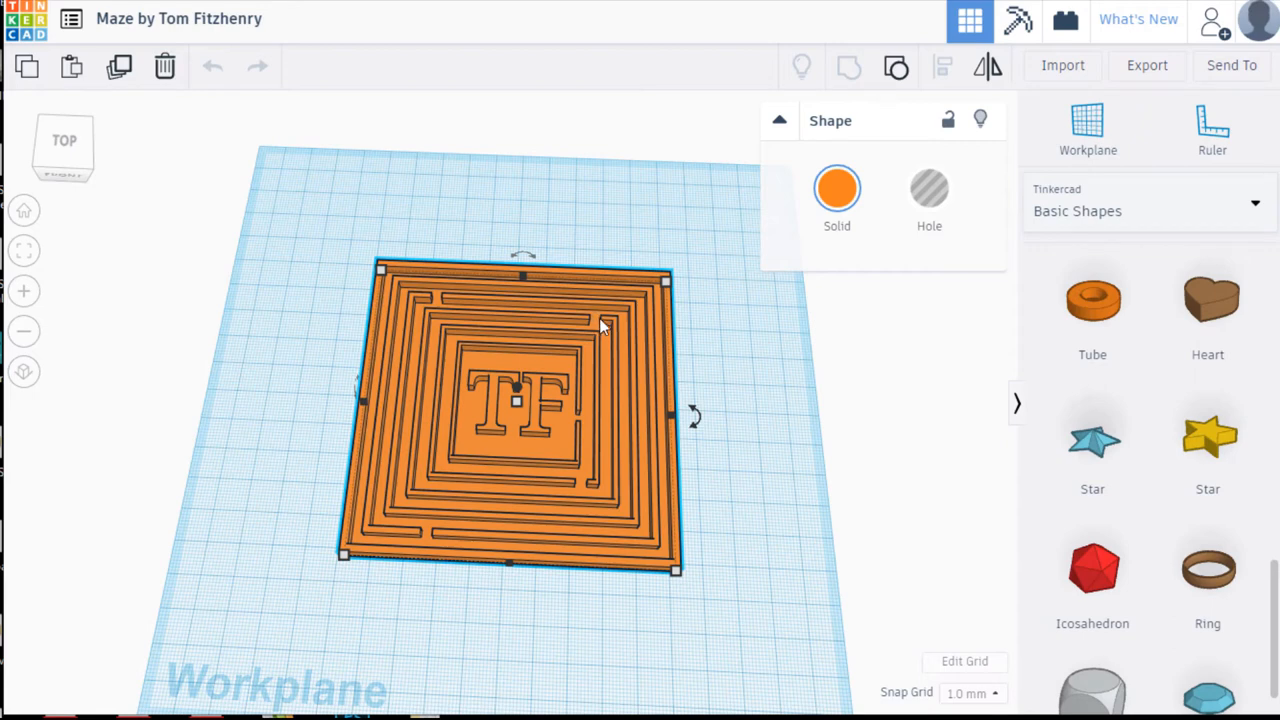
mouse_move(538, 291)
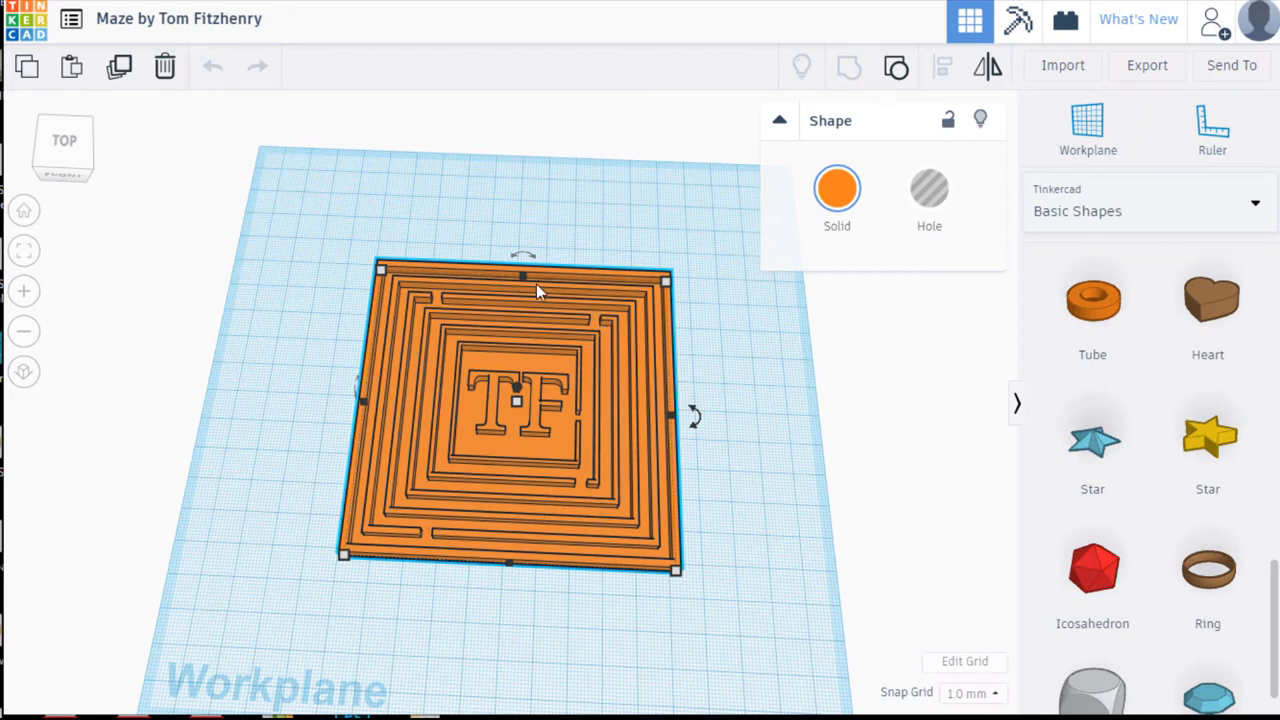
mouse_move(630, 435)
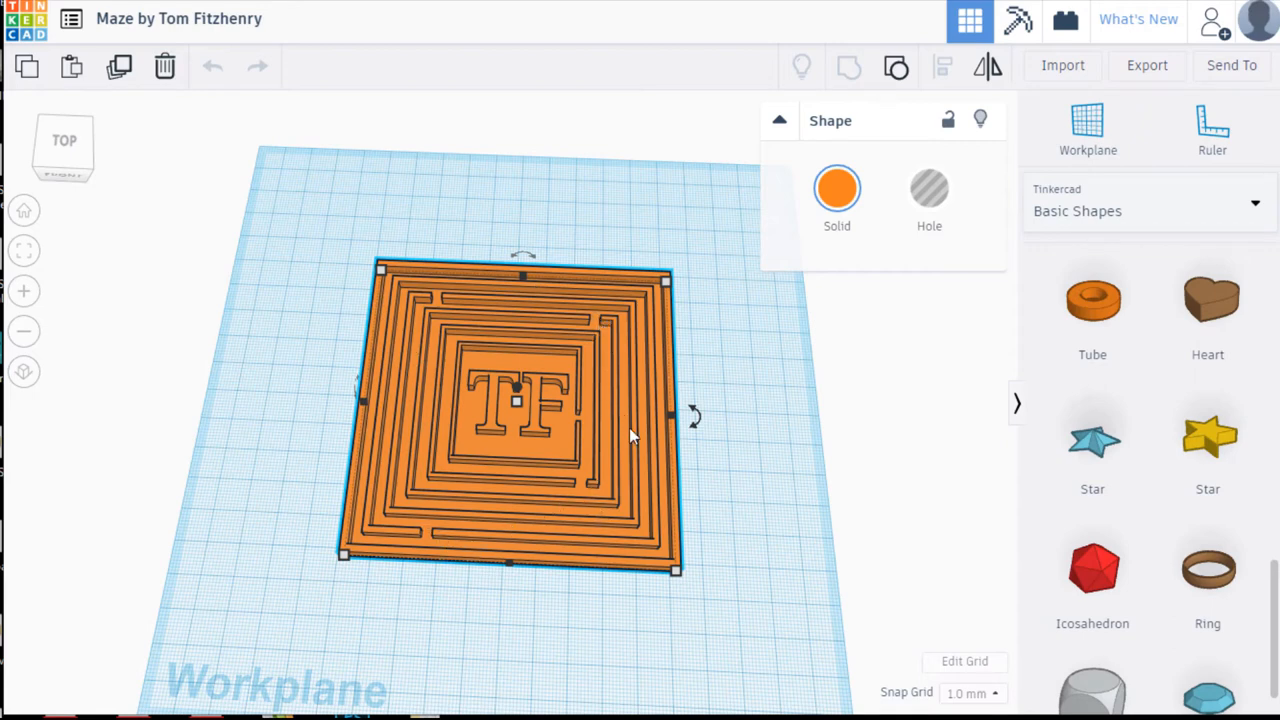
mouse_move(432, 383)
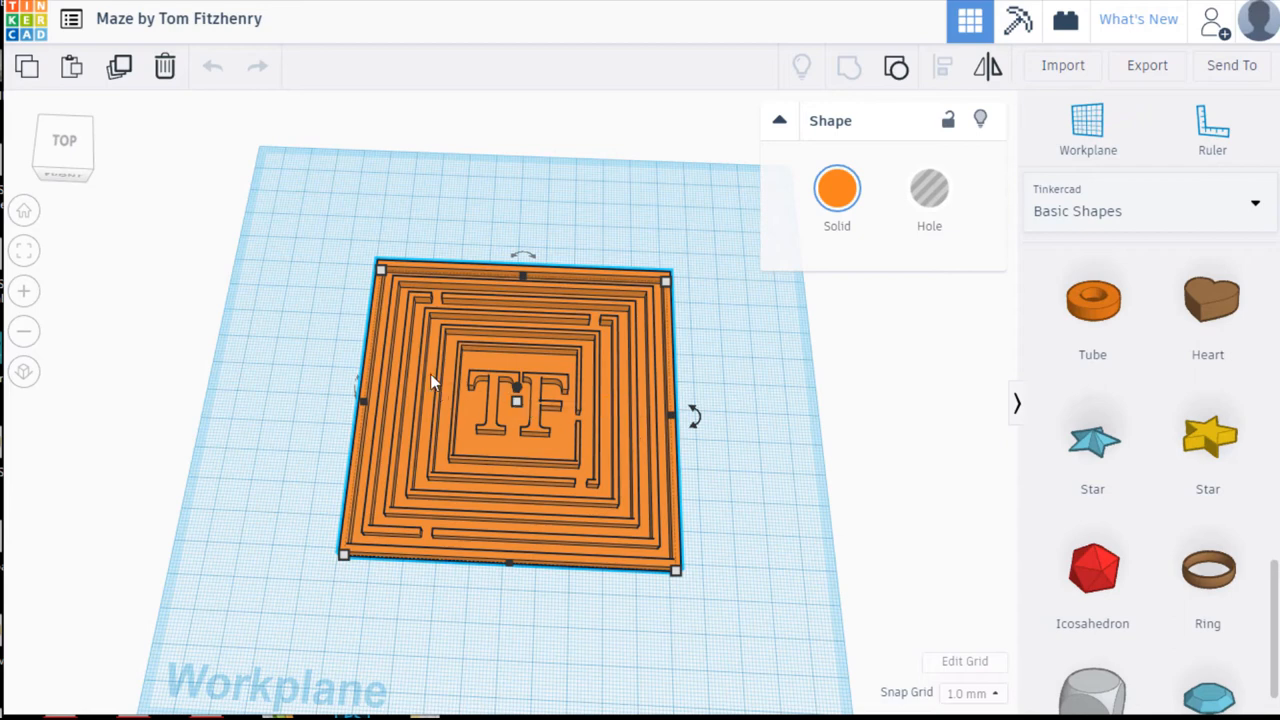
mouse_move(384, 320)
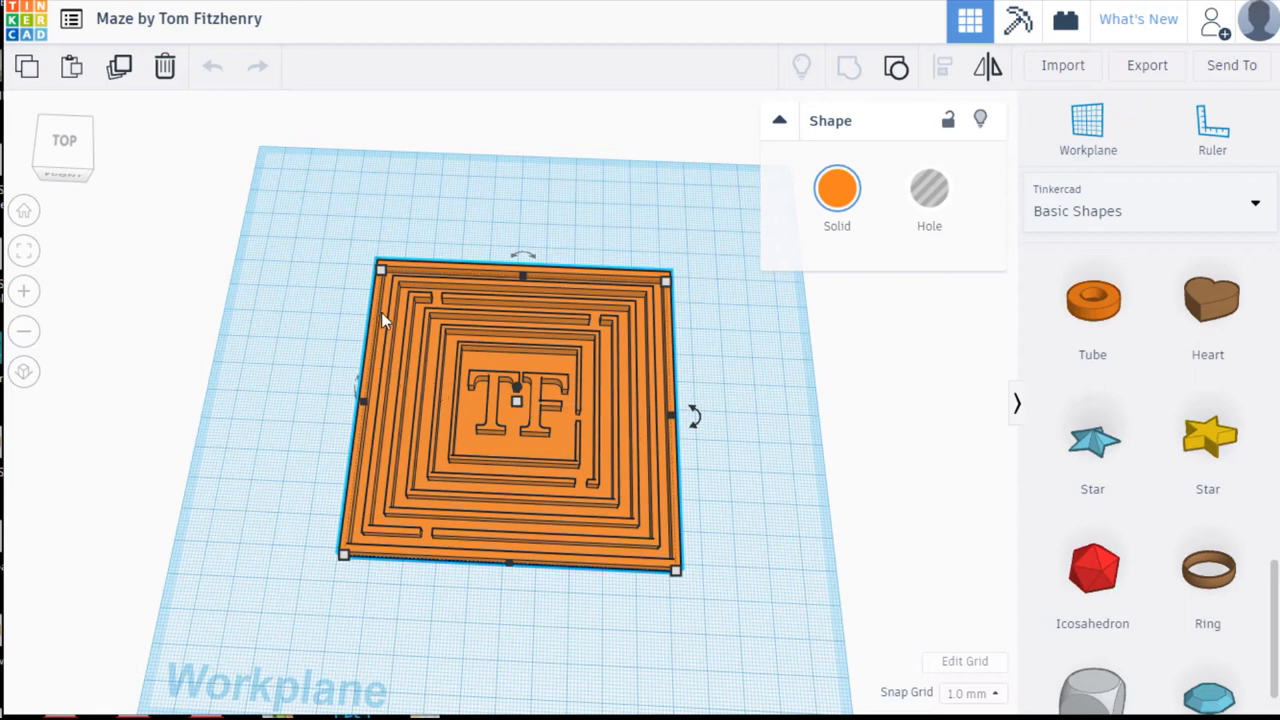
mouse_move(460, 390)
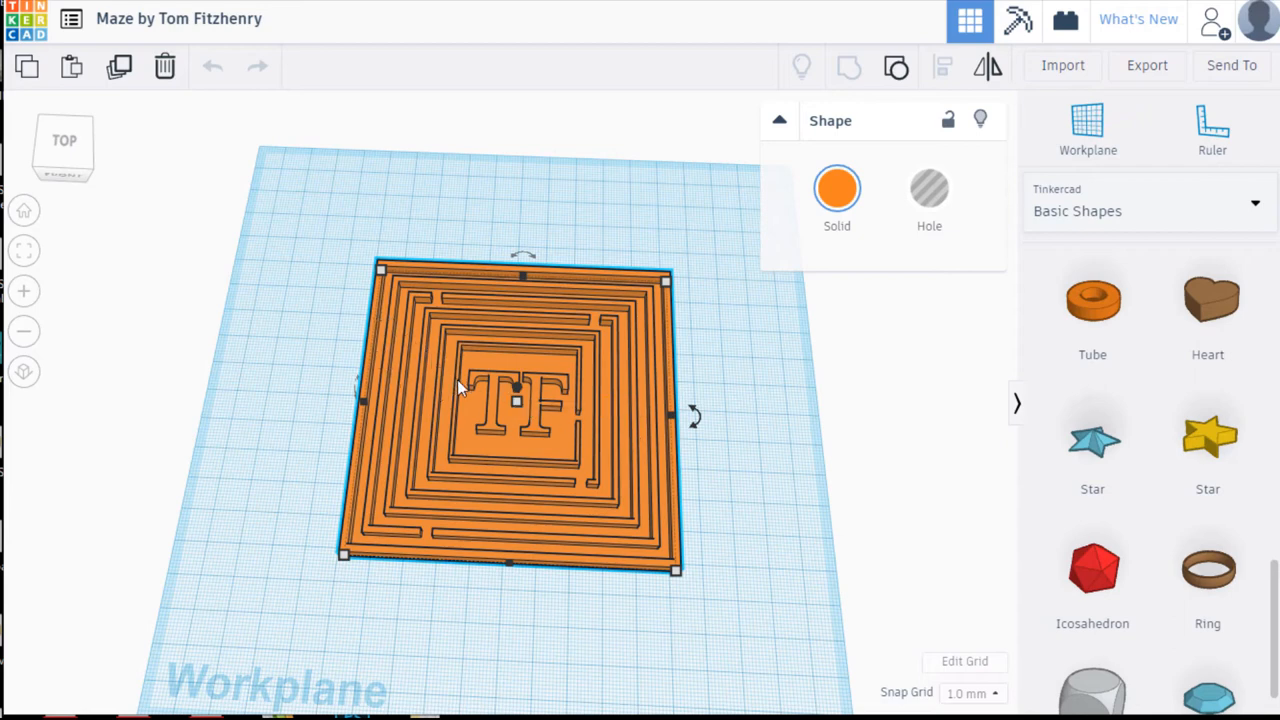
mouse_move(388, 366)
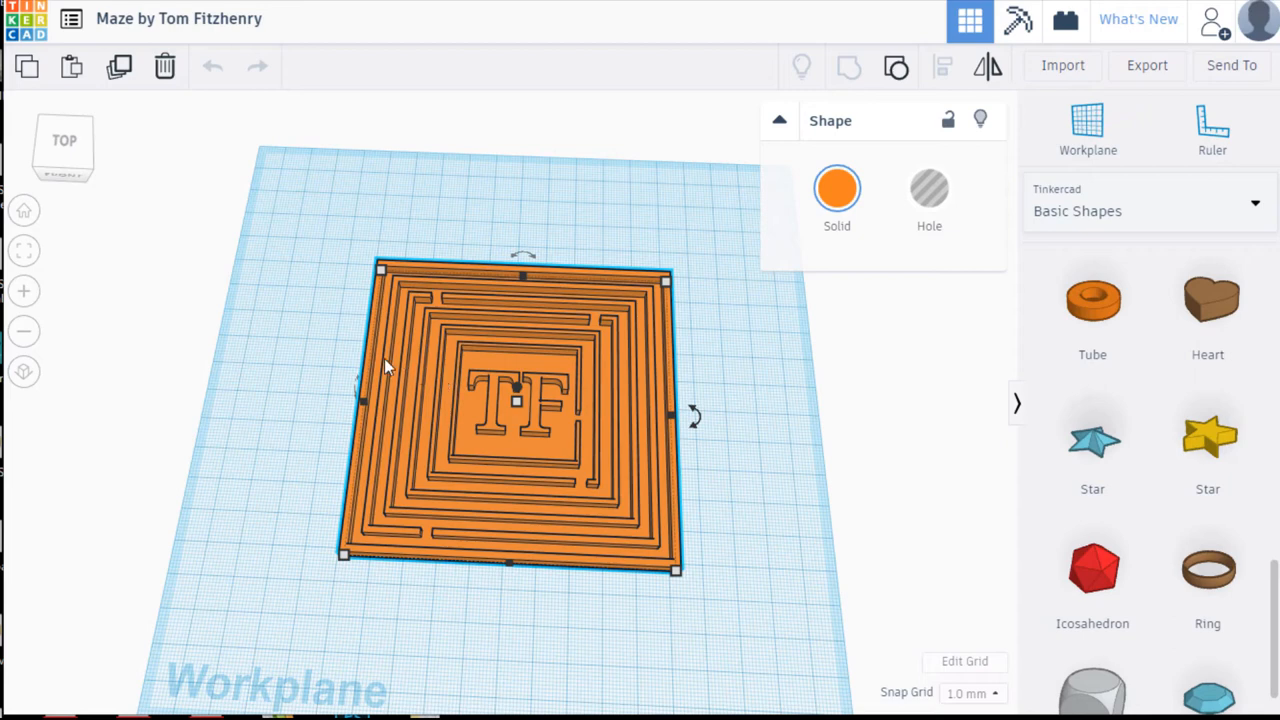
mouse_move(453, 398)
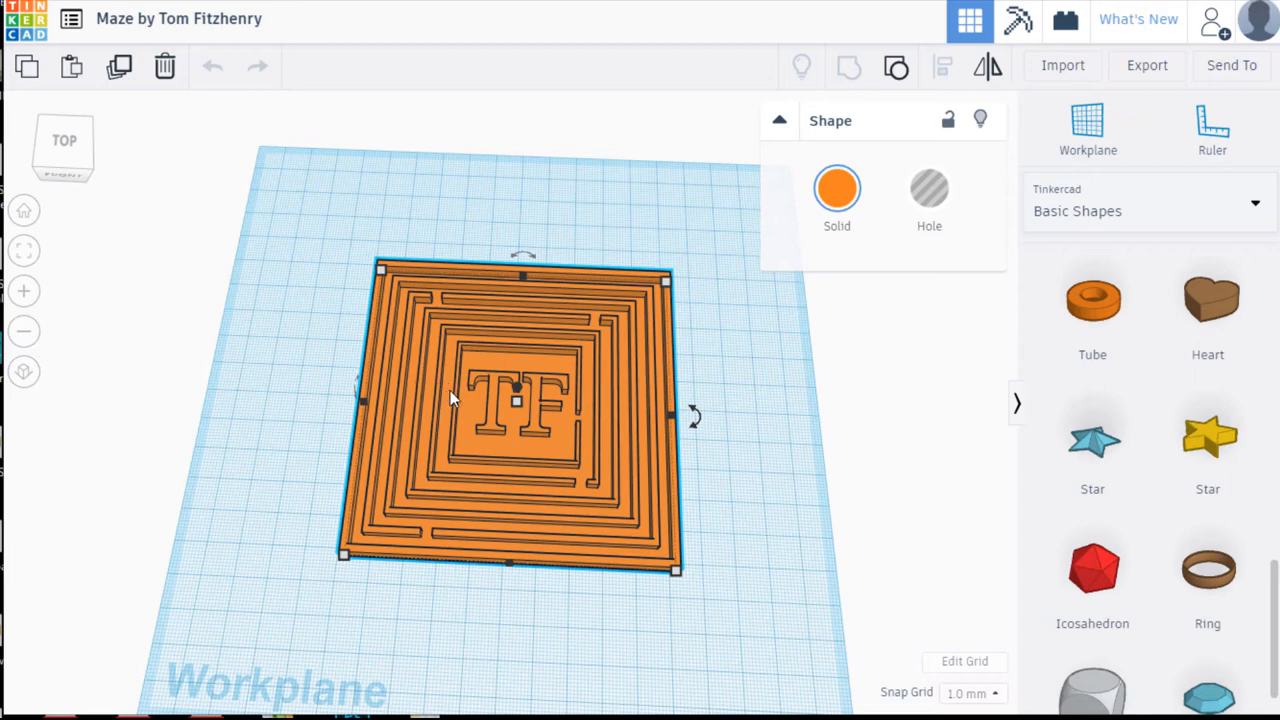
mouse_move(467, 408)
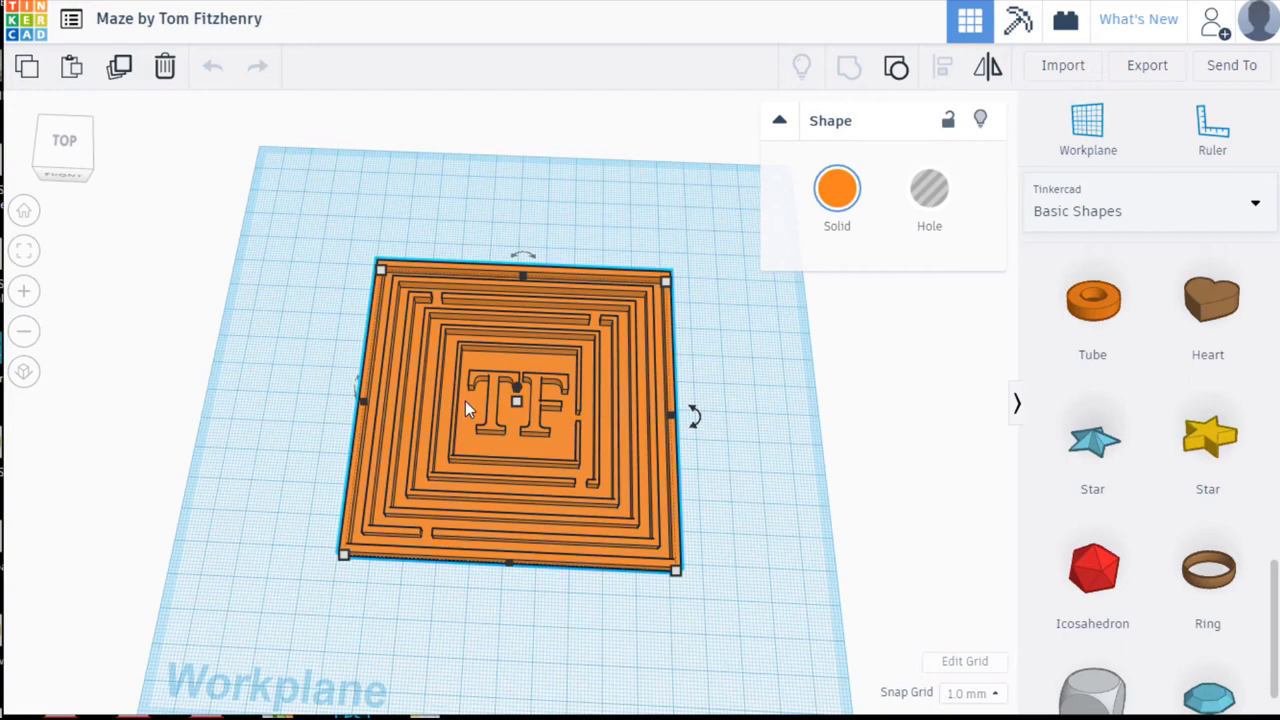
mouse_move(550, 410)
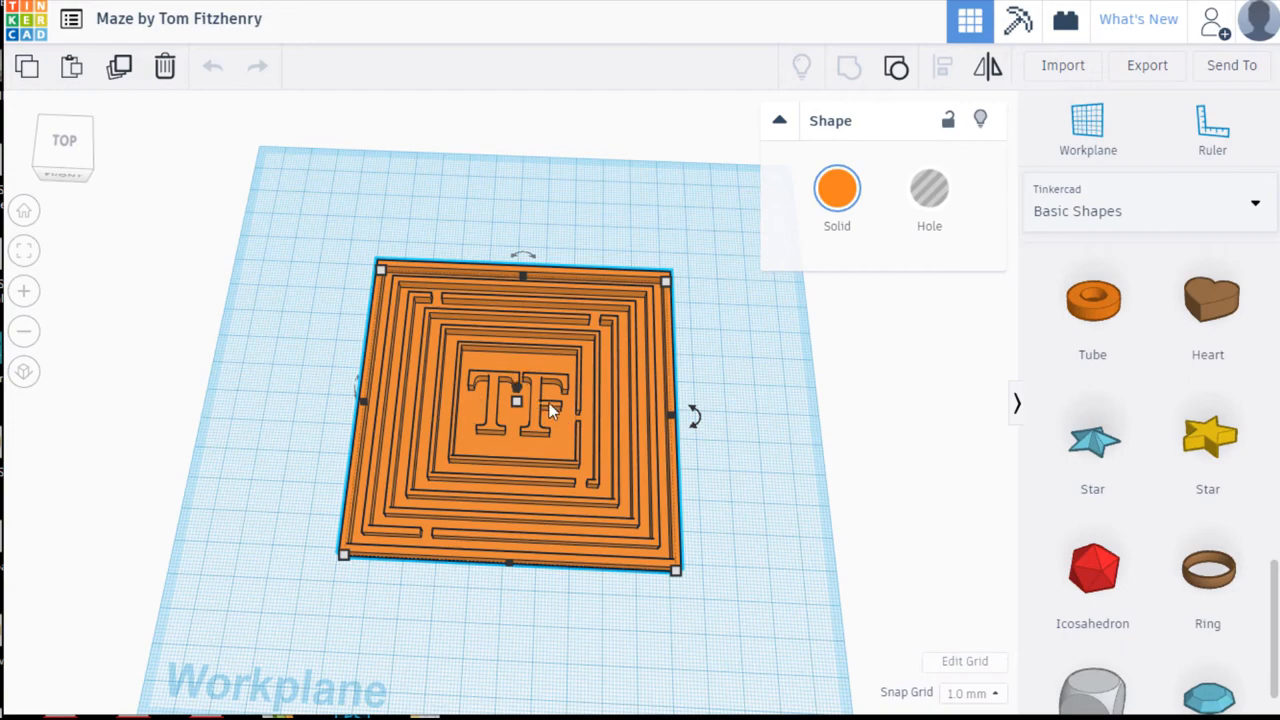
mouse_move(552, 417)
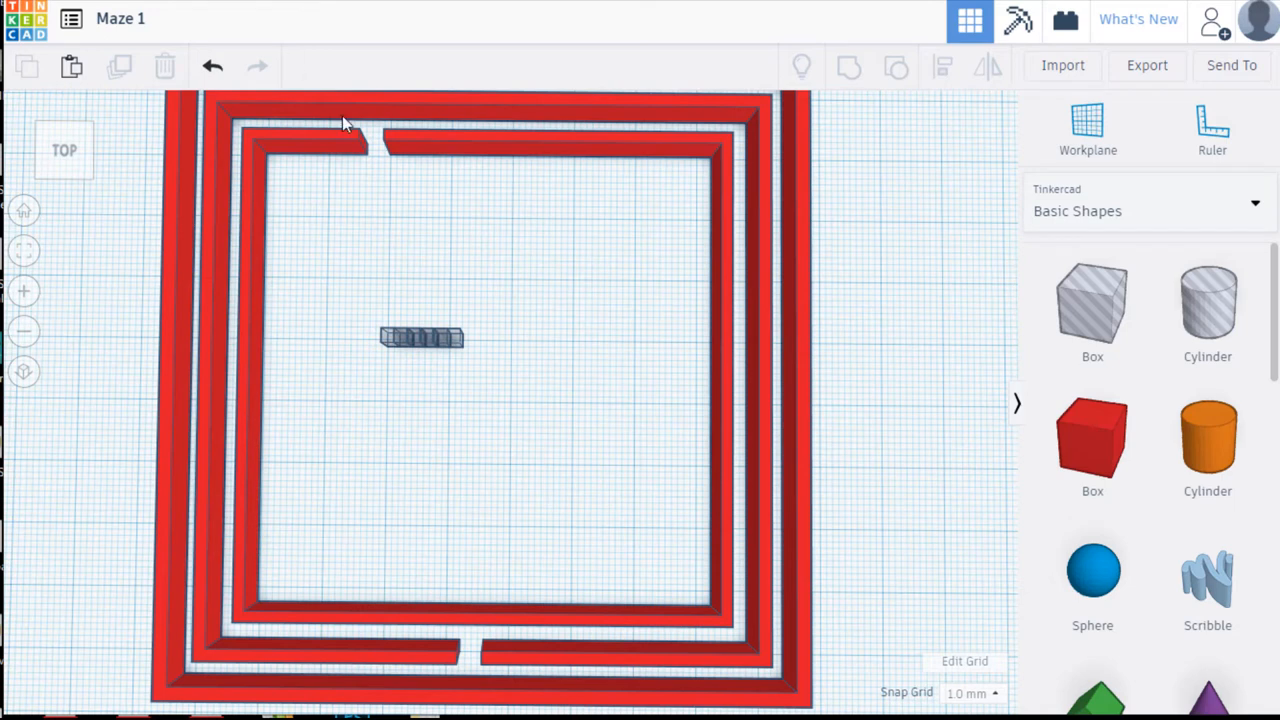
- Drag the five spare hole blocks right, outside the maze walls, and deselect
left_click(421, 337)
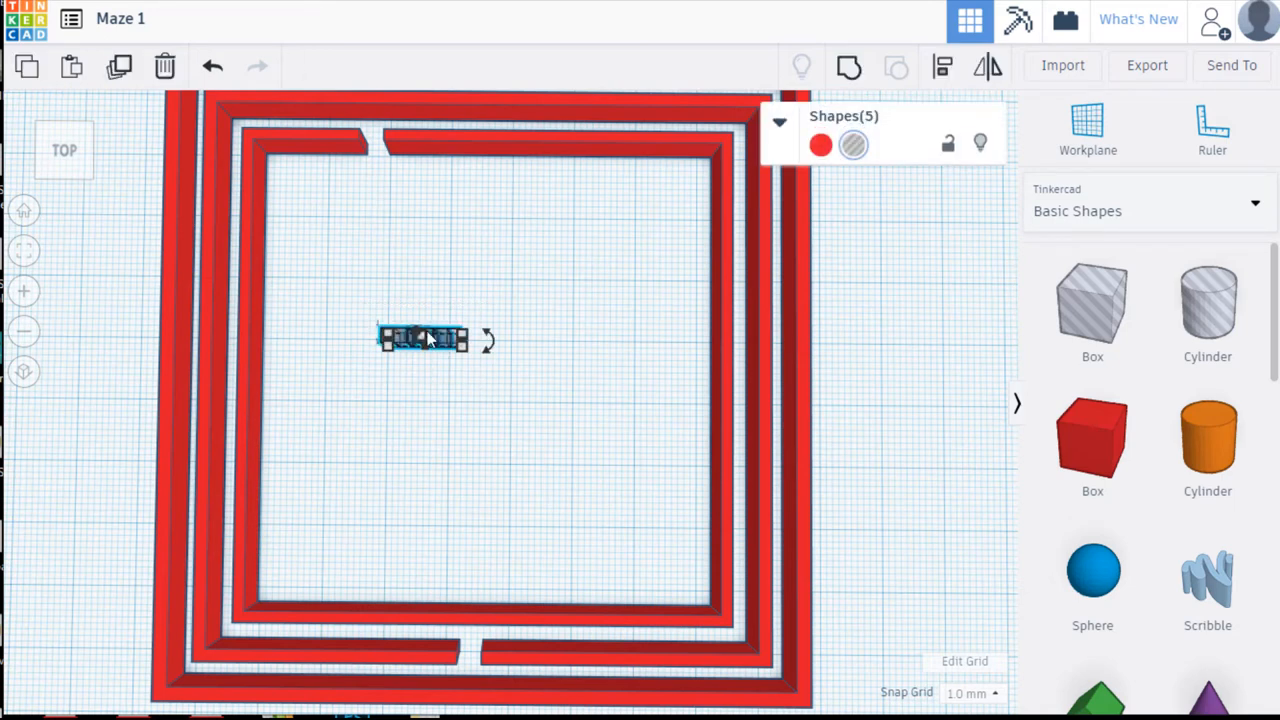
left_click_drag(425, 340, 510, 340)
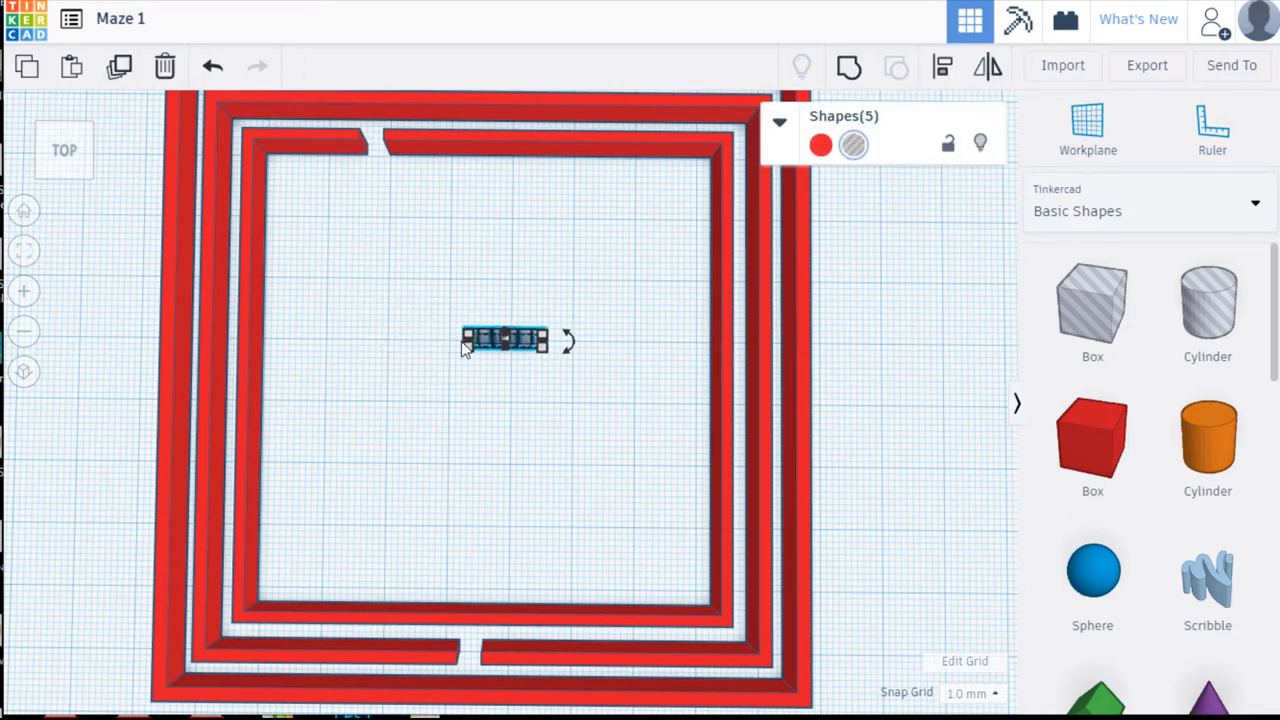
left_click_drag(505, 340, 880, 343)
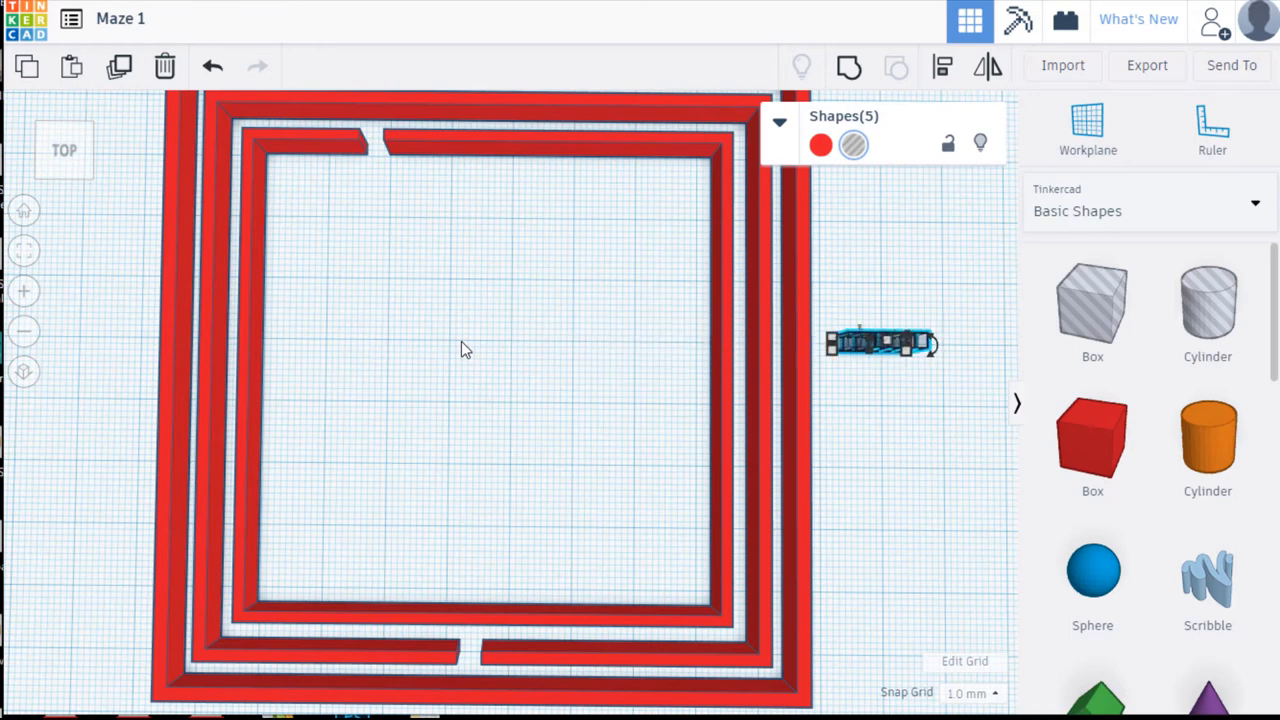
left_click(465, 348)
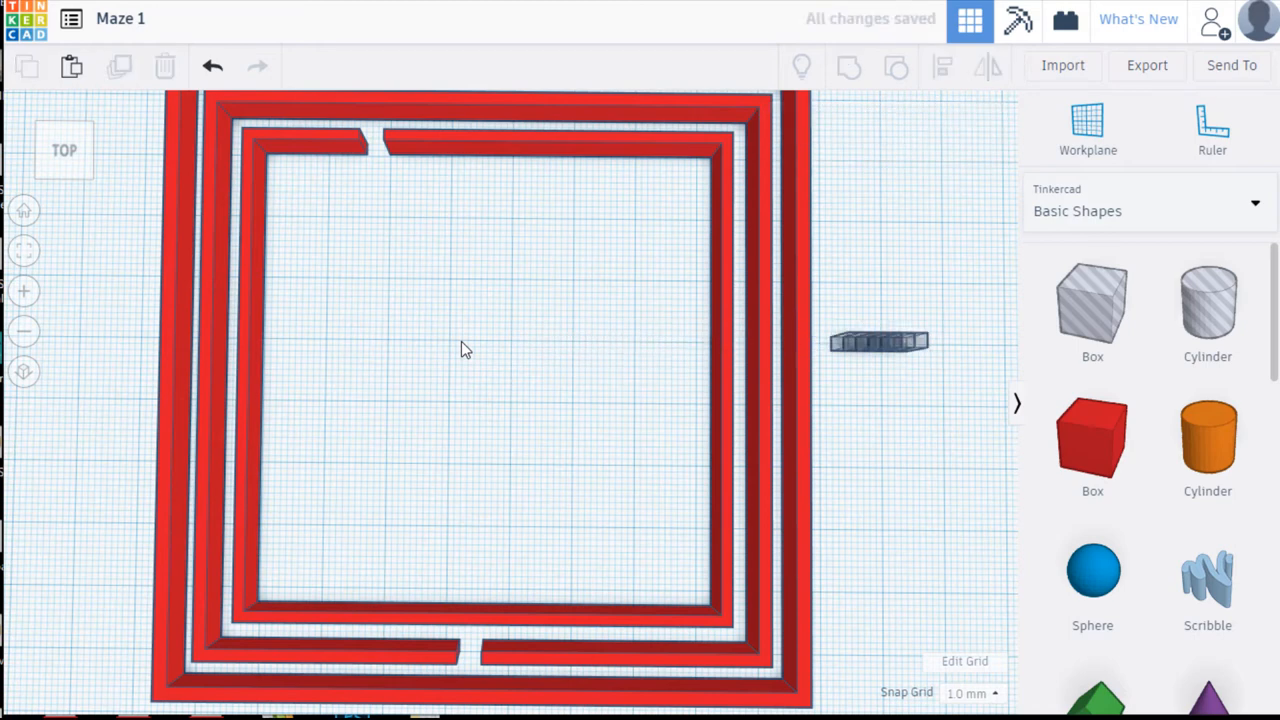
mouse_move(715, 418)
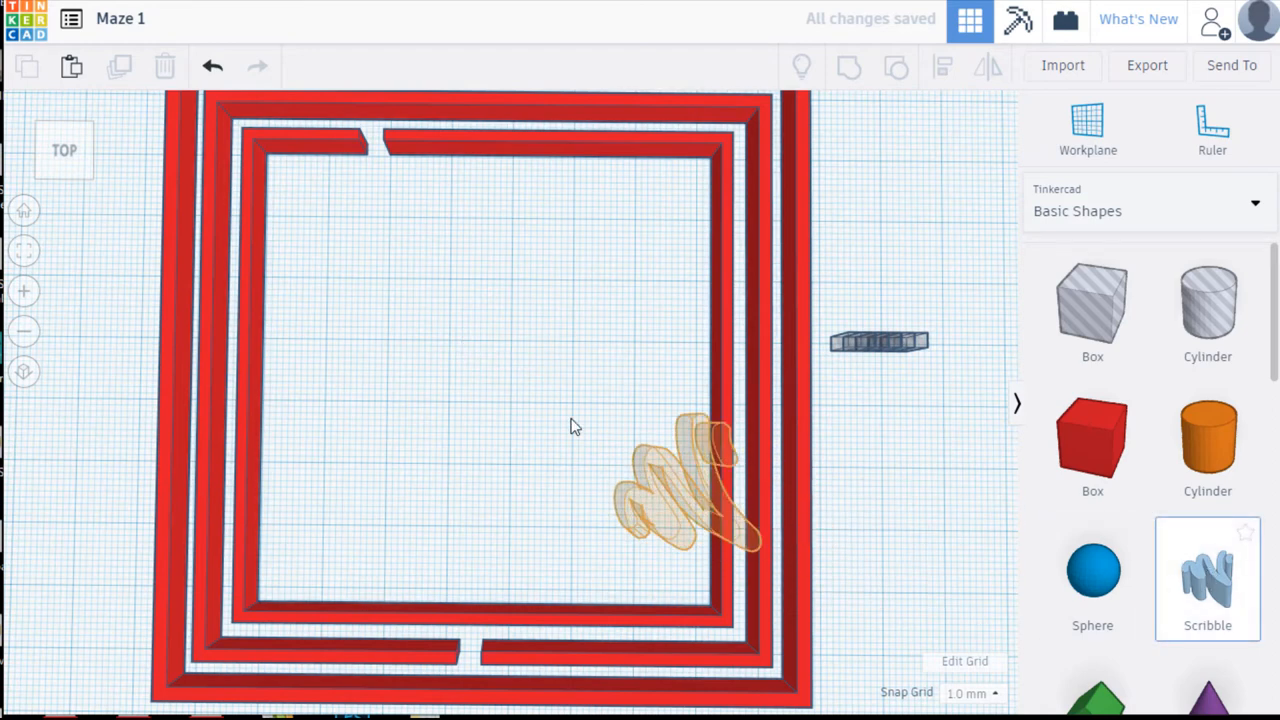
- Draw a Scribble loop with a curling tail inside the innermost square and finish
left_click_drag(687, 490, 470, 300)
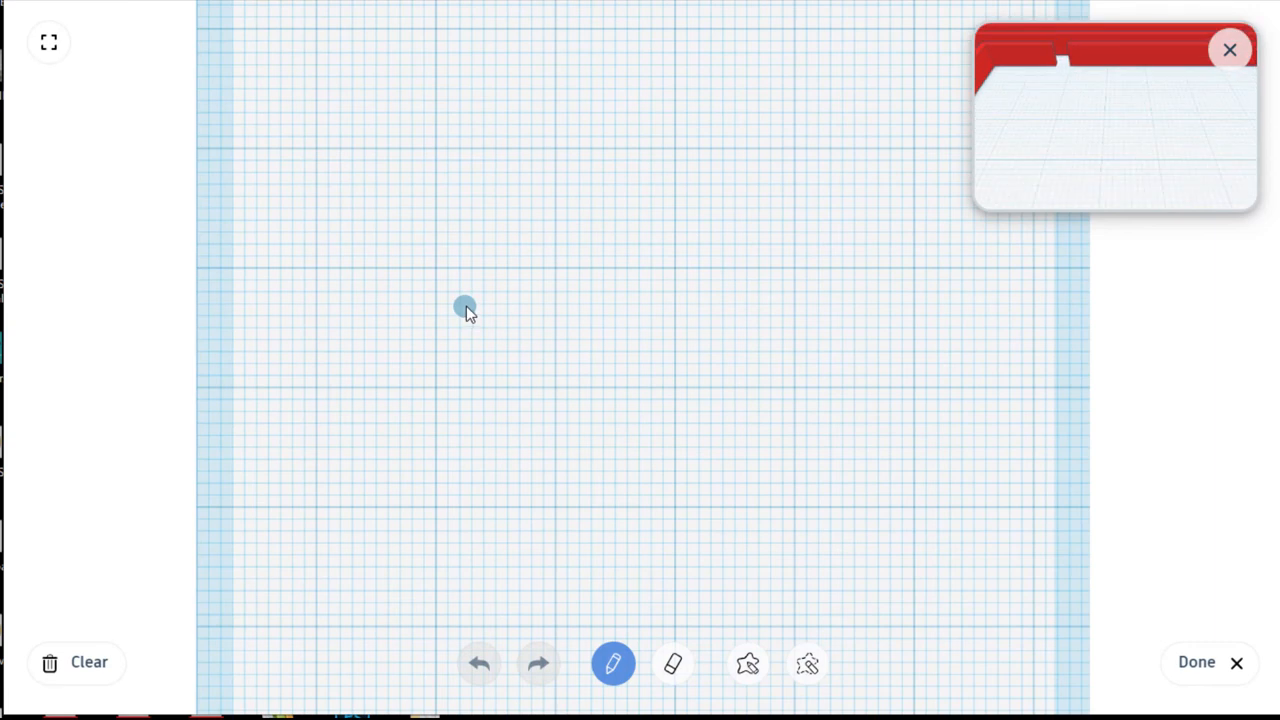
left_click_drag(465, 308, 475, 163)
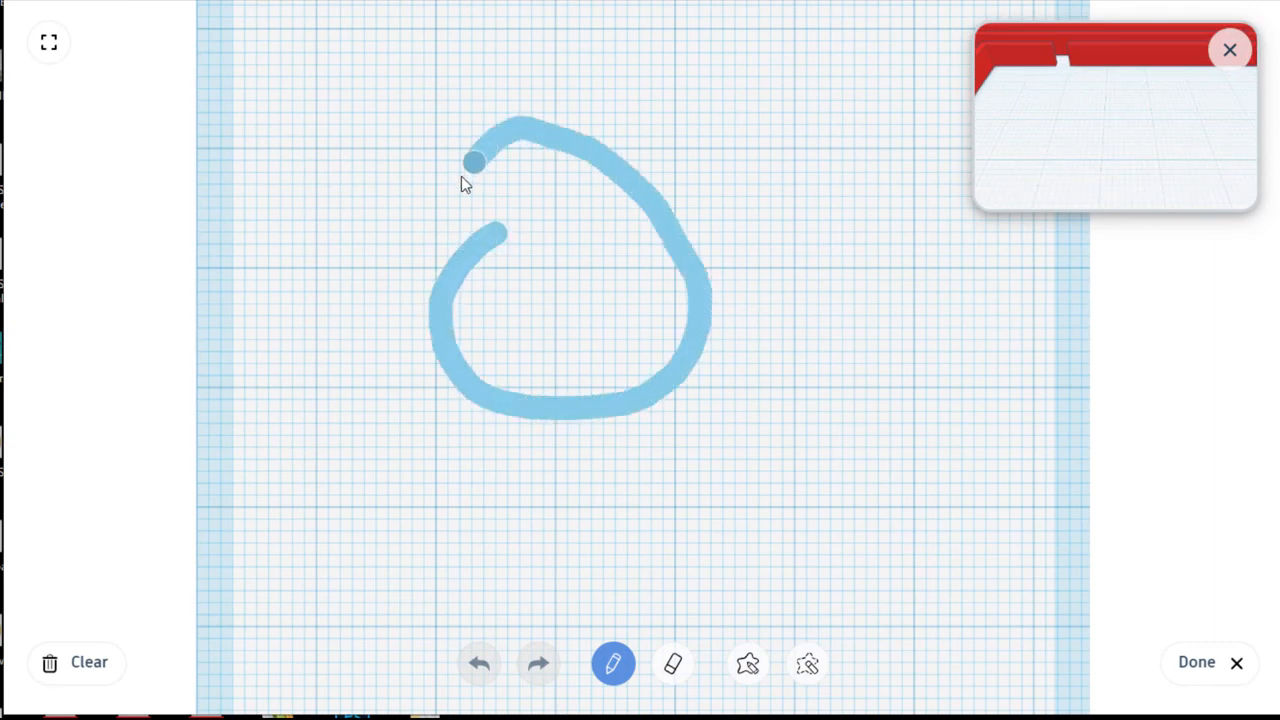
left_click_drag(475, 160, 555, 475)
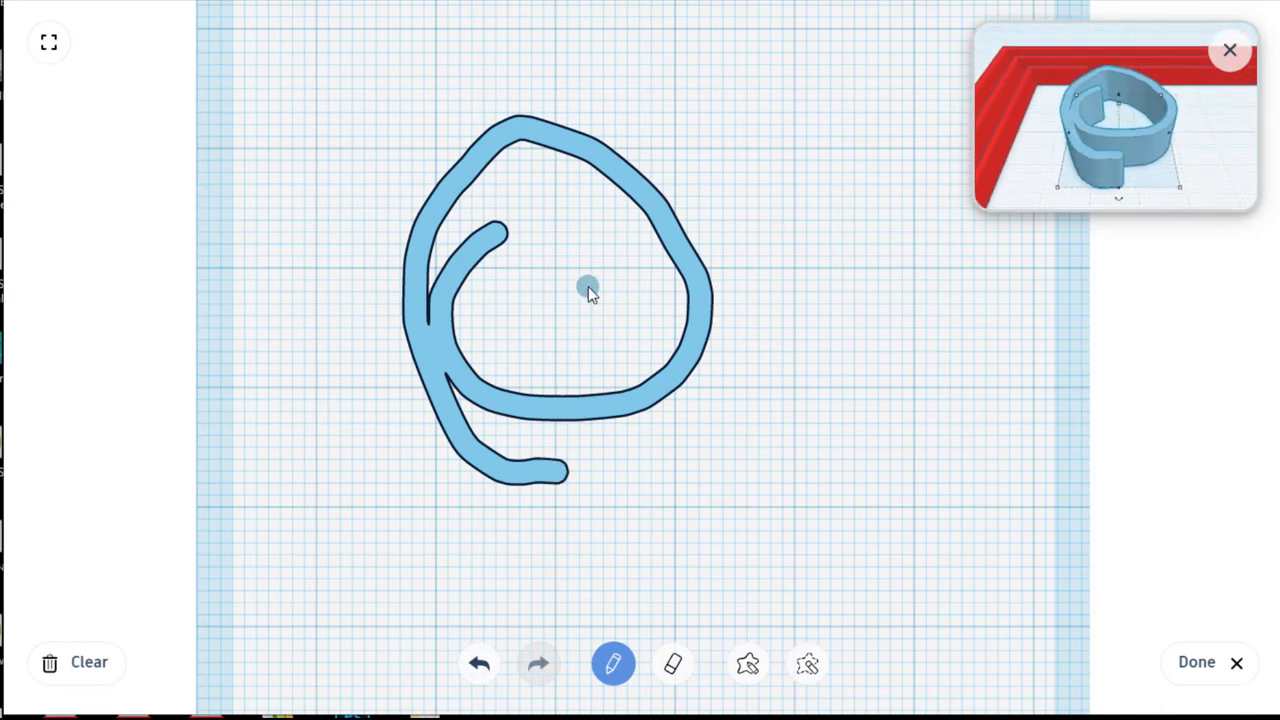
mouse_move(1232, 50)
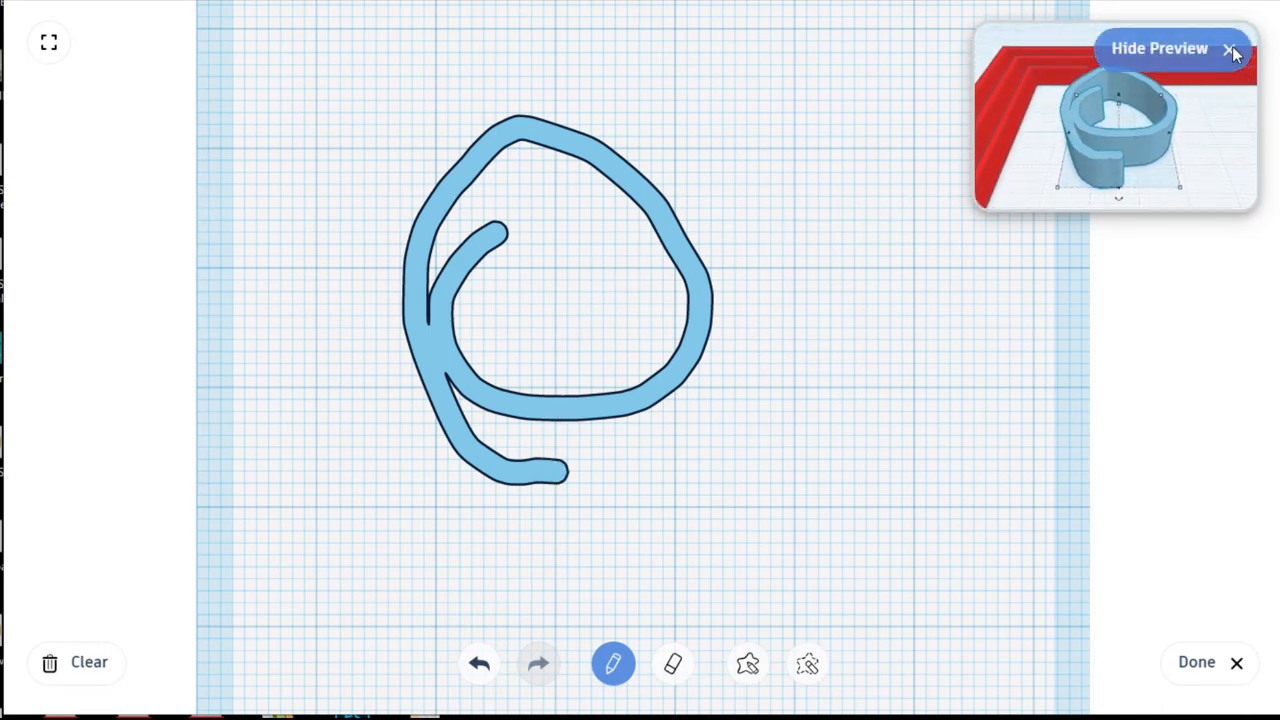
left_click(1229, 49)
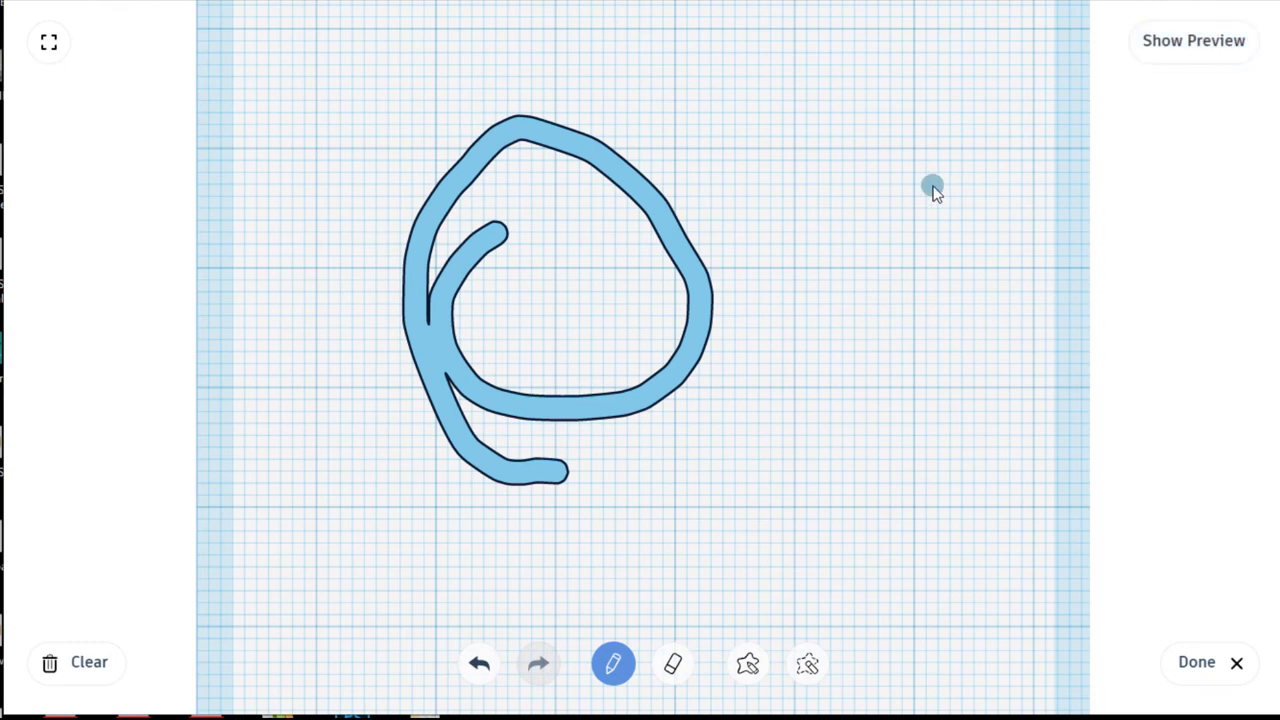
left_click(1193, 40)
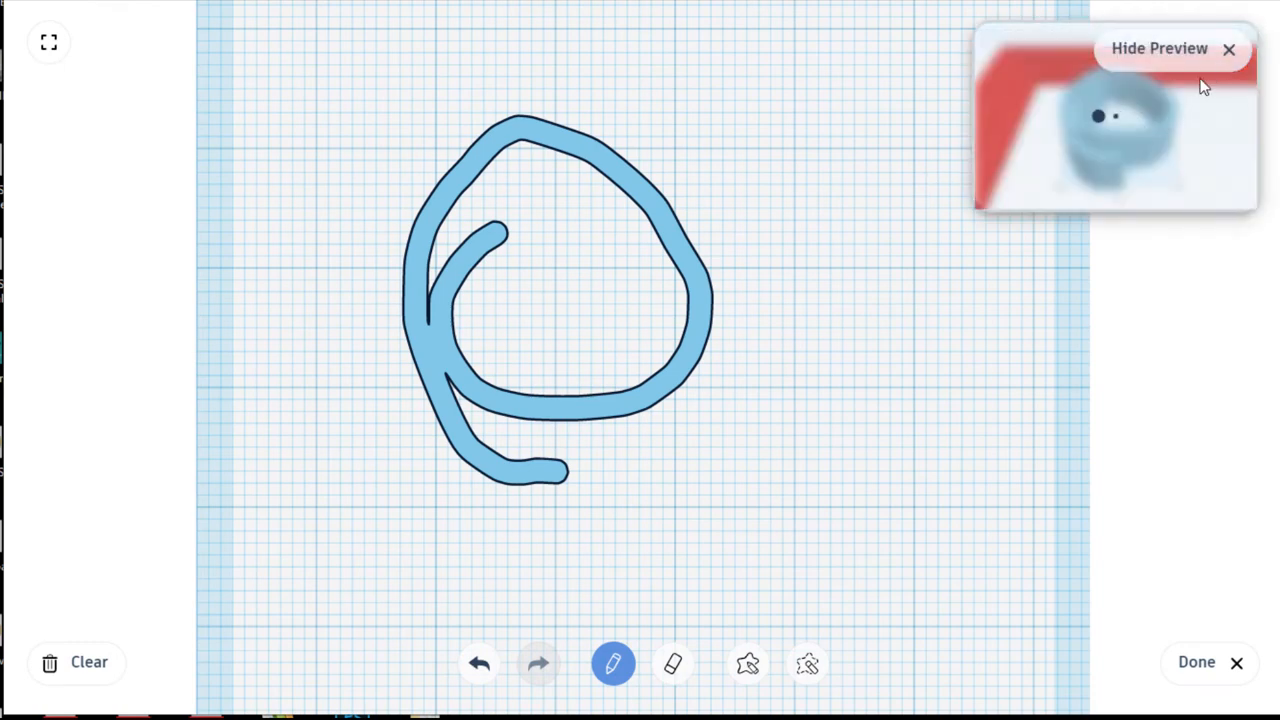
left_click(1229, 49)
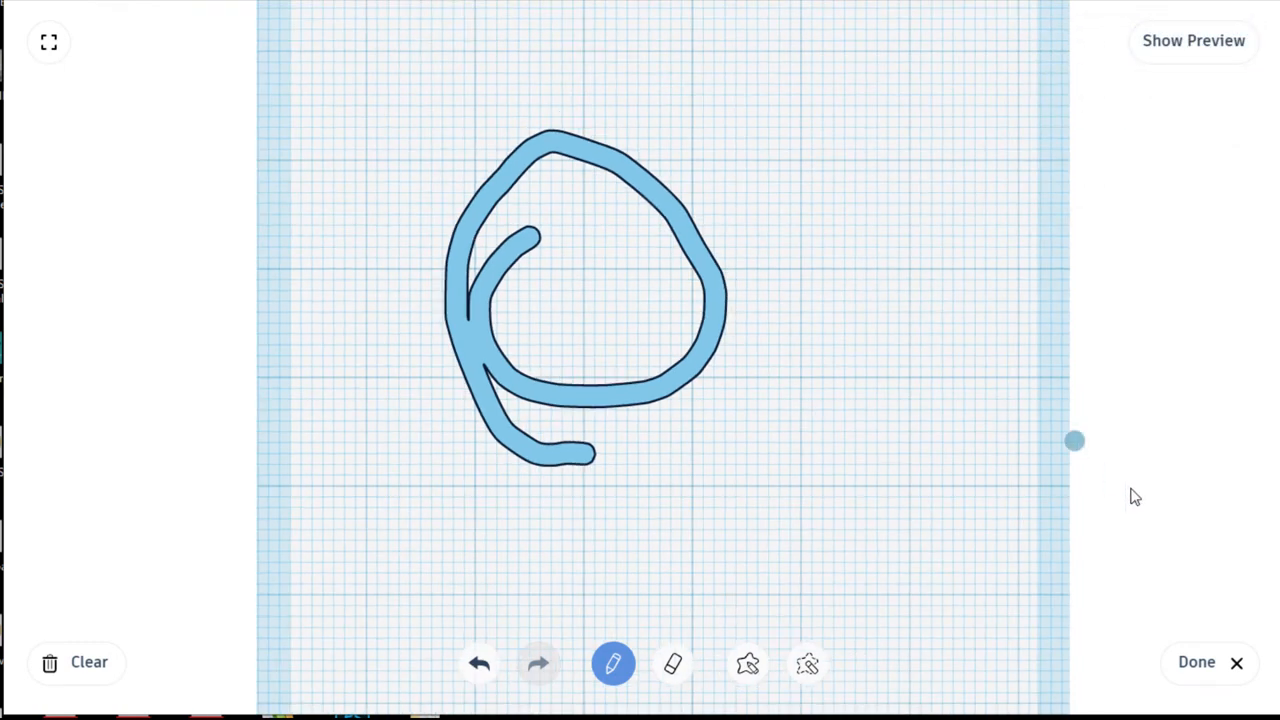
left_click(1196, 662)
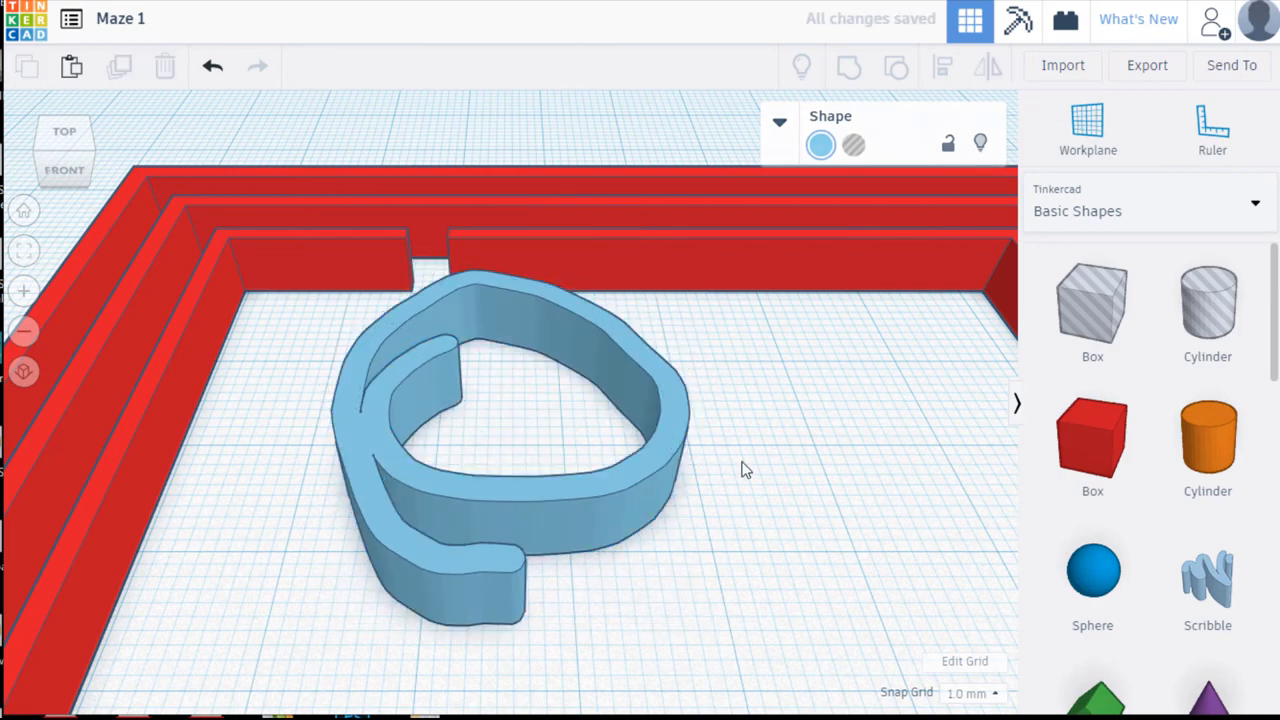
- From the top view, drop a pink Half Sphere beside the scribbled loop
left_click(64, 131)
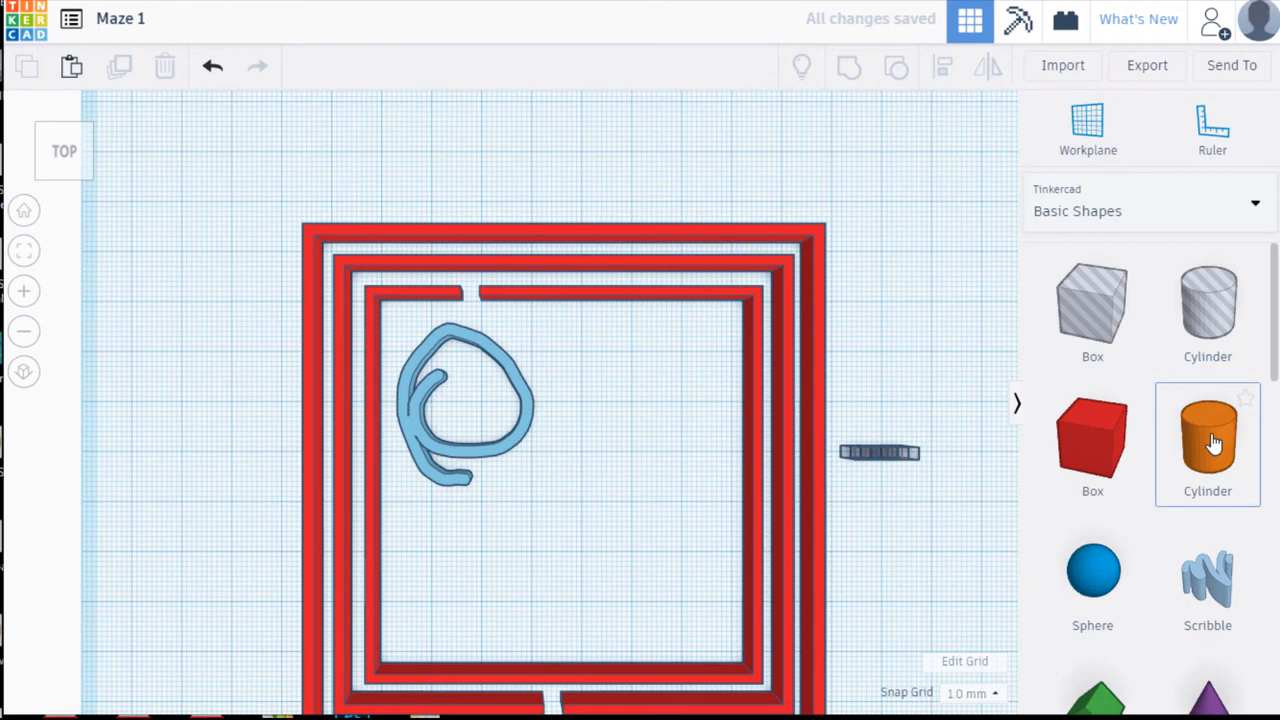
scroll("down", 3)
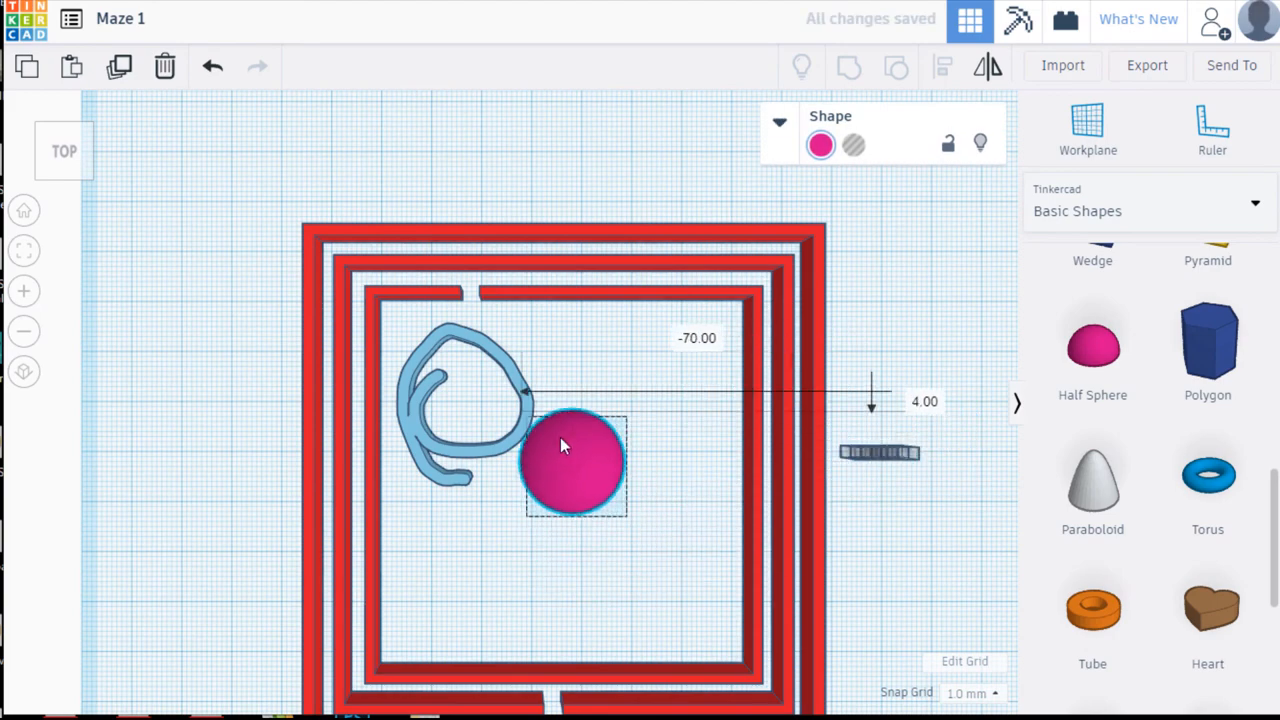
left_click(573, 460)
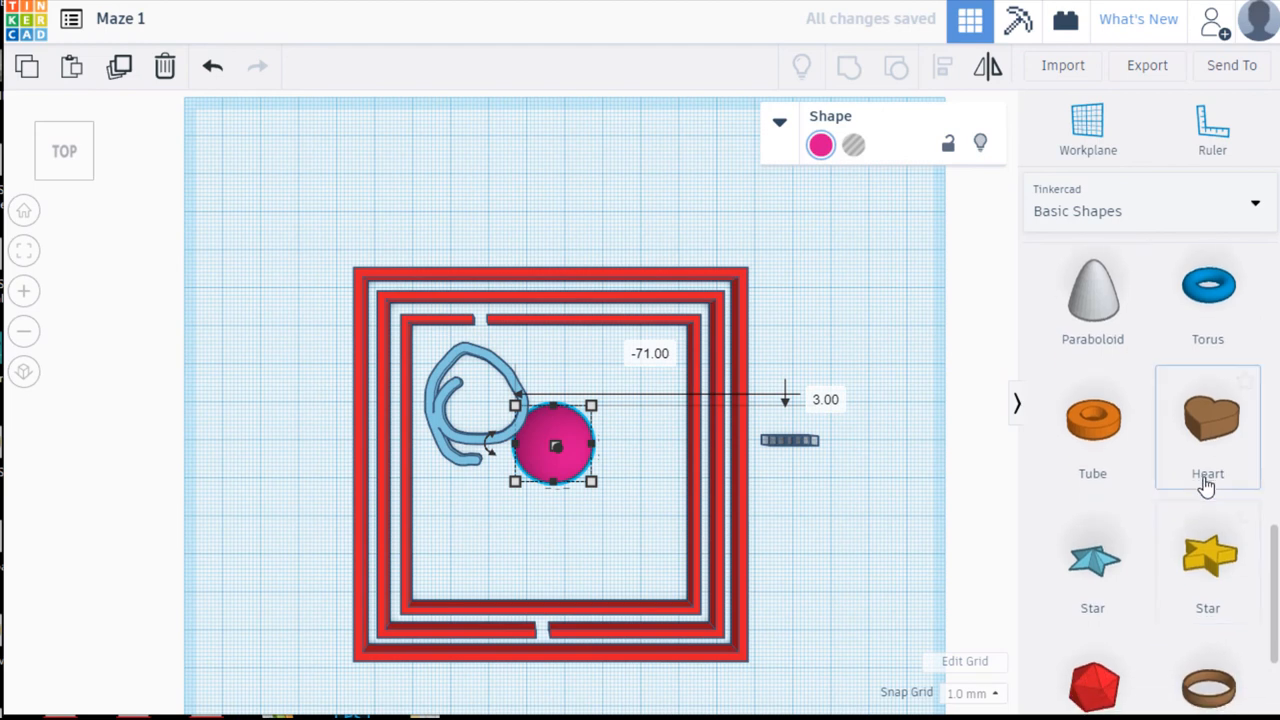
scroll("down", 3)
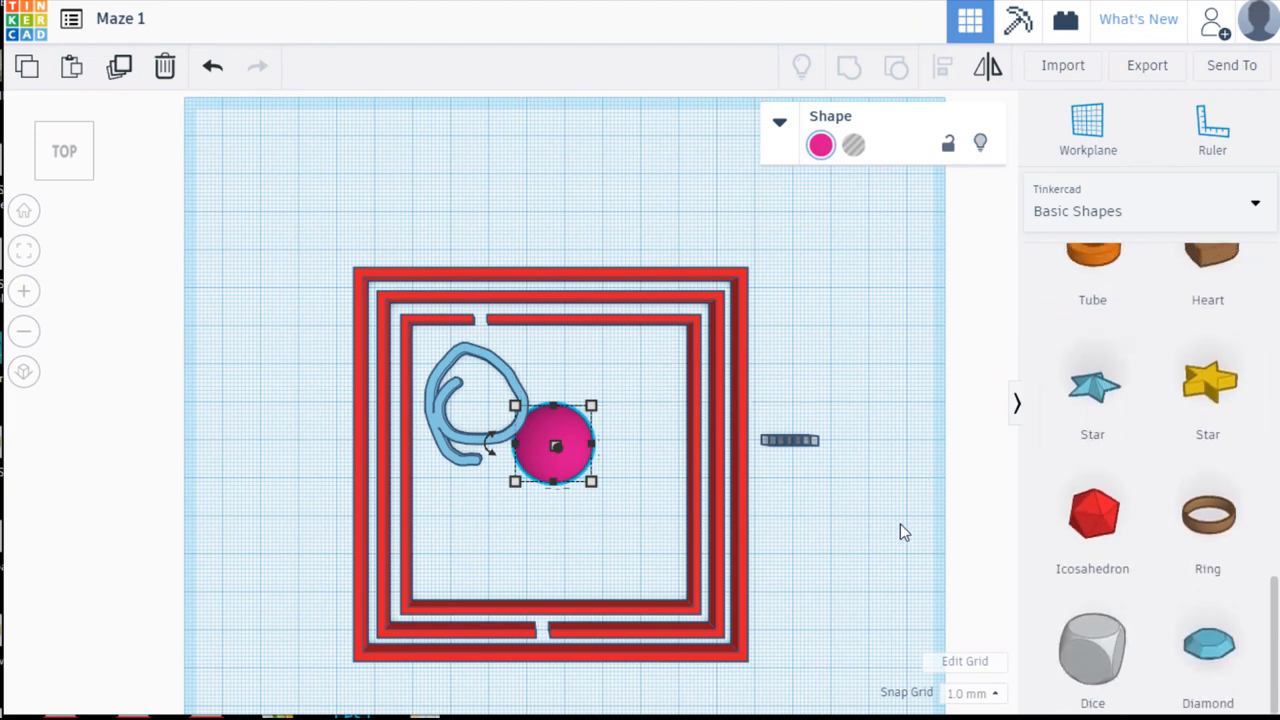
left_click(897, 532)
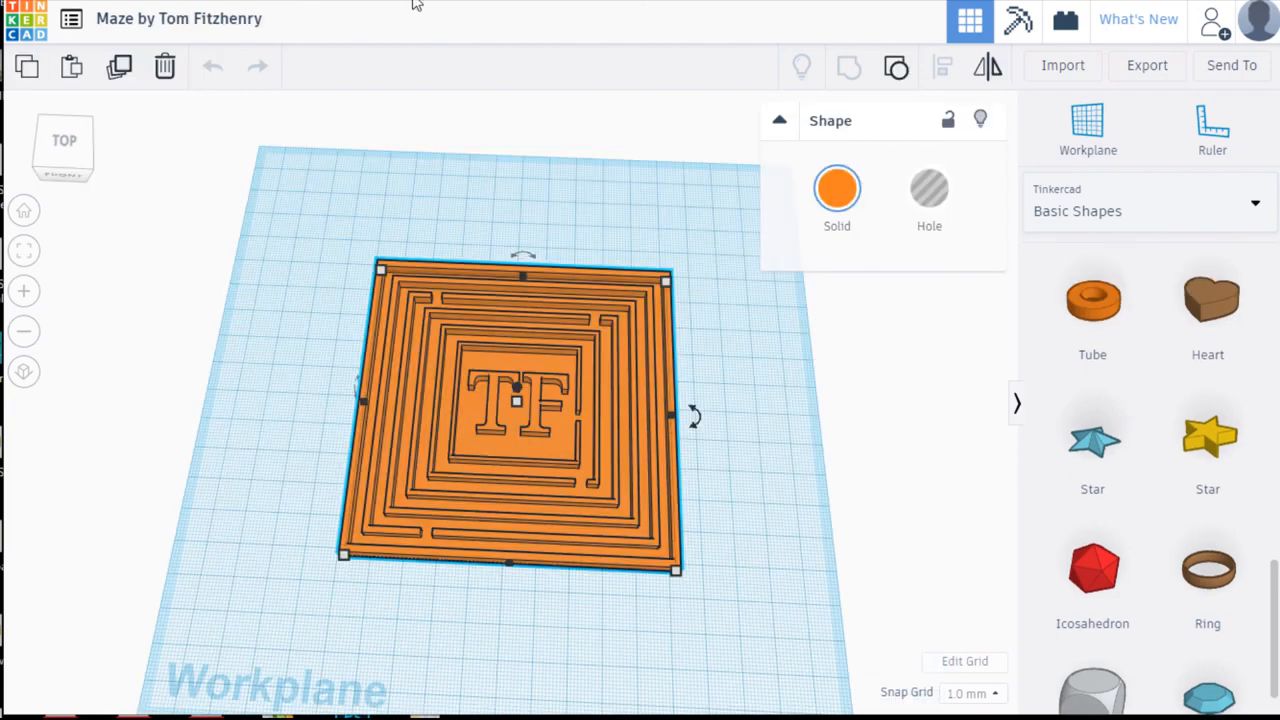
mouse_move(283, 243)
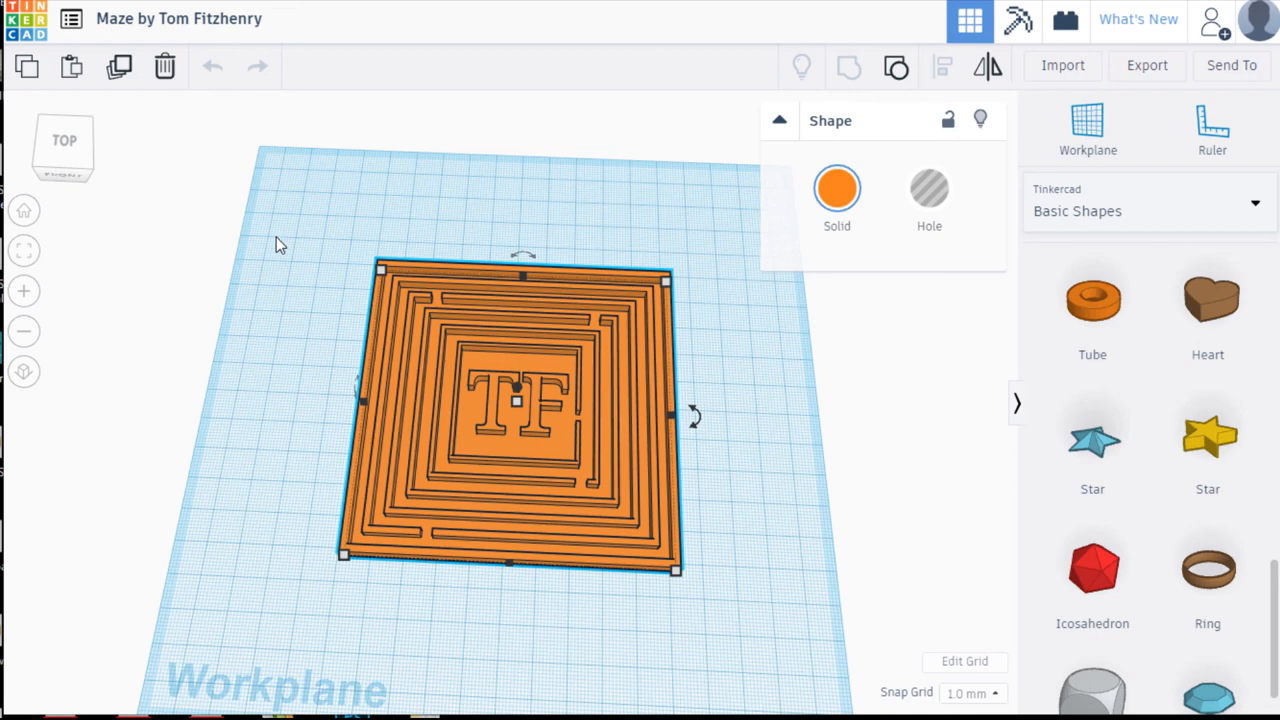
mouse_move(967, 300)
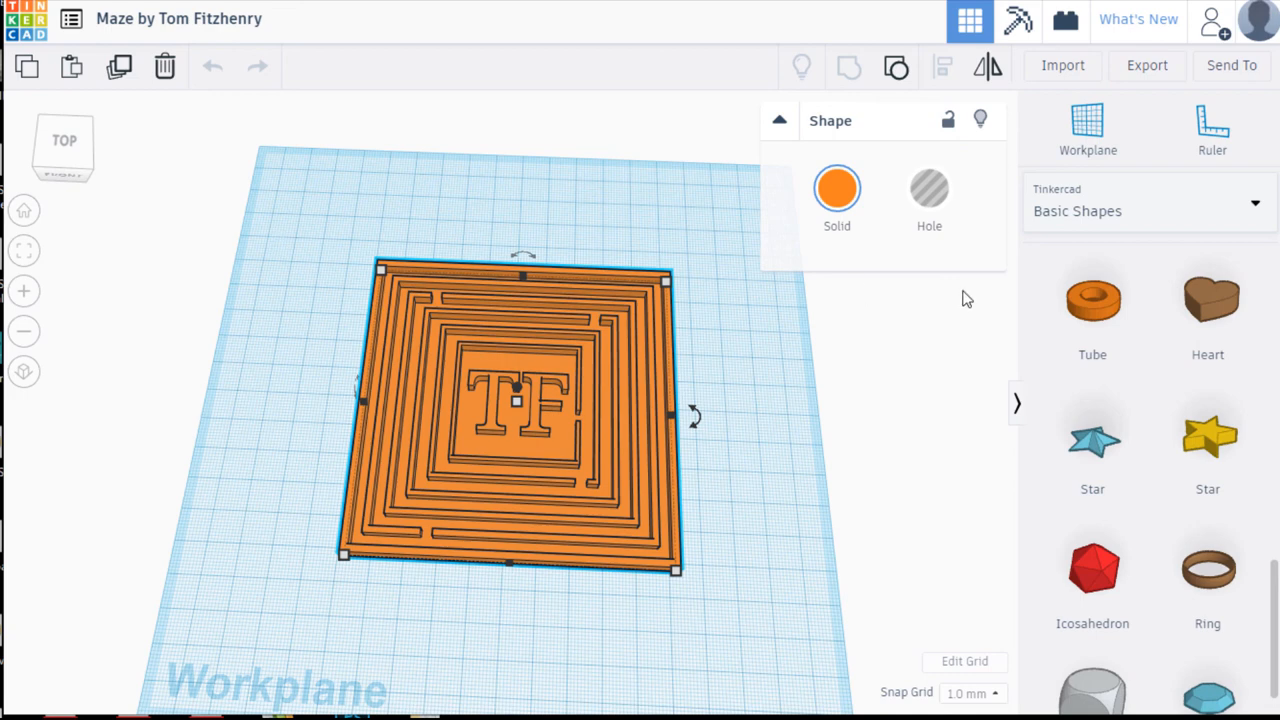
- Scroll the shape library down and back up to the basic boxes
scroll("down", 3)
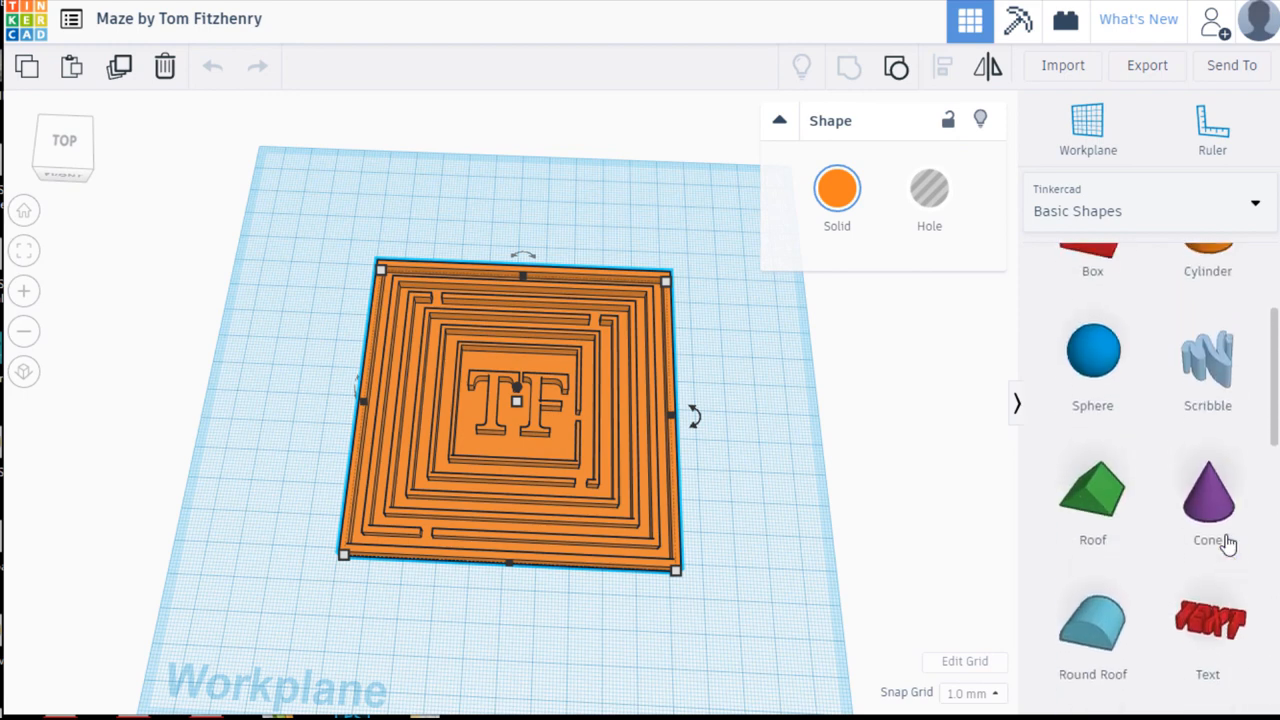
scroll("up", 3)
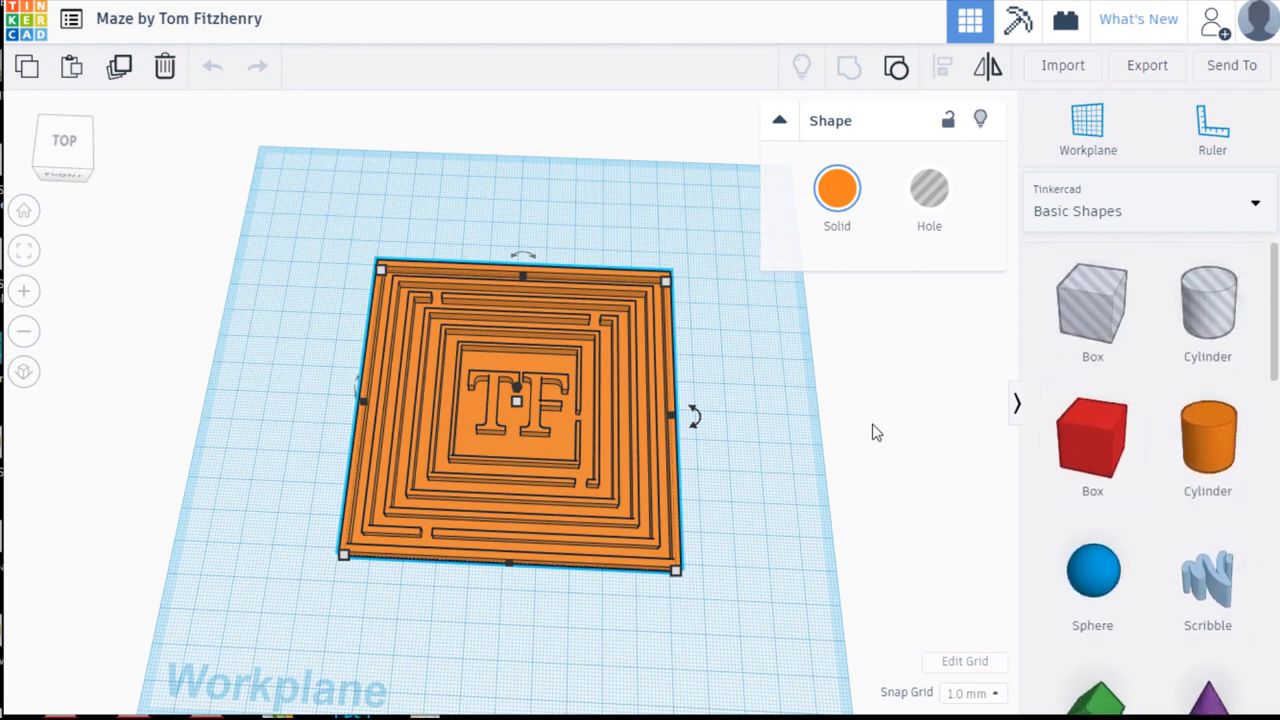